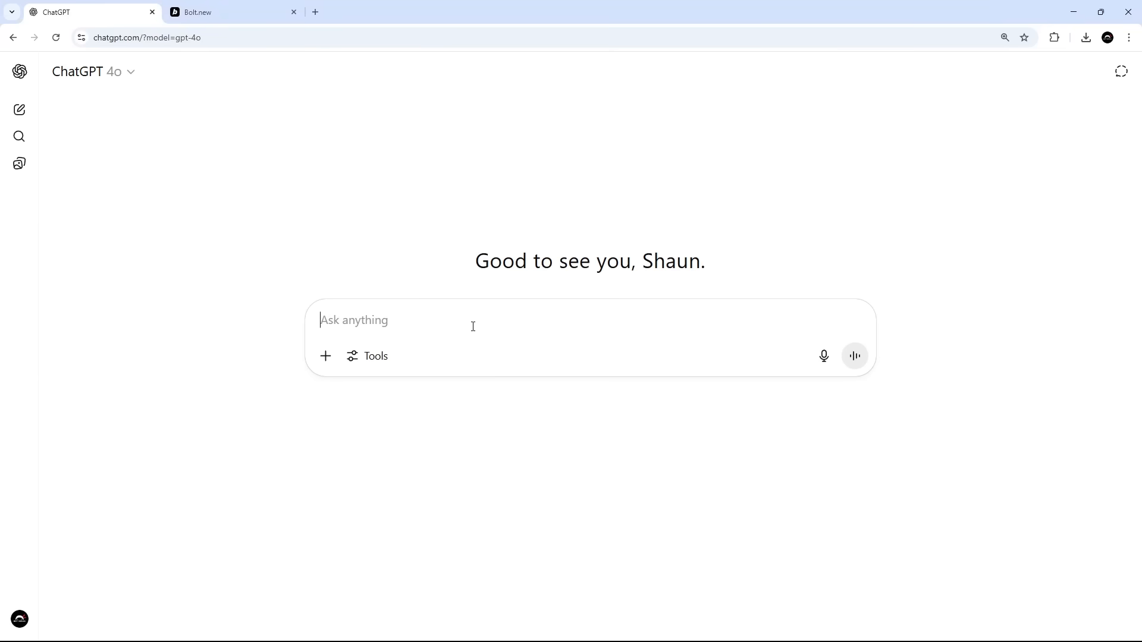
Draft the ChatGPT request "Make me an awesome webs" and move to the VS Code workspace
{"action": "type", "text": "Make me an"}
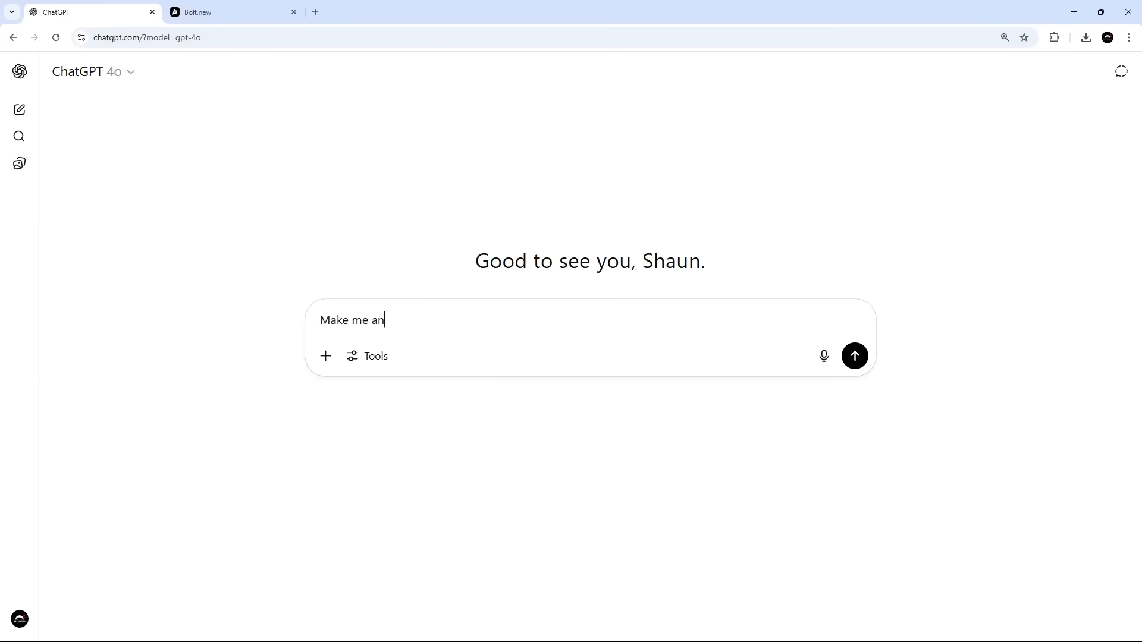
{"action": "type", "text": "awesome webs"}
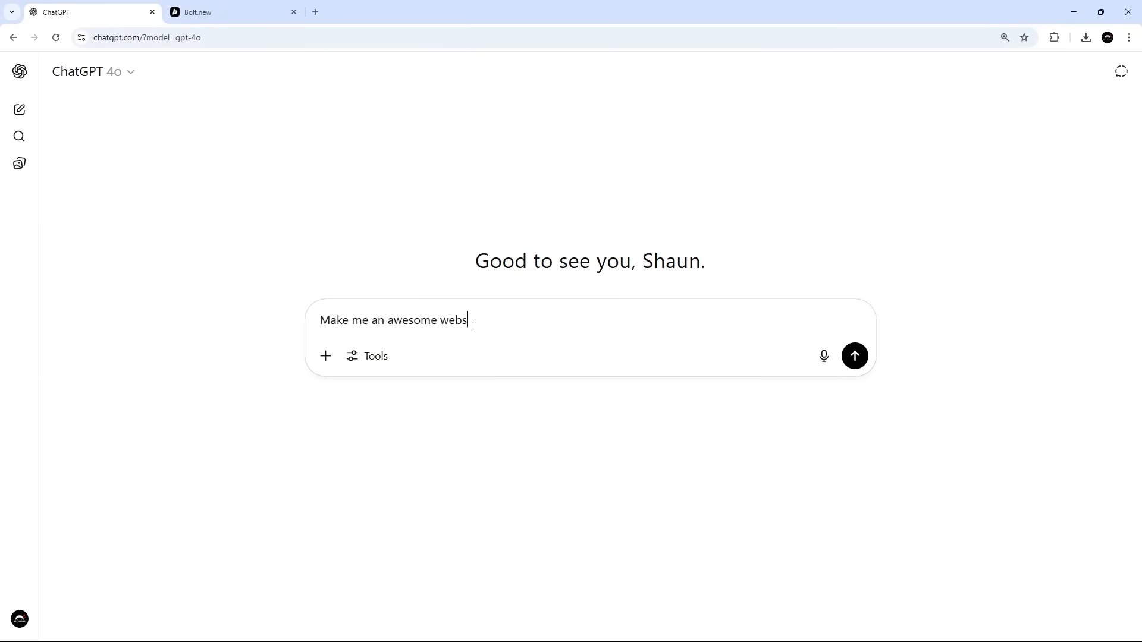
{"action": "left_click", "coordinate": [854, 356]}
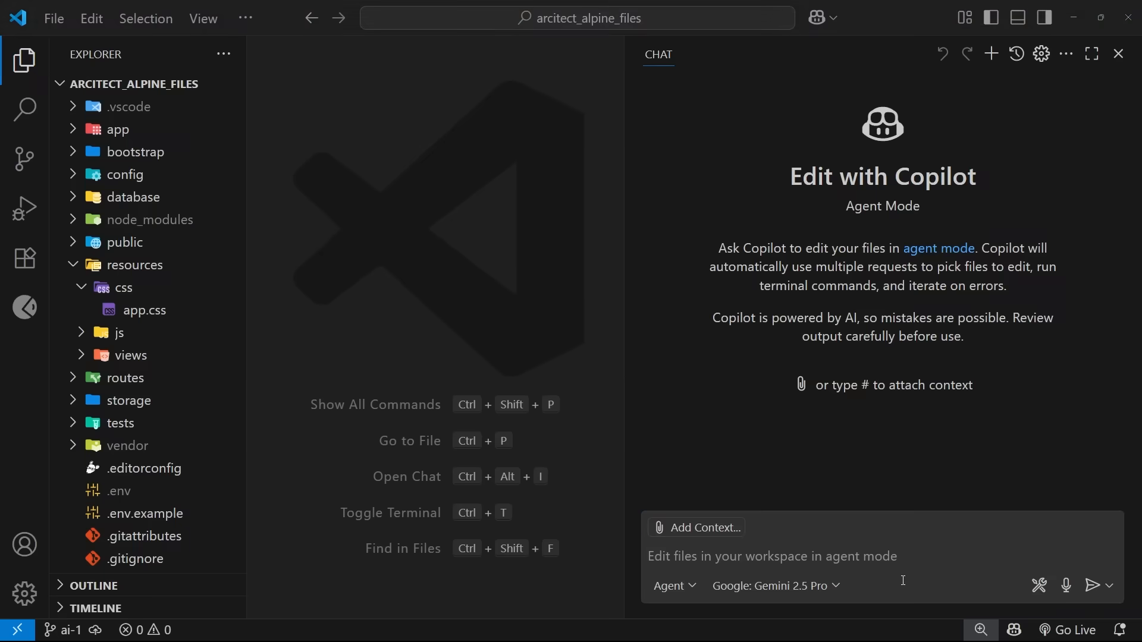
Send the Copilot agent the request "Can you implement an entire authentication system please?"
{"action": "type", "text": "Ca"}
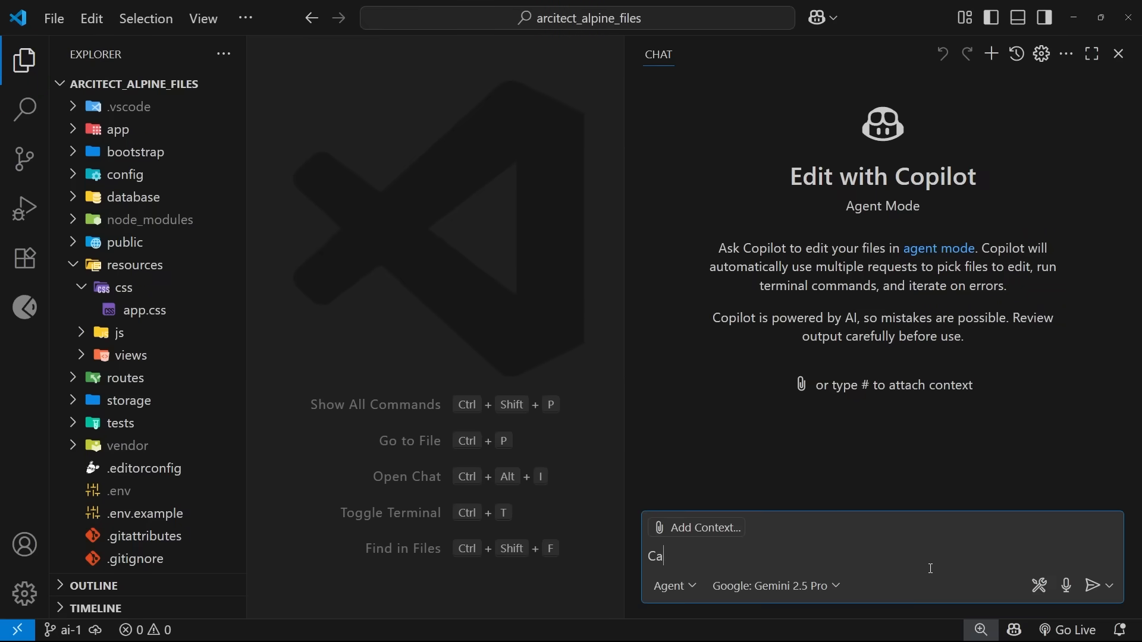
{"action": "type", "text": "Can you implement an entire authentication system please?"}
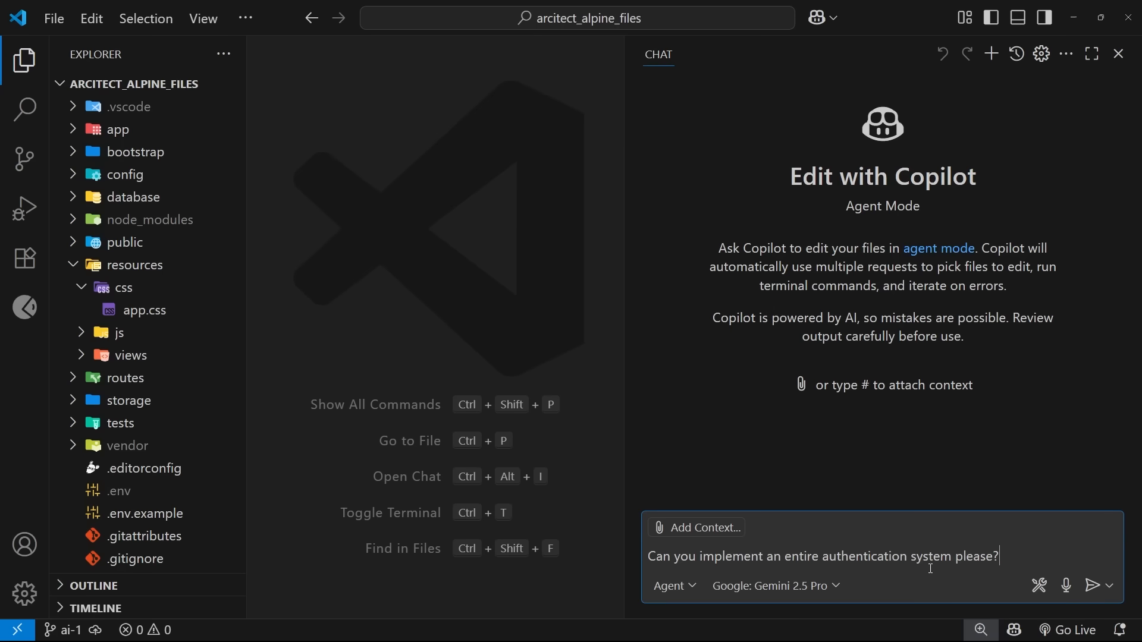
{"action": "left_click", "coordinate": [1098, 585]}
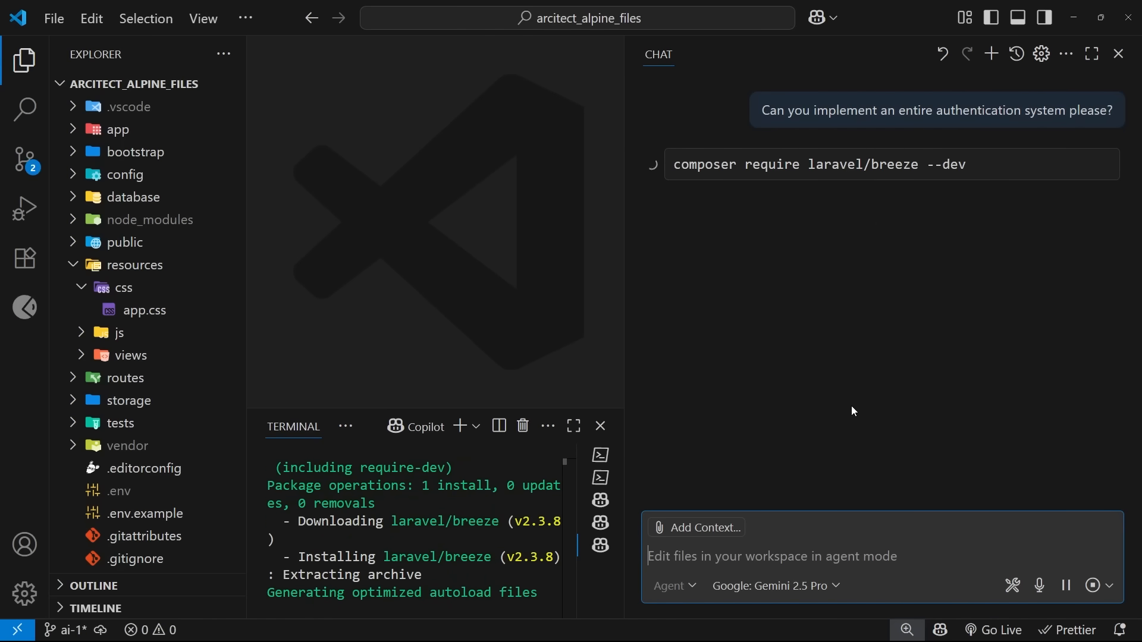
{"action": "mouse_move", "coordinate": [859, 399]}
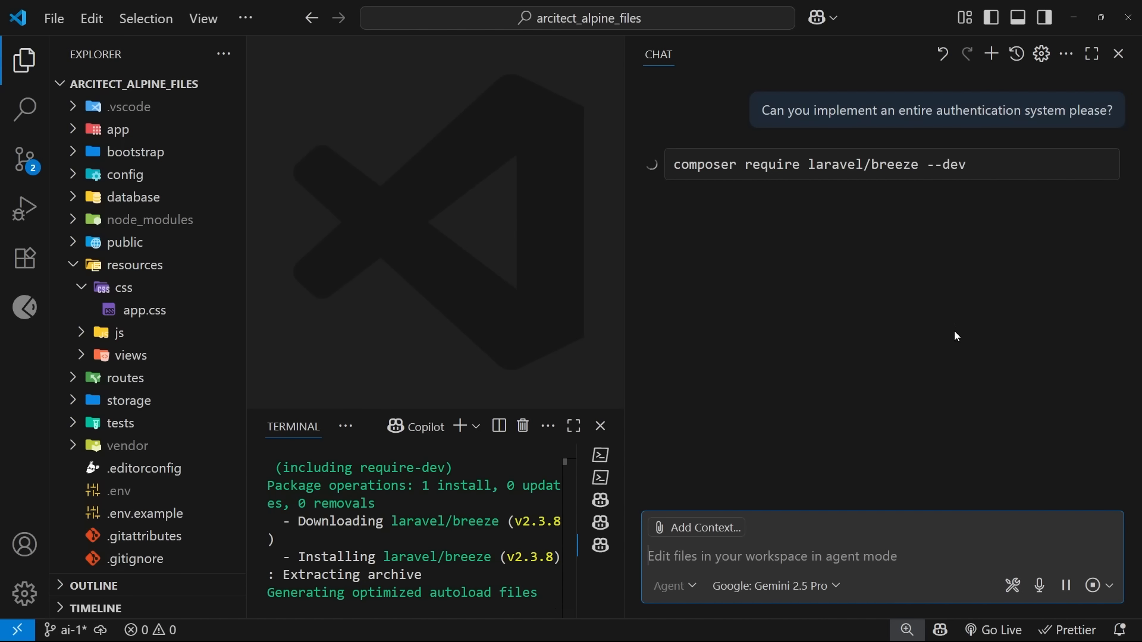
{"action": "mouse_move", "coordinate": [951, 337]}
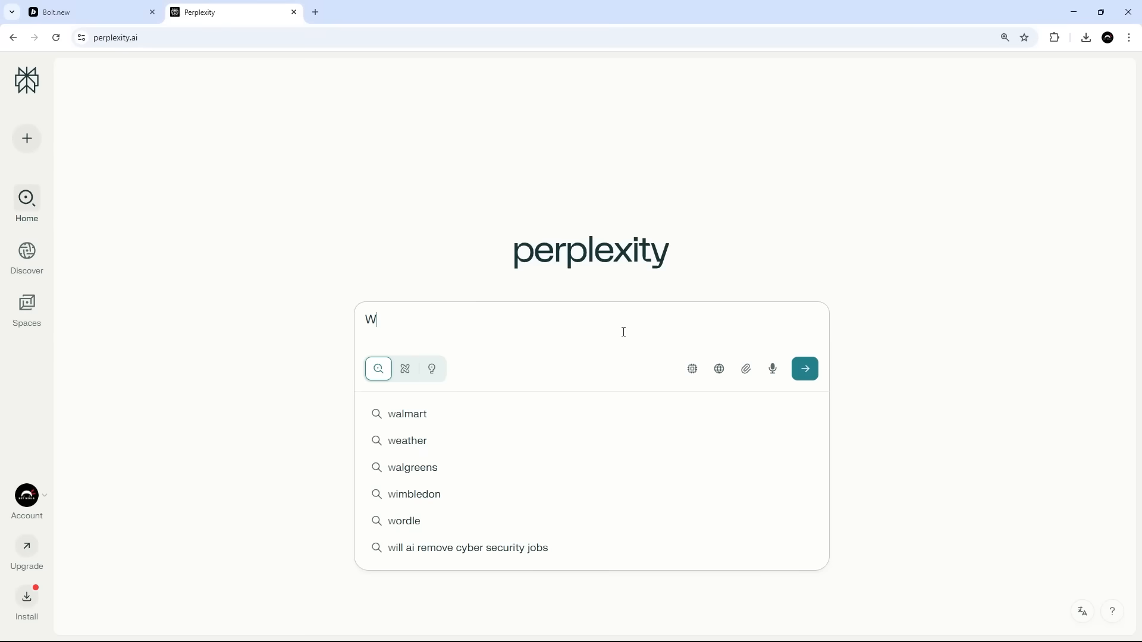
Begin the Perplexity question about whether AI will remove cyber security jobs
{"action": "type", "text": "ill AI r"}
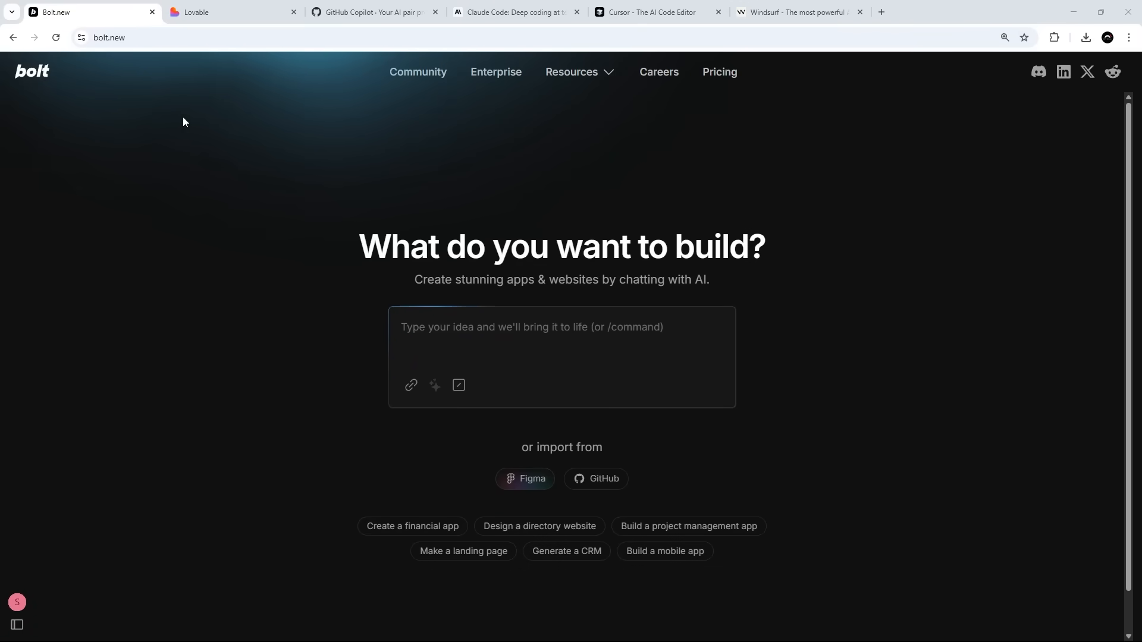
{"action": "left_click", "coordinate": [233, 11]}
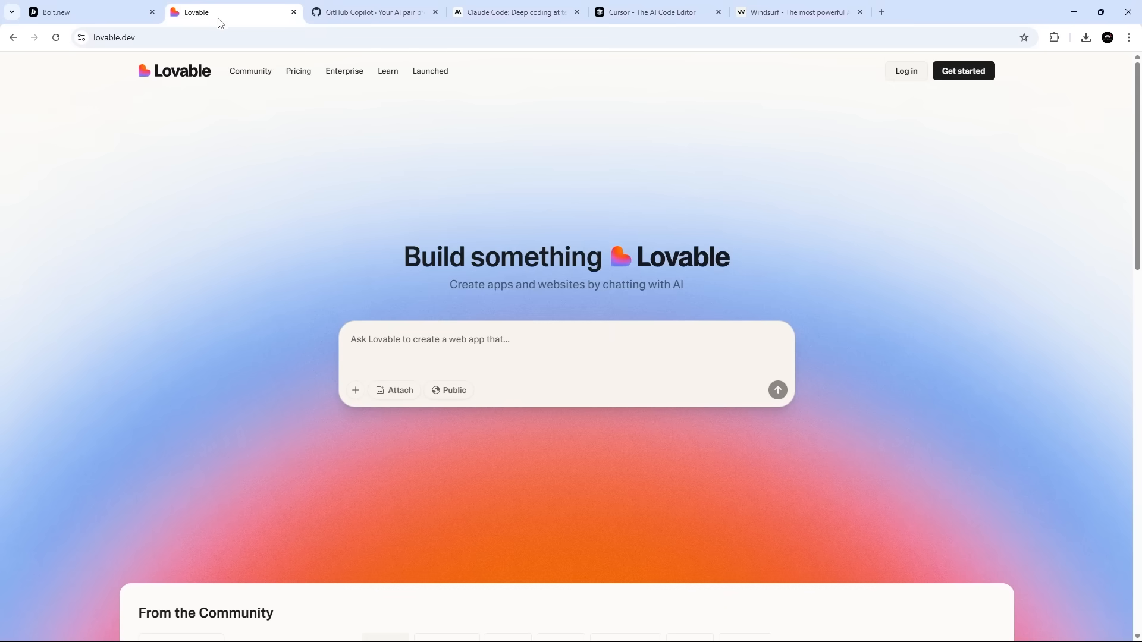
{"action": "left_click", "coordinate": [372, 12]}
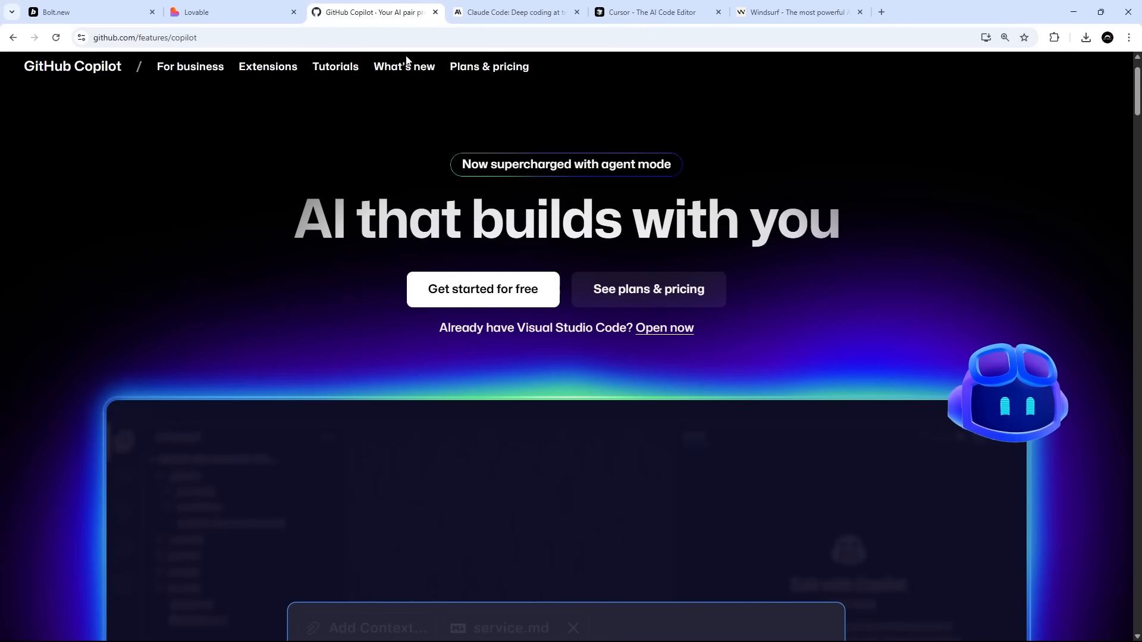
{"action": "mouse_move", "coordinate": [515, 12]}
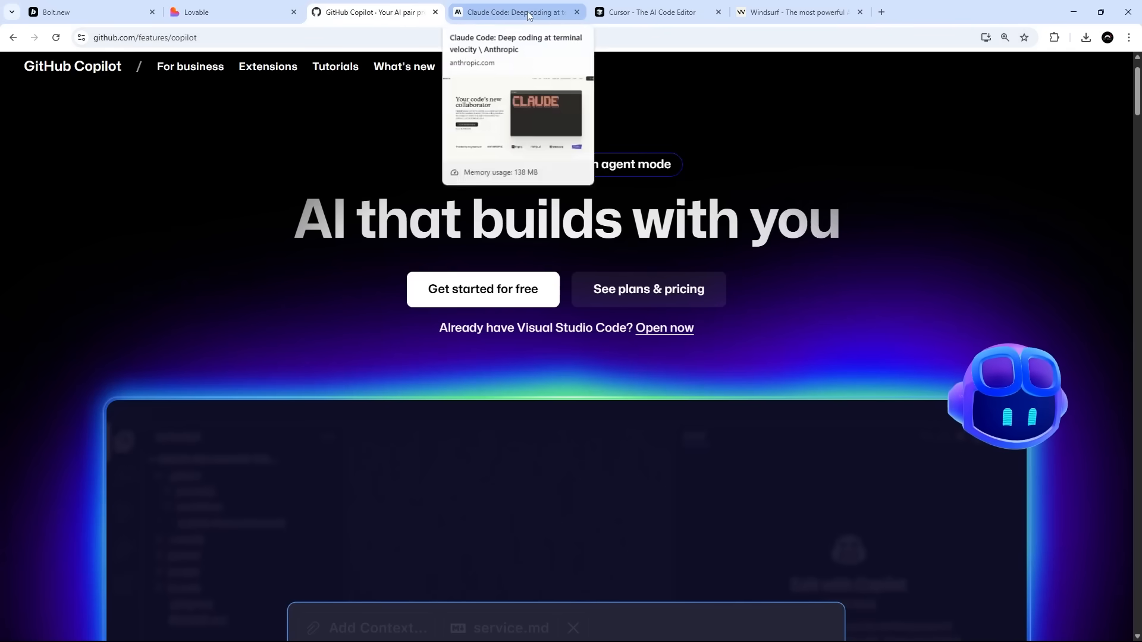
{"action": "left_click", "coordinate": [514, 12]}
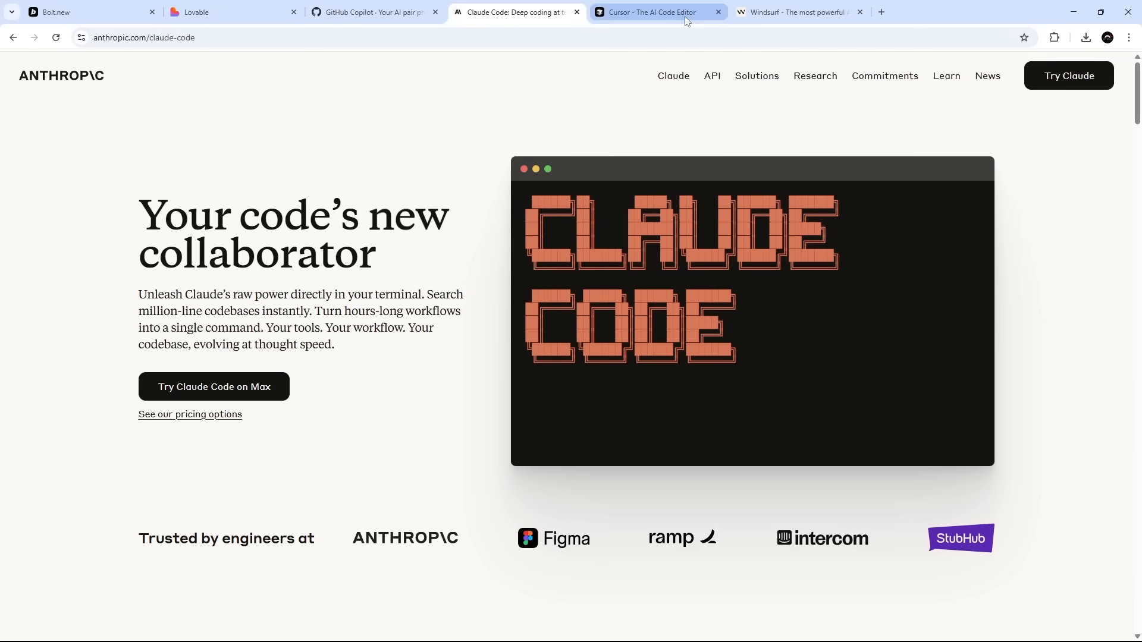
{"action": "left_click", "coordinate": [651, 12]}
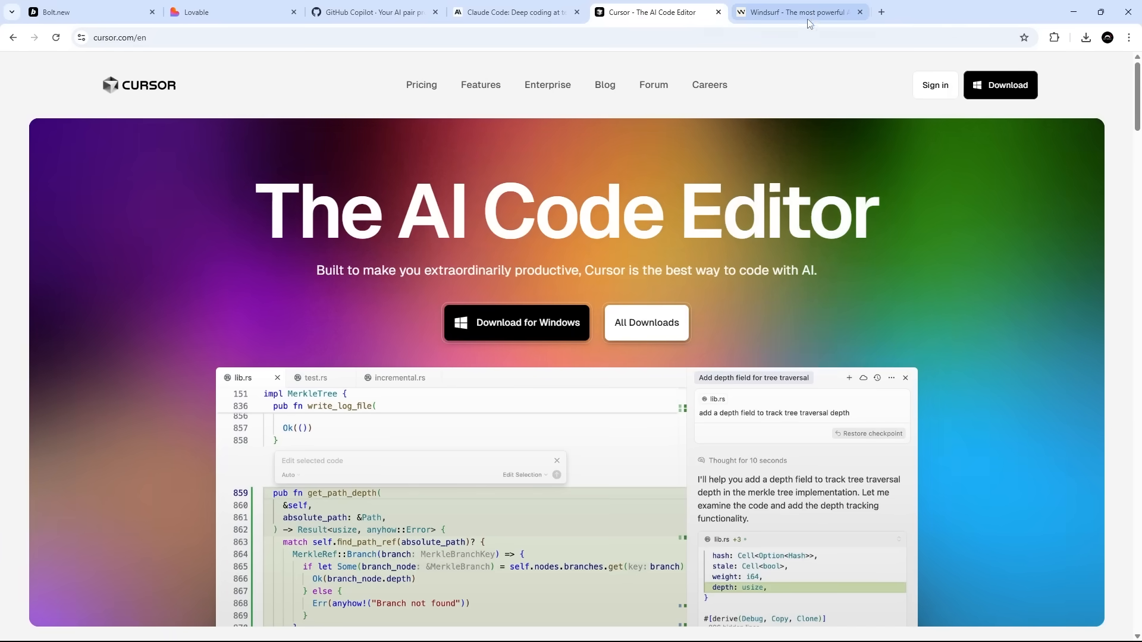
{"action": "left_click", "coordinate": [797, 12]}
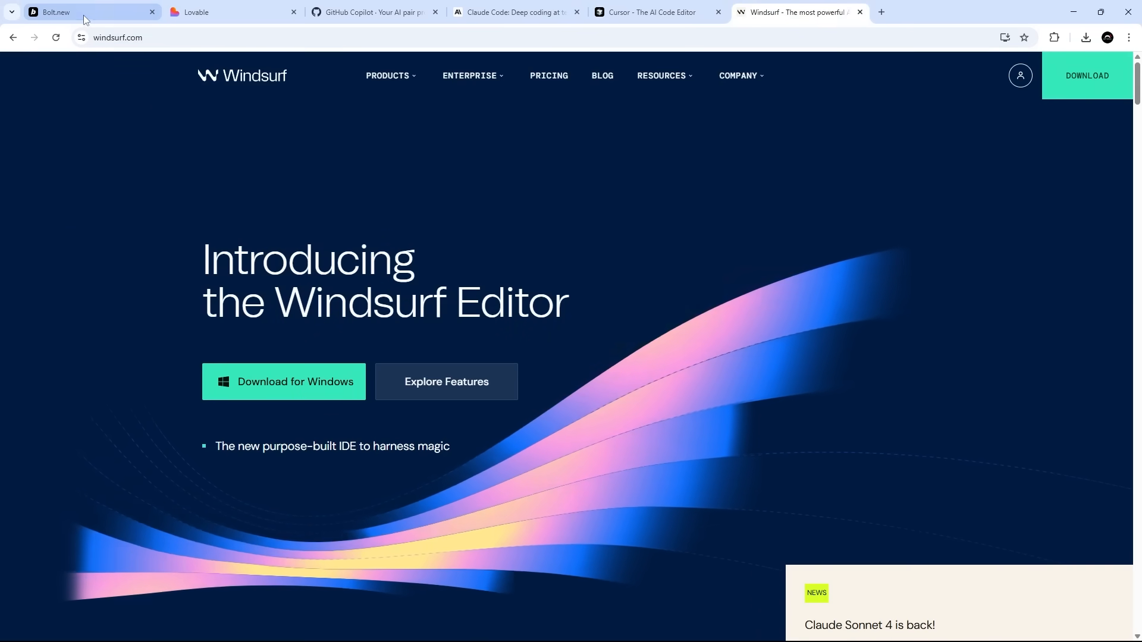
{"action": "left_click", "coordinate": [87, 11]}
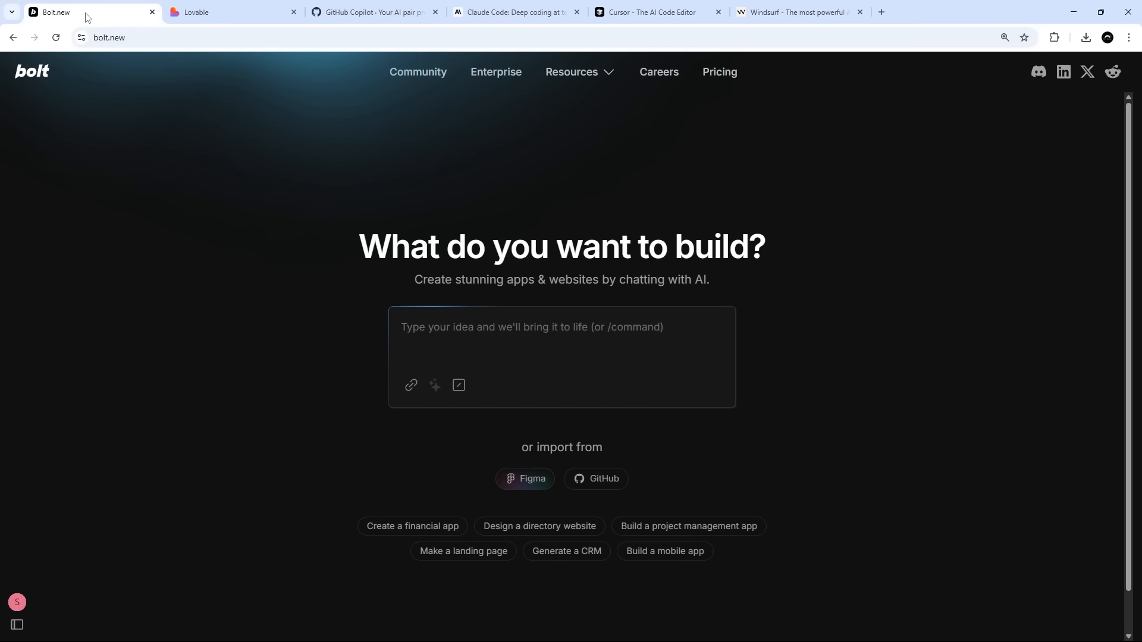
Browse the Model Context Protocol, Claude Code, Introducing Codex and Visual Studio Code download pages
{"action": "left_click", "coordinate": [560, 326]}
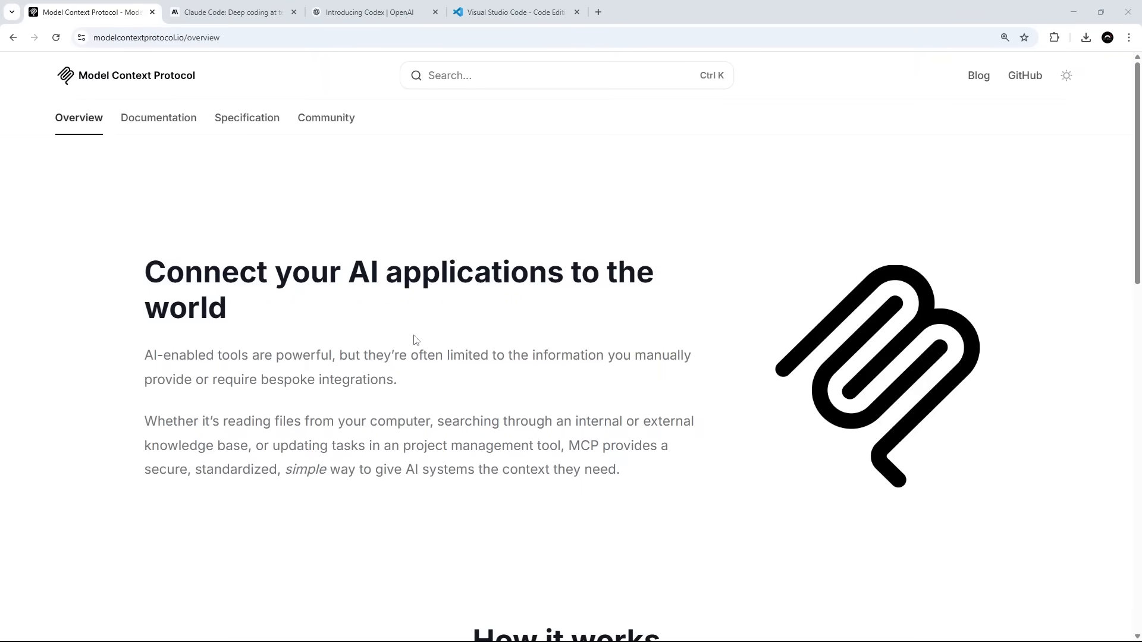
{"action": "mouse_move", "coordinate": [333, 347]}
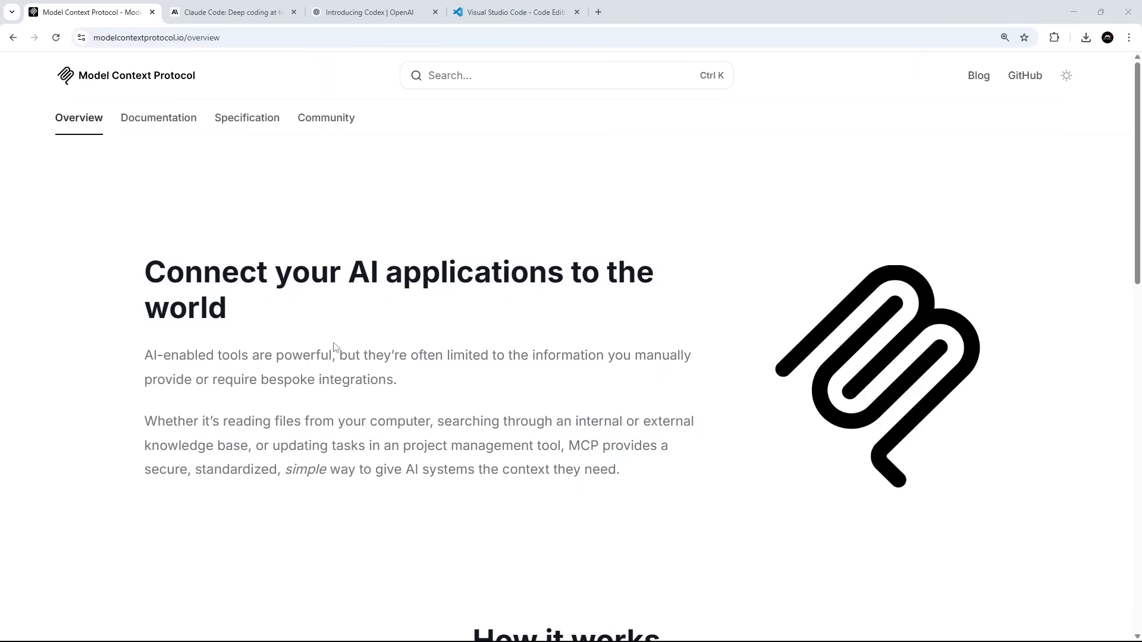
{"action": "mouse_move", "coordinate": [404, 363]}
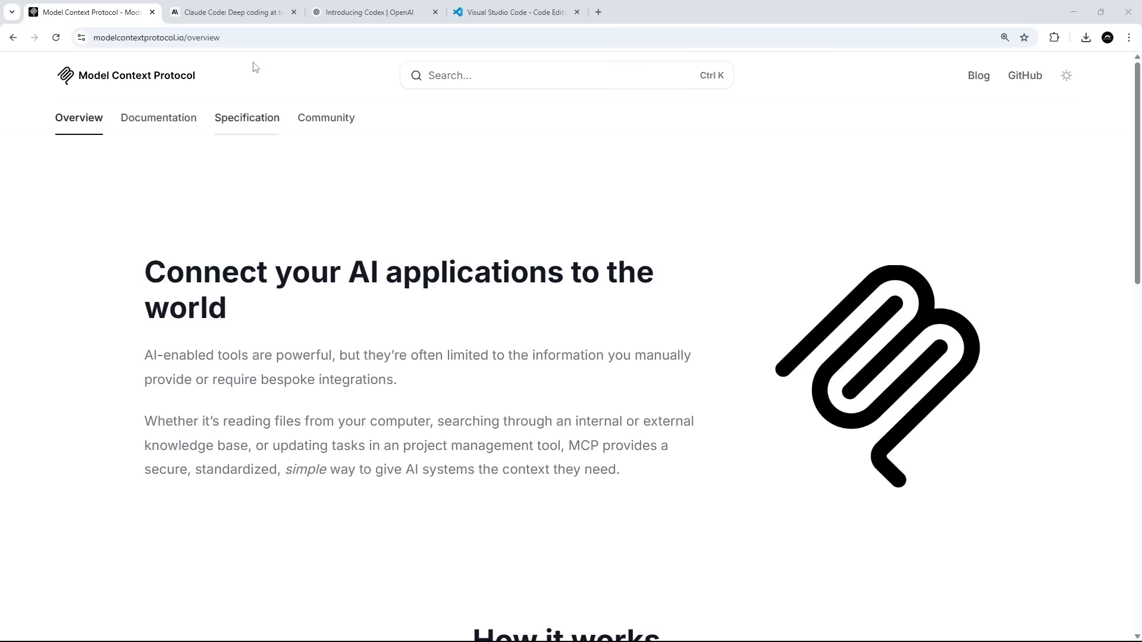
{"action": "left_click", "coordinate": [229, 12]}
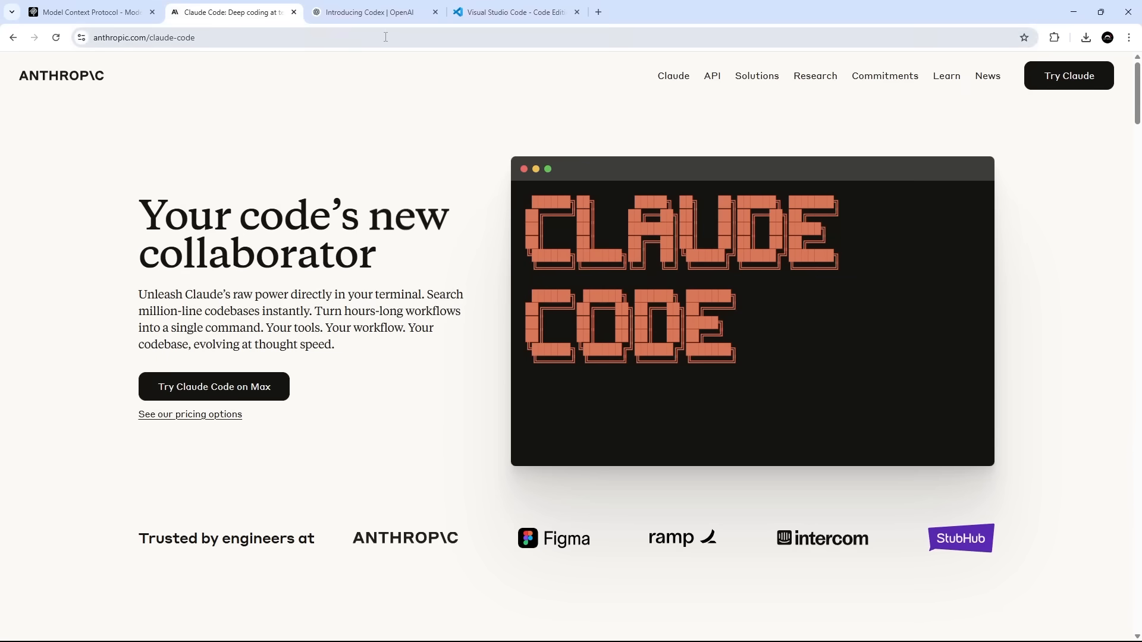
{"action": "left_click", "coordinate": [372, 12]}
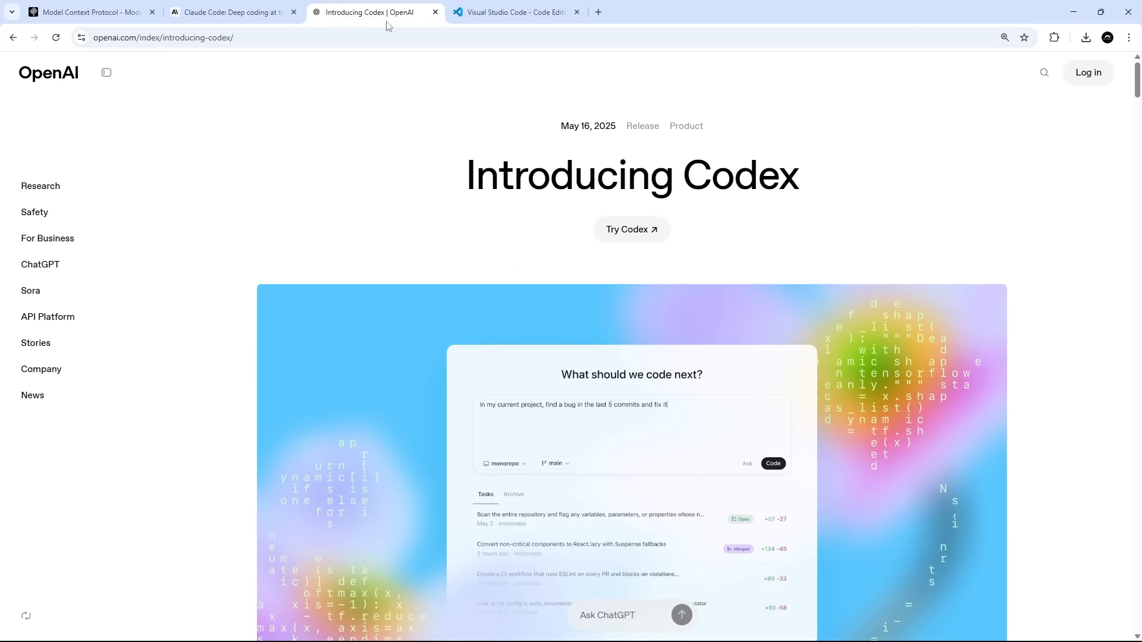
{"action": "mouse_move", "coordinate": [501, 61]}
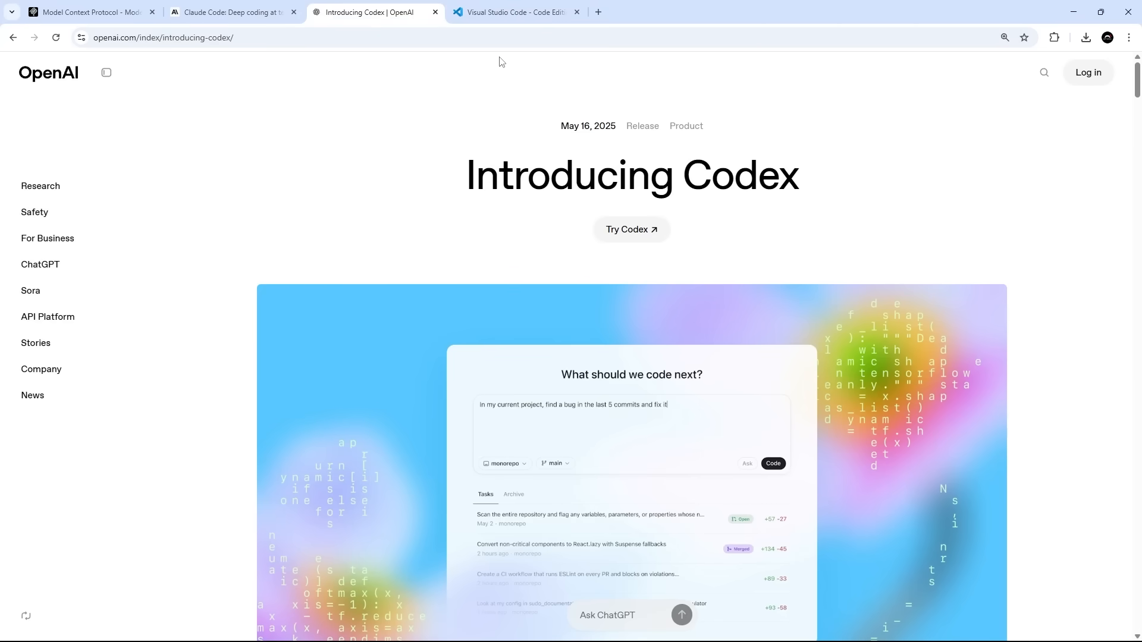
{"action": "left_click", "coordinate": [514, 12]}
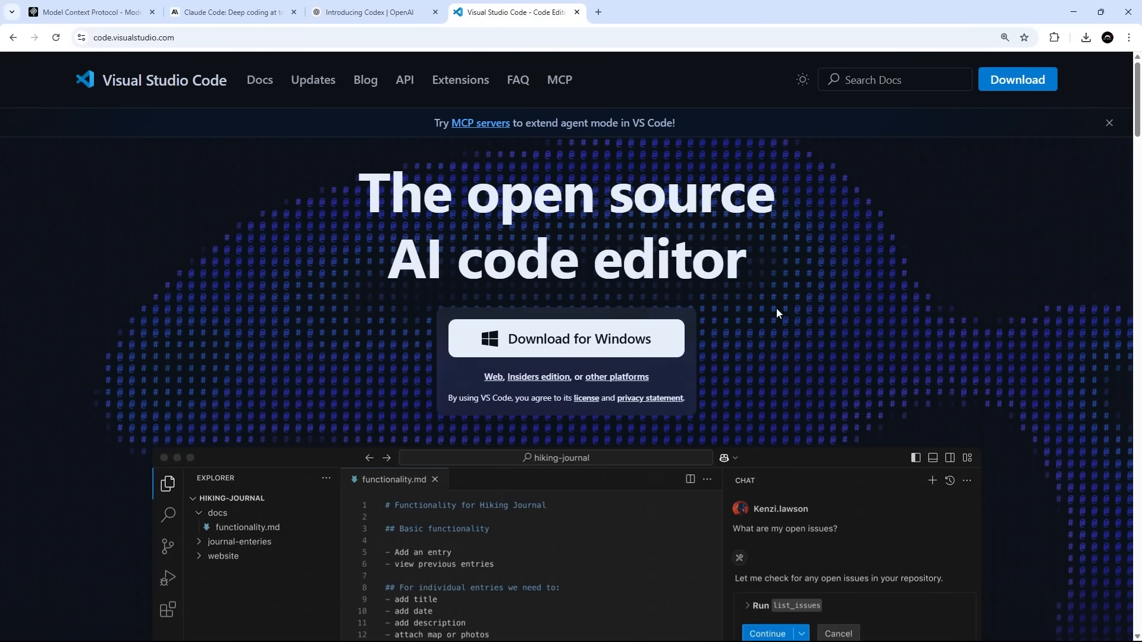
{"action": "left_click", "coordinate": [770, 633]}
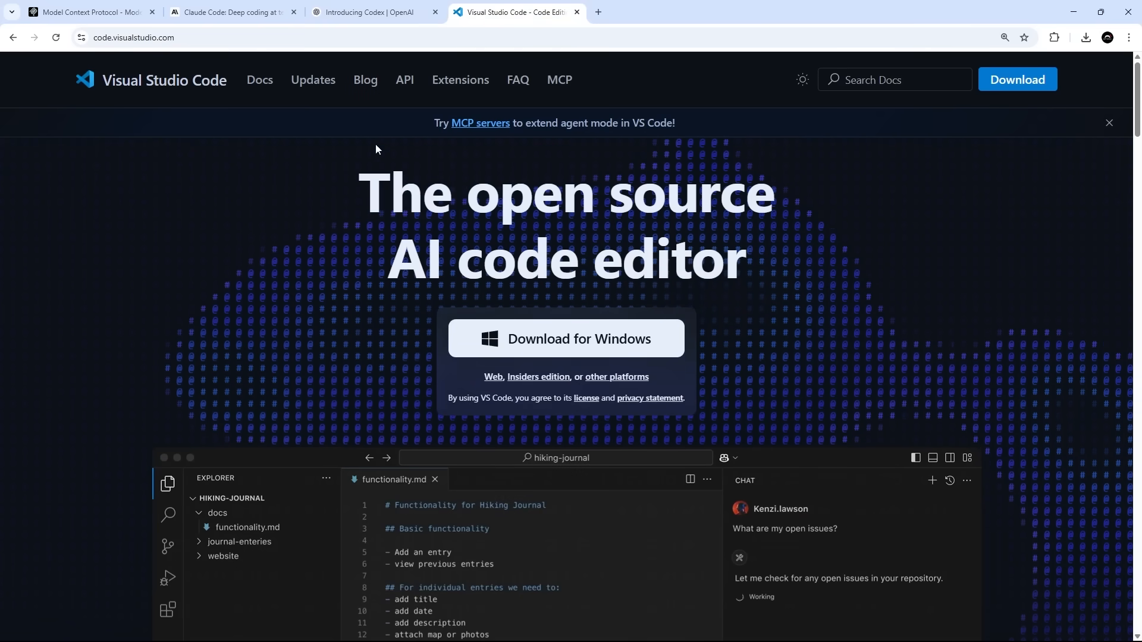
{"action": "left_click", "coordinate": [131, 37]}
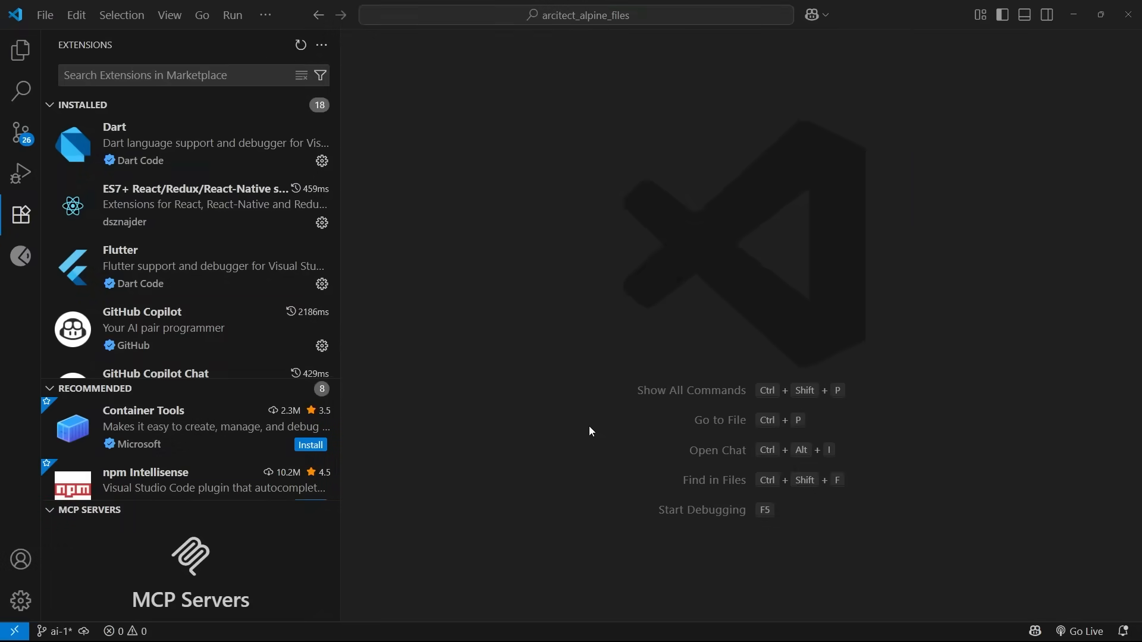
{"action": "mouse_move", "coordinate": [533, 369]}
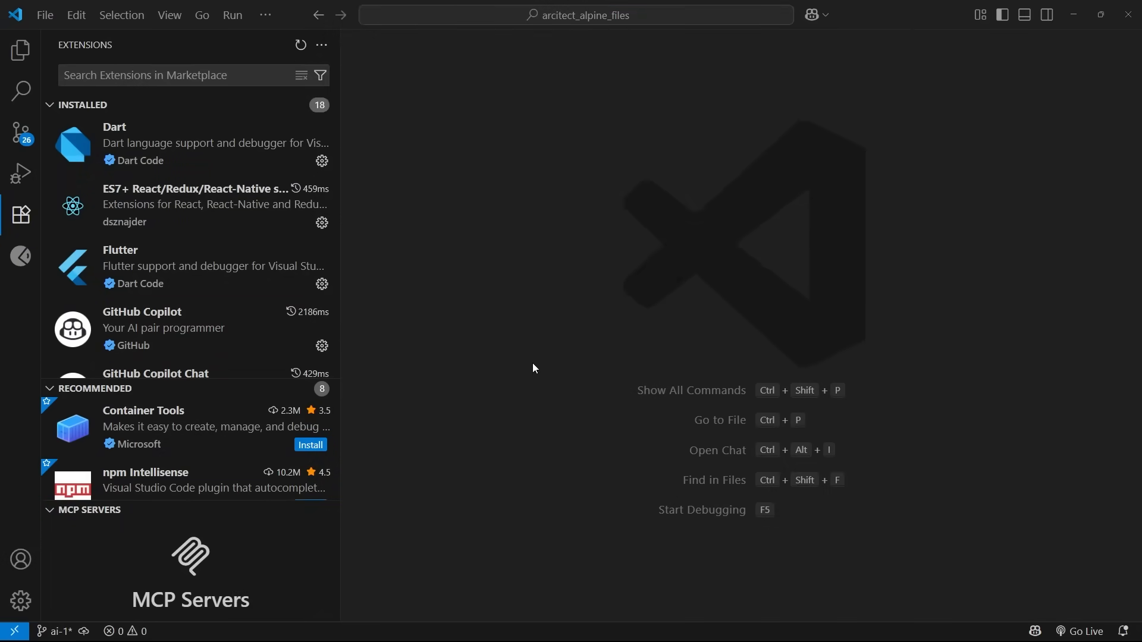
{"action": "mouse_move", "coordinate": [20, 172]}
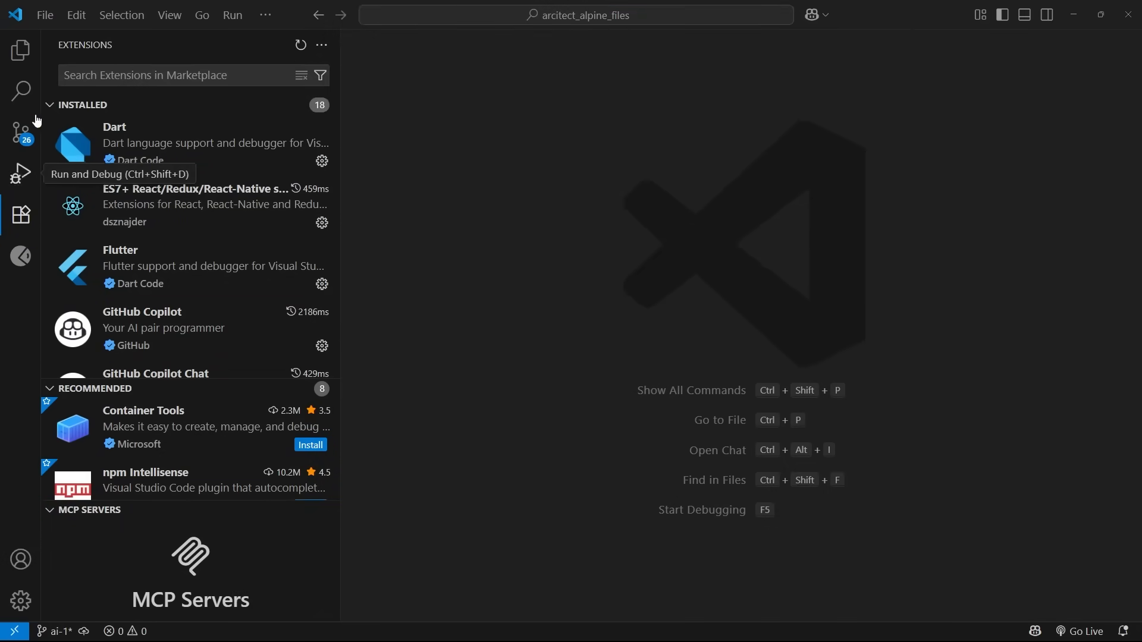
Search extensions for "copil", view GitHub Copilot and Copilot Chat details, then close them
{"action": "type", "text": "copilot"}
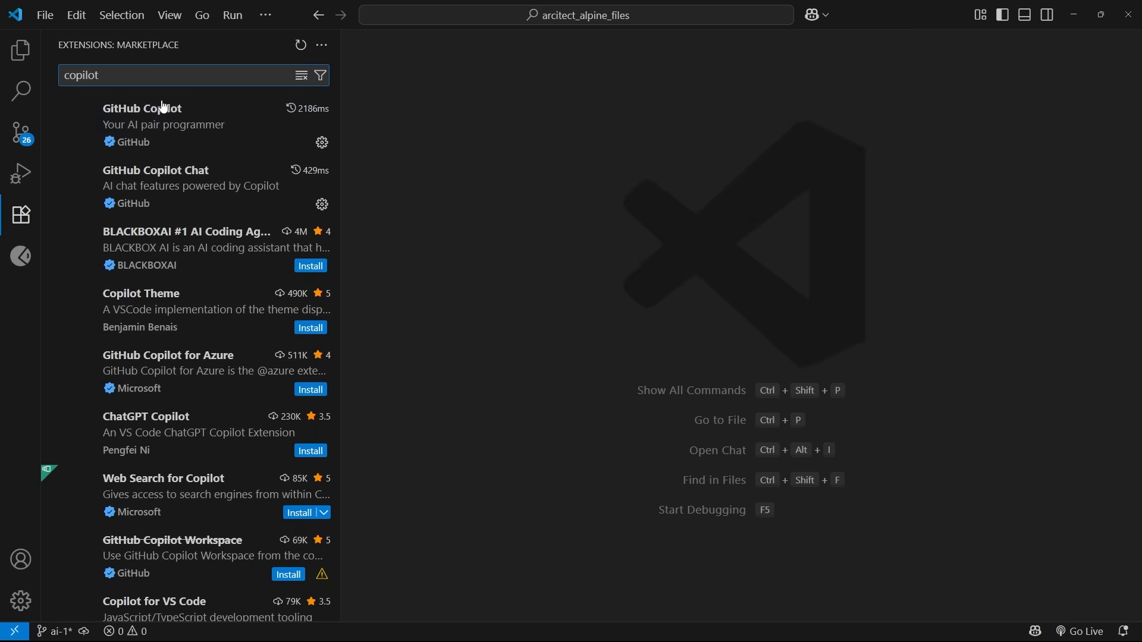
{"action": "left_click", "coordinate": [143, 124]}
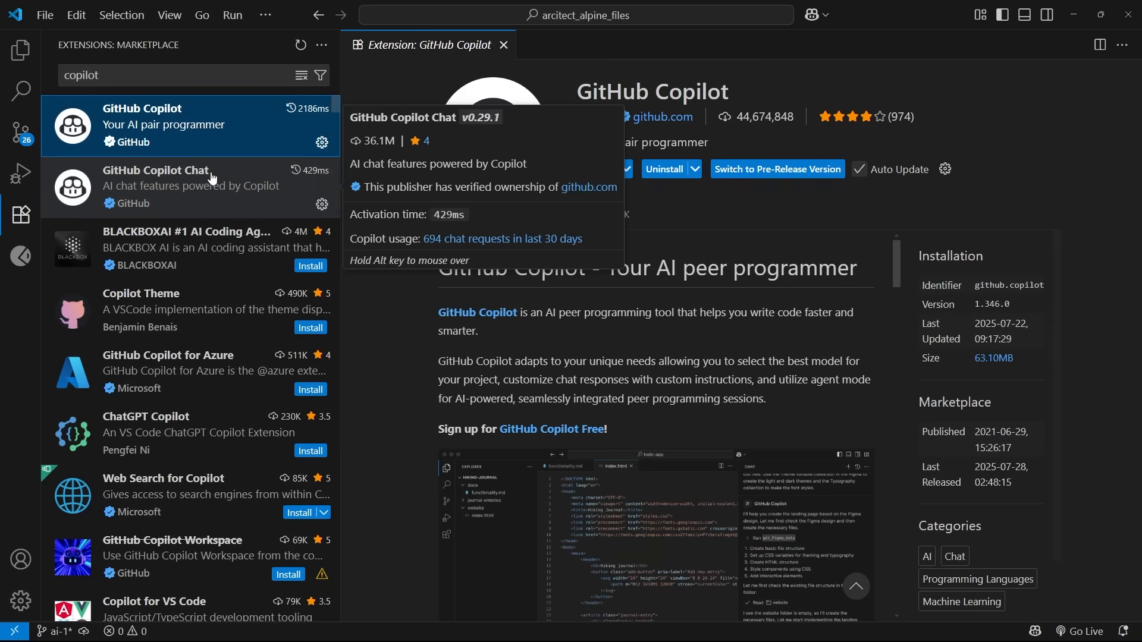
{"action": "left_click", "coordinate": [189, 186]}
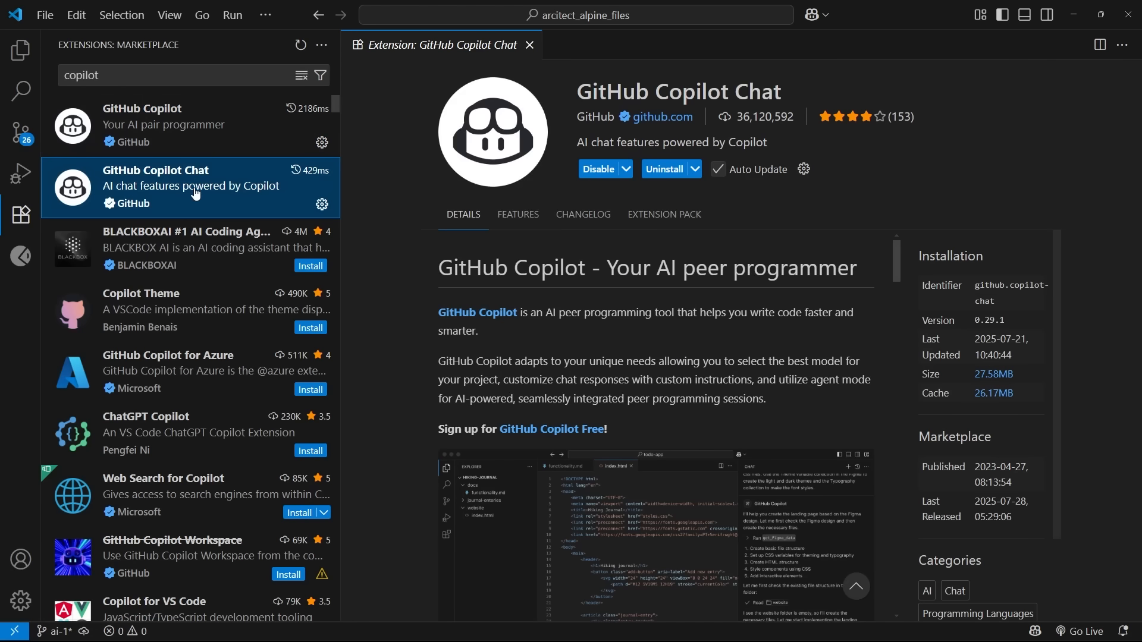
{"action": "left_click", "coordinate": [165, 125]}
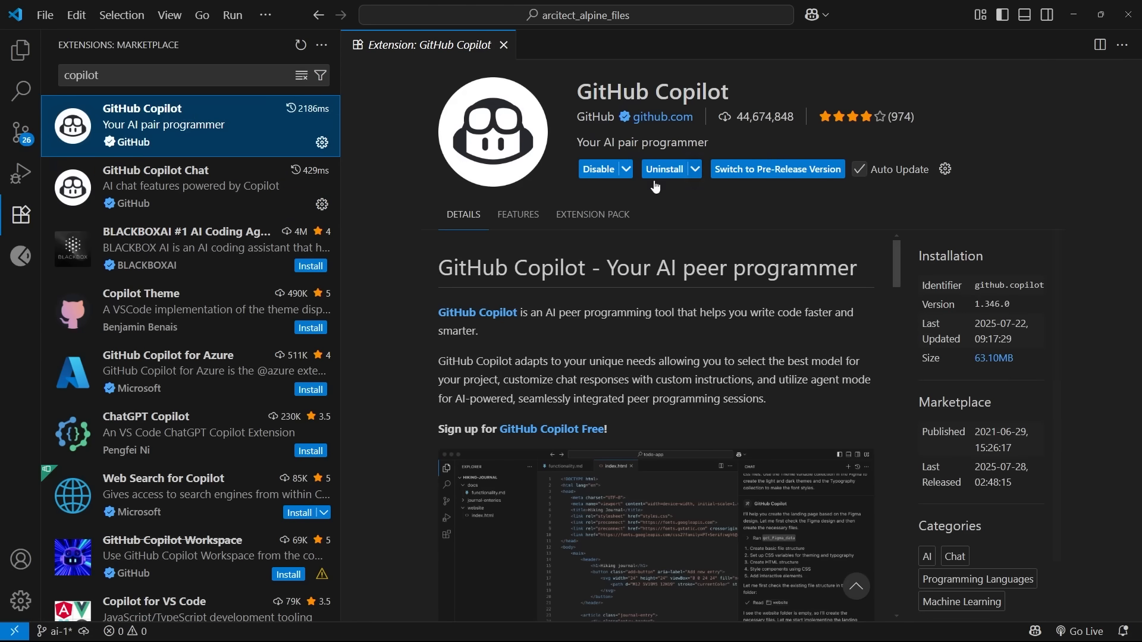
{"action": "mouse_move", "coordinate": [707, 352]}
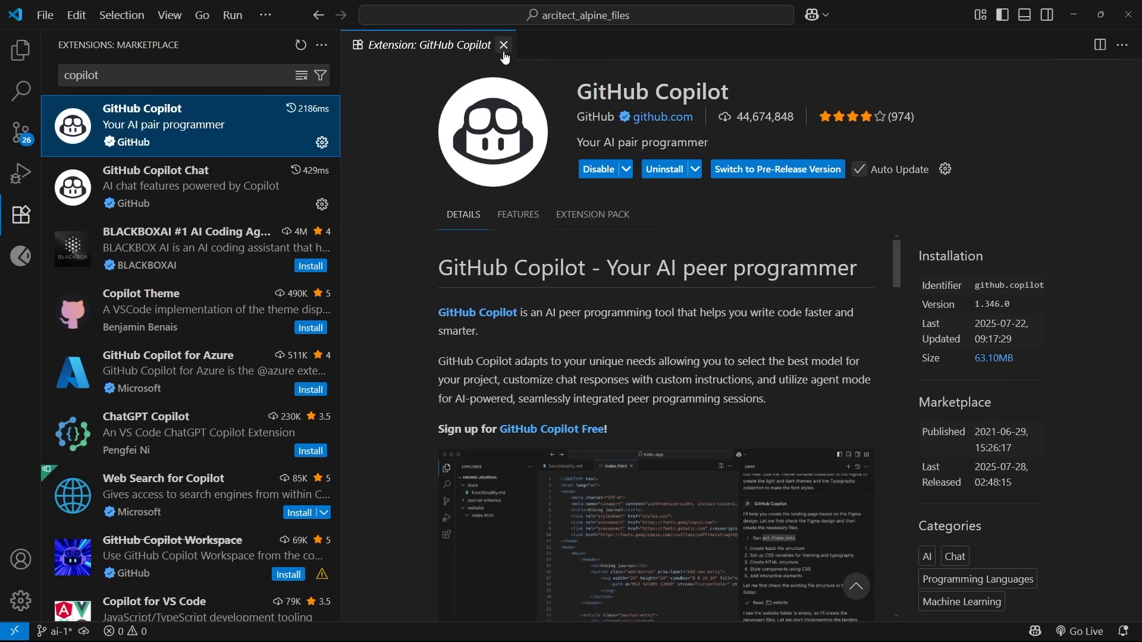
{"action": "left_click", "coordinate": [503, 44]}
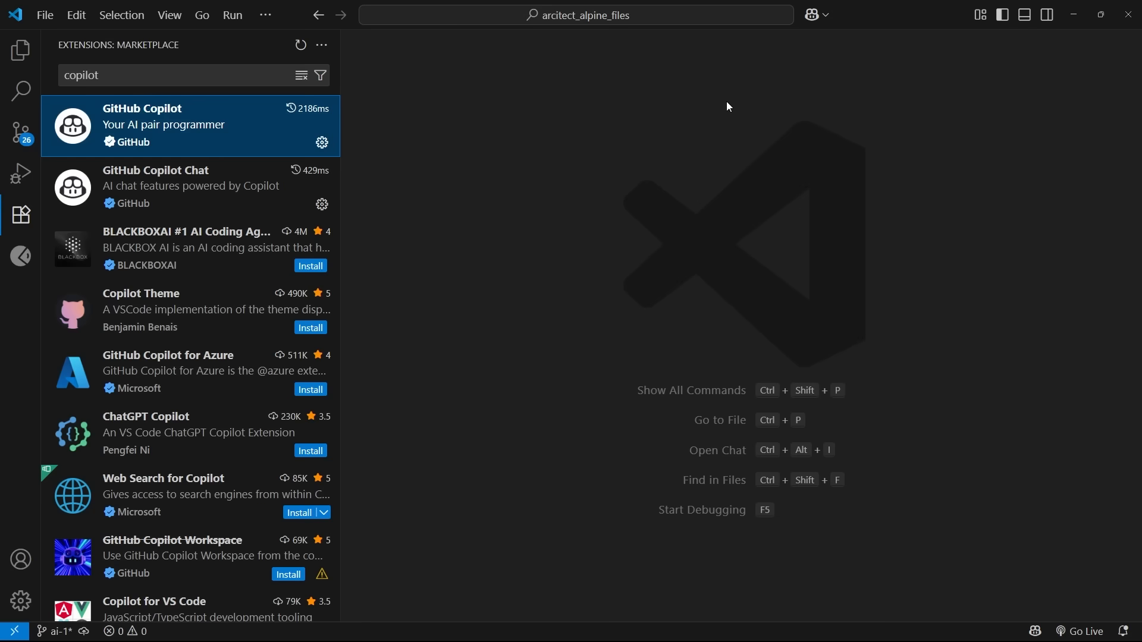
{"action": "mouse_move", "coordinate": [811, 15]}
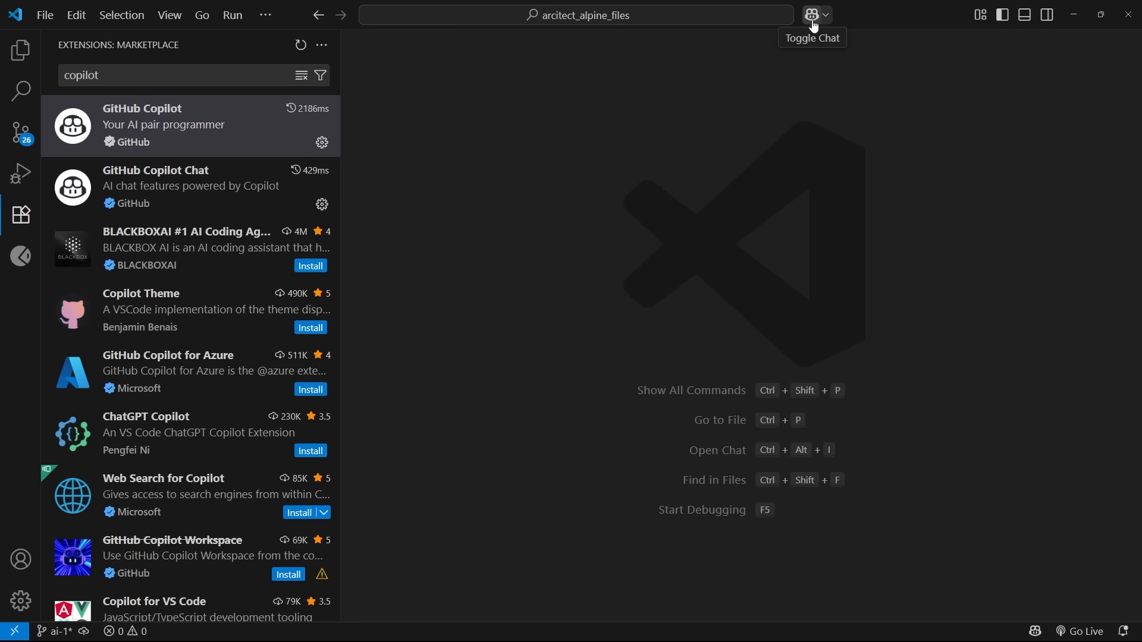
Show the Copilot chat side panel from the title bar
{"action": "left_click", "coordinate": [812, 14]}
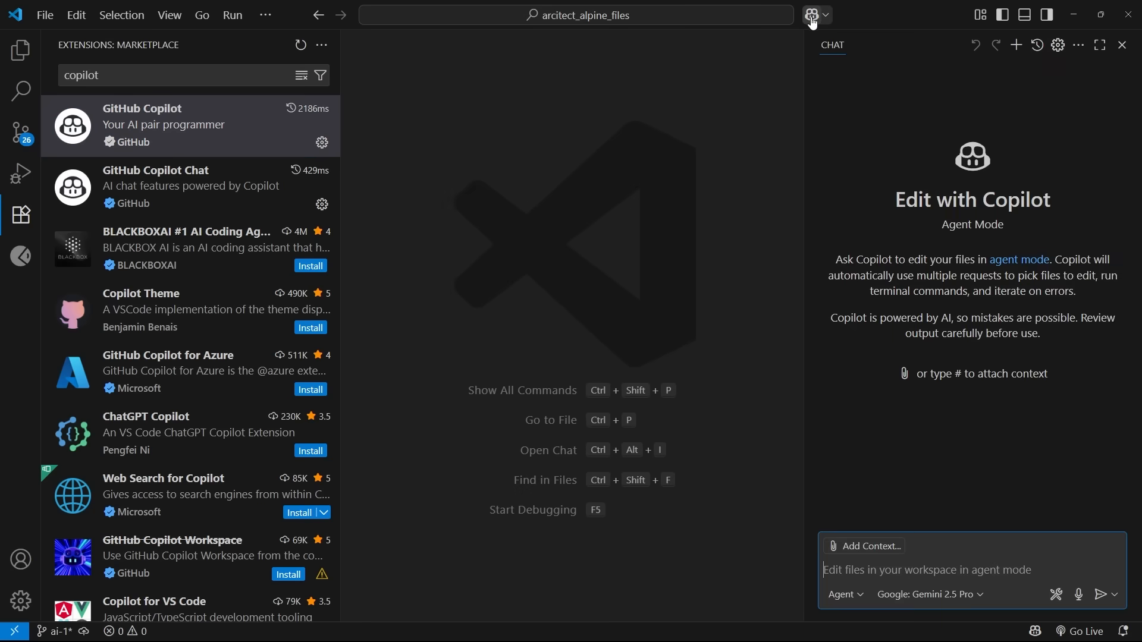
{"action": "mouse_move", "coordinate": [1071, 348]}
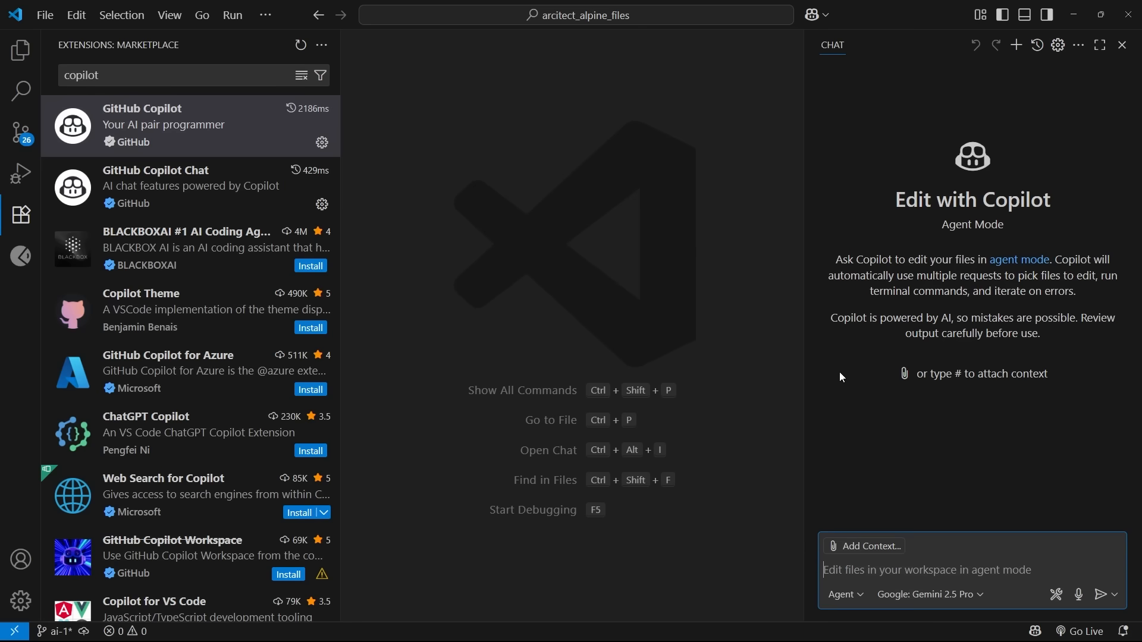
{"action": "mouse_move", "coordinate": [854, 414]}
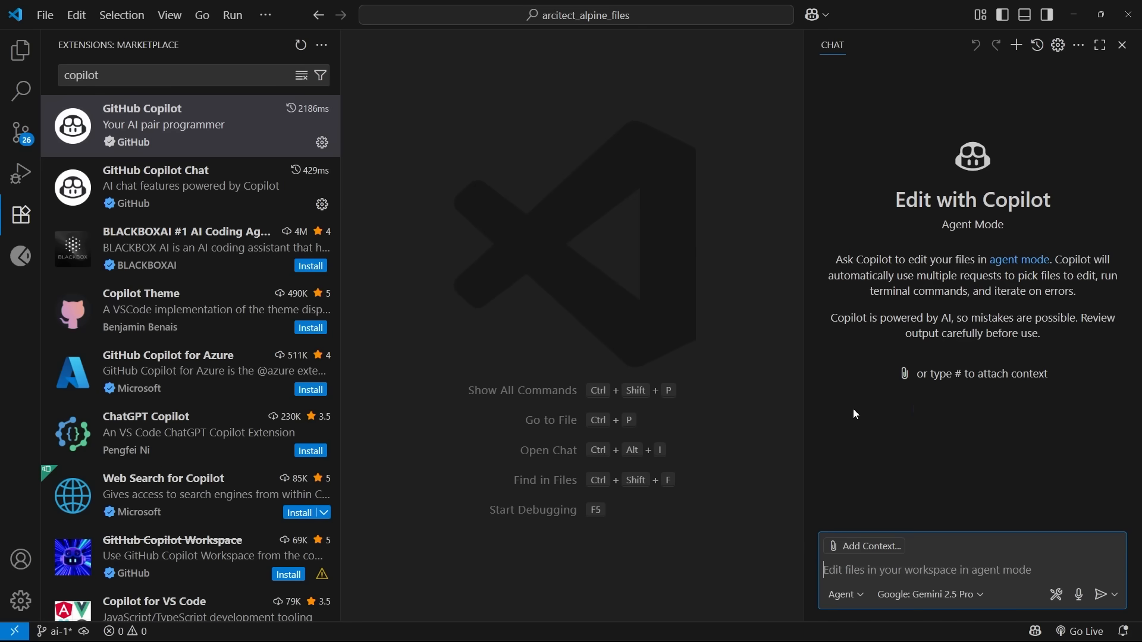
{"action": "mouse_move", "coordinate": [857, 414]}
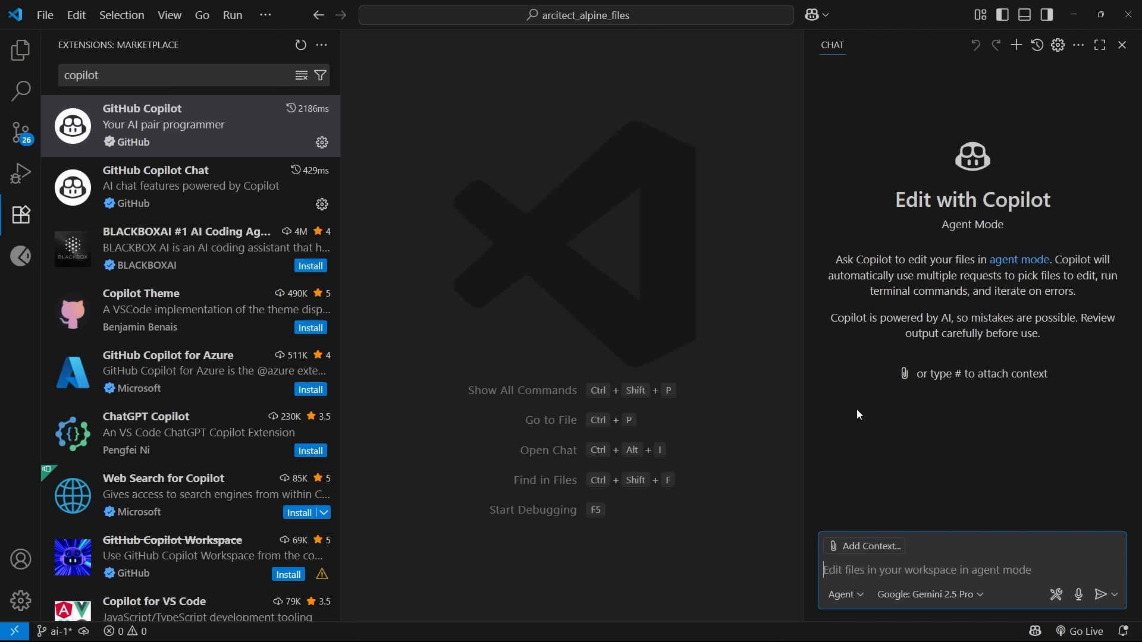
{"action": "mouse_move", "coordinate": [865, 414]}
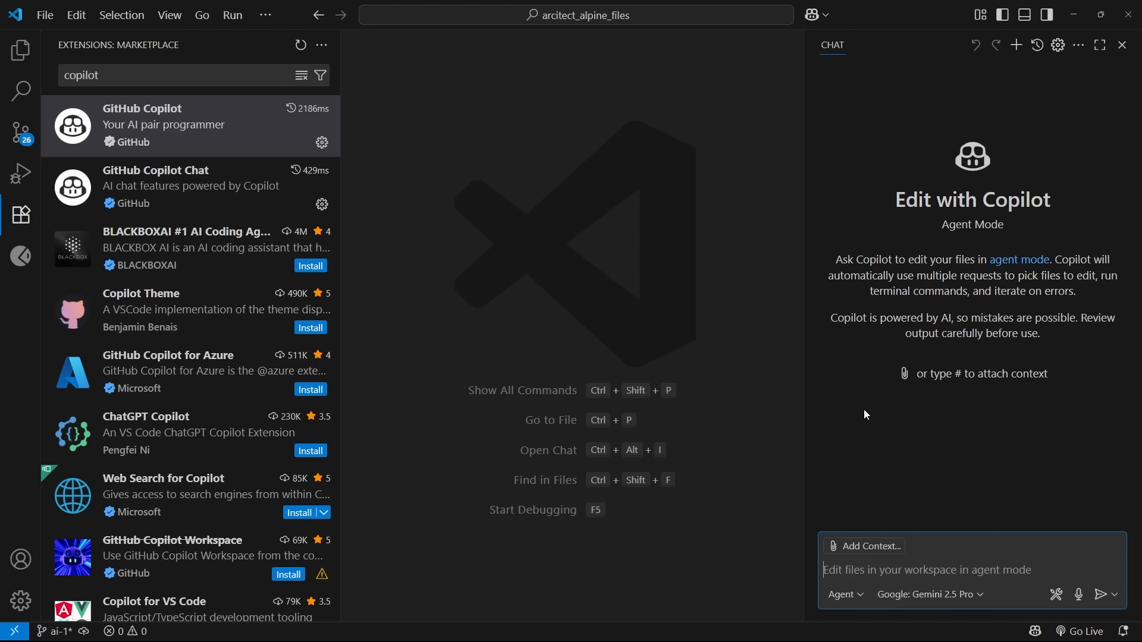
{"action": "mouse_move", "coordinate": [866, 411]}
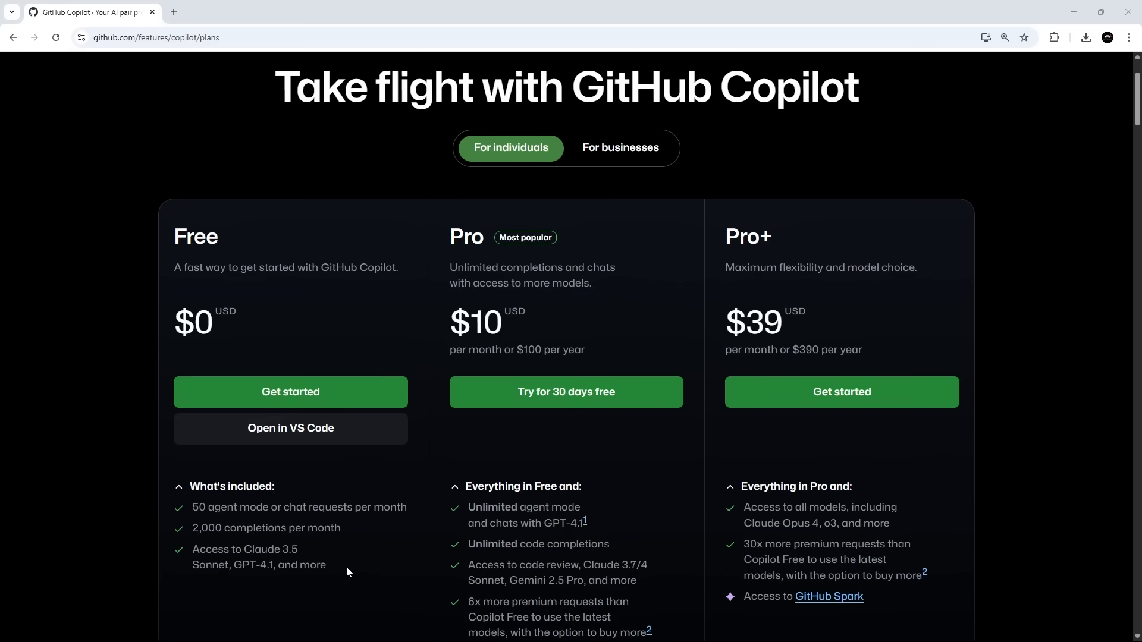
{"action": "left_click_drag", "start_coordinate": [193, 549], "coordinate": [326, 565]}
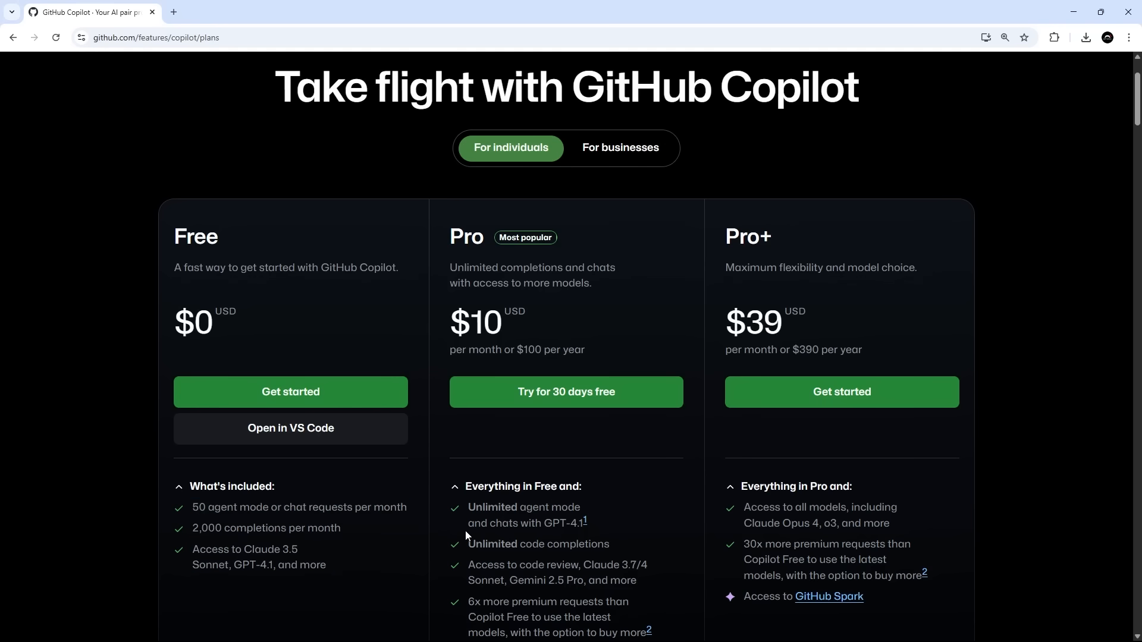
{"action": "scroll", "scroll_direction": "down", "scroll_amount": 3}
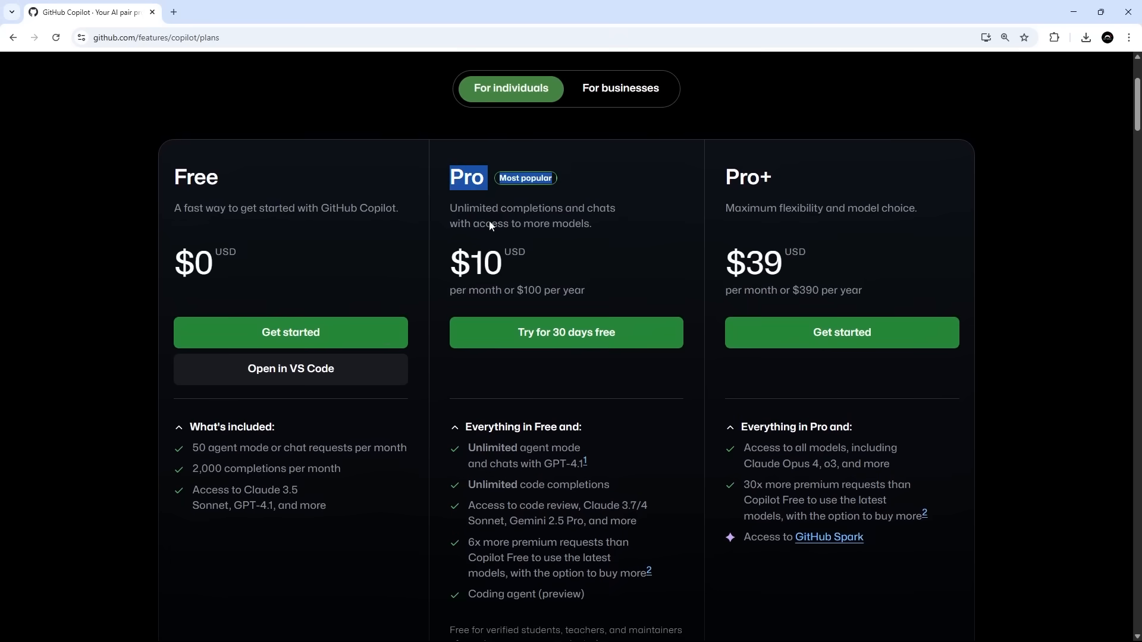
{"action": "scroll", "scroll_direction": "down", "scroll_amount": 3}
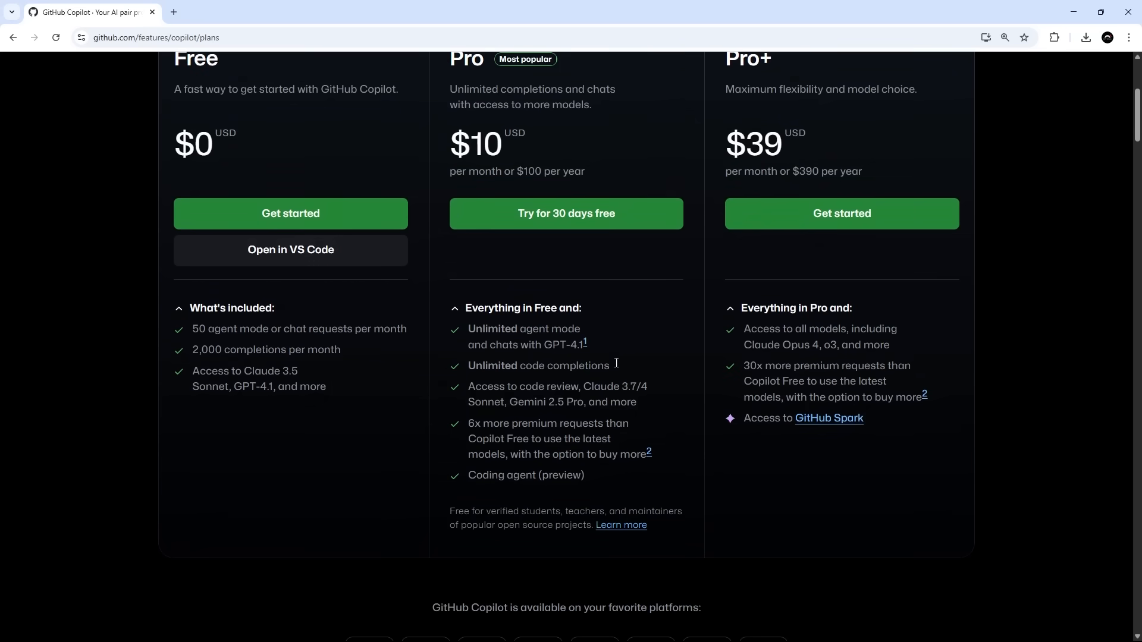
{"action": "scroll", "scroll_direction": "up", "scroll_amount": 3}
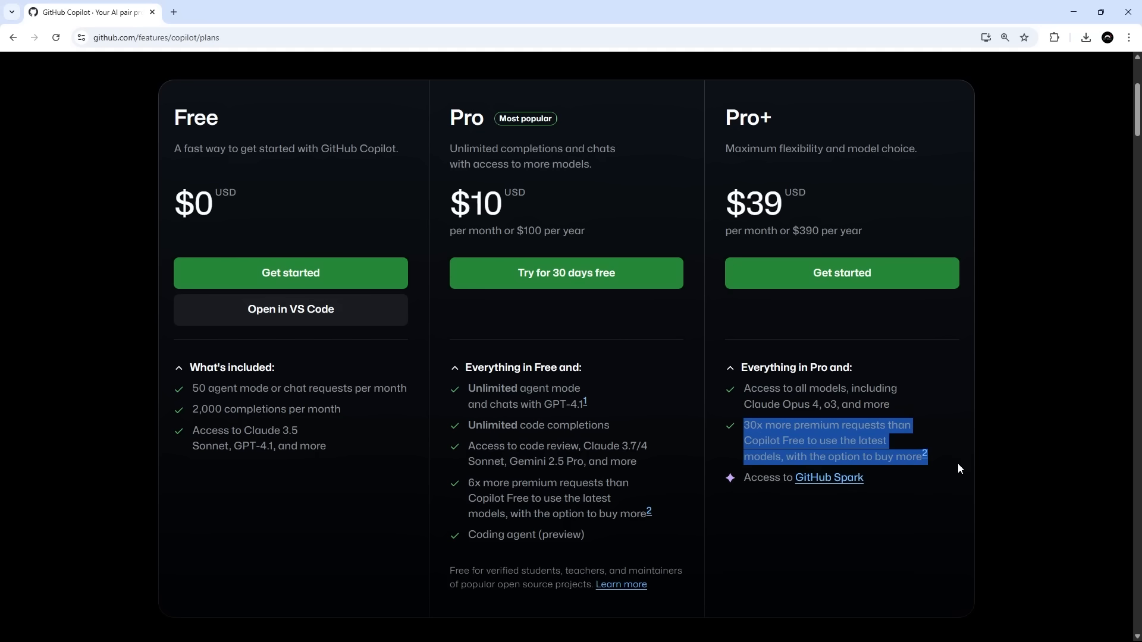
{"action": "left_click", "coordinate": [978, 470]}
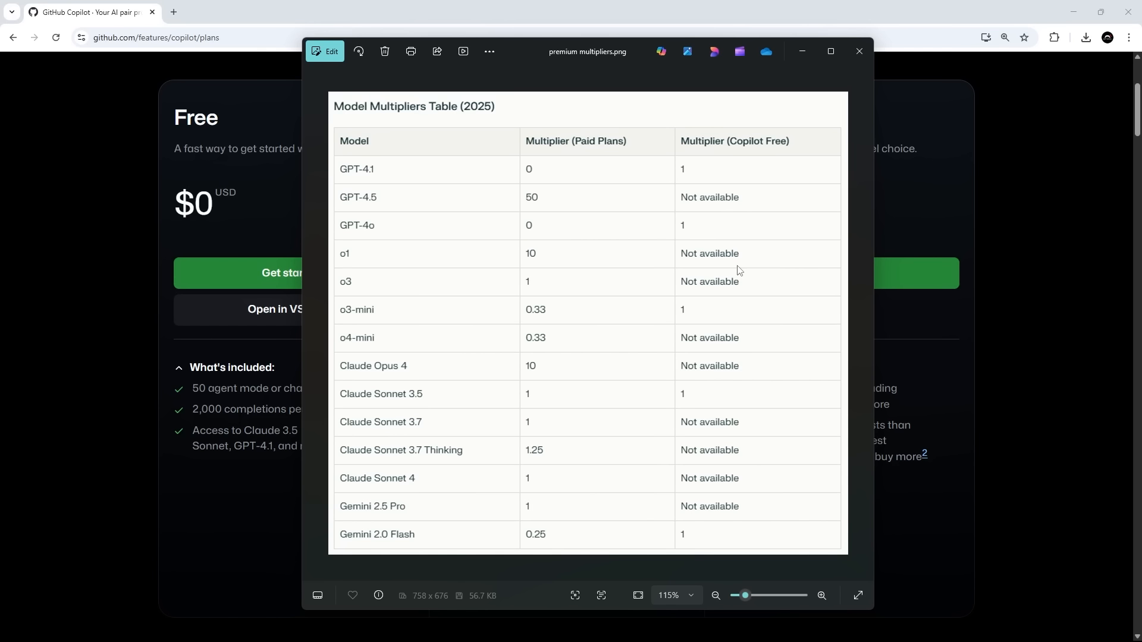
{"action": "mouse_move", "coordinate": [751, 269]}
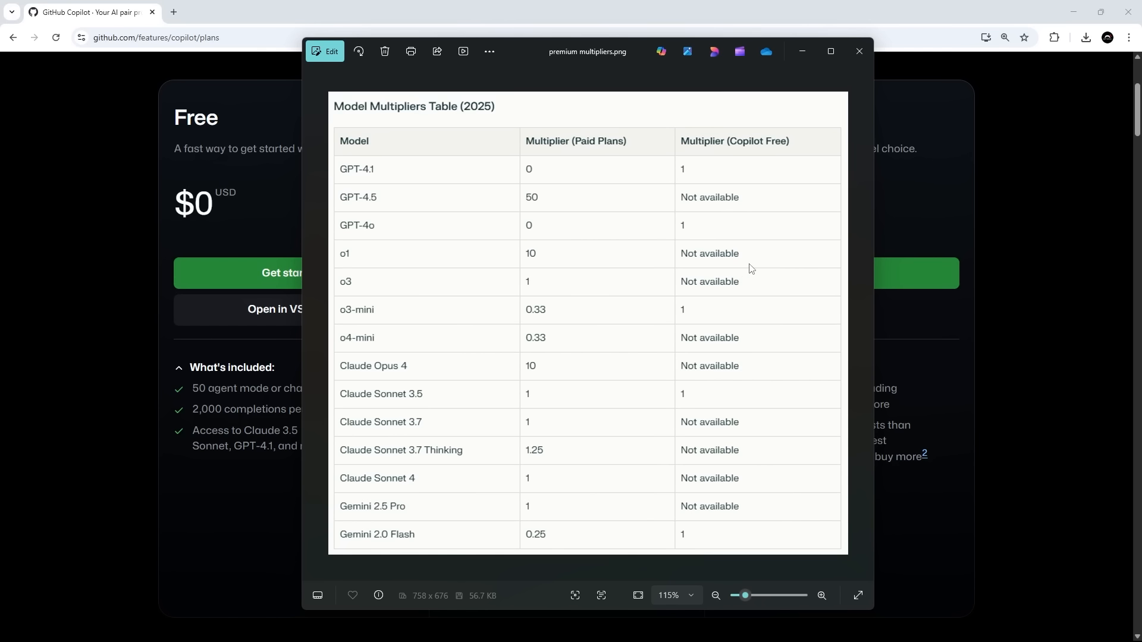
{"action": "mouse_move", "coordinate": [810, 203]}
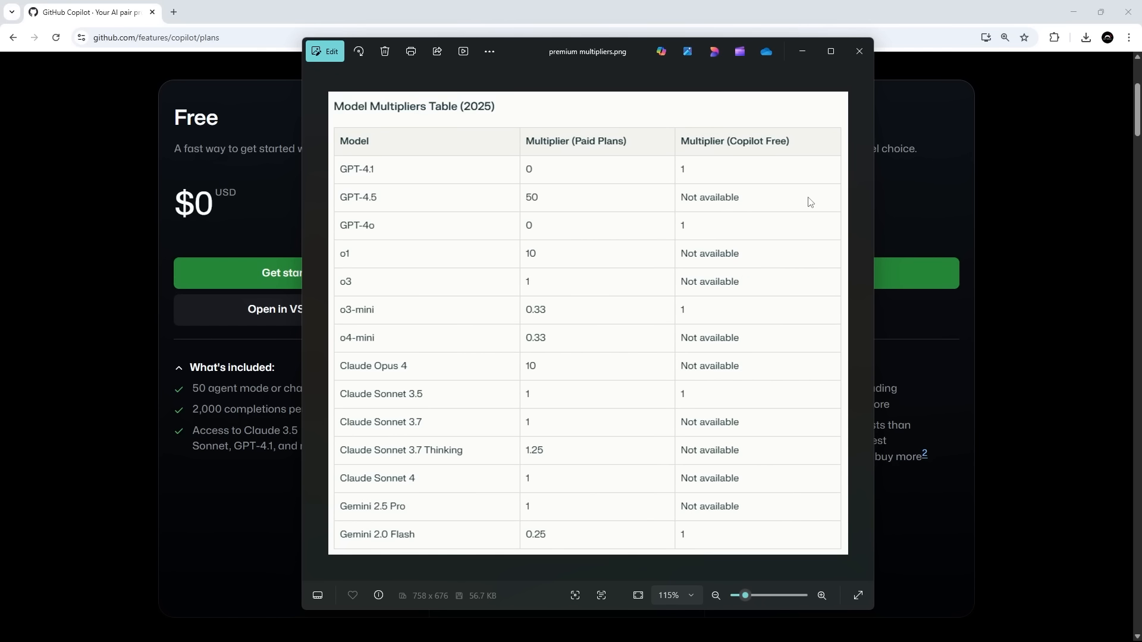
{"action": "mouse_move", "coordinate": [821, 264]}
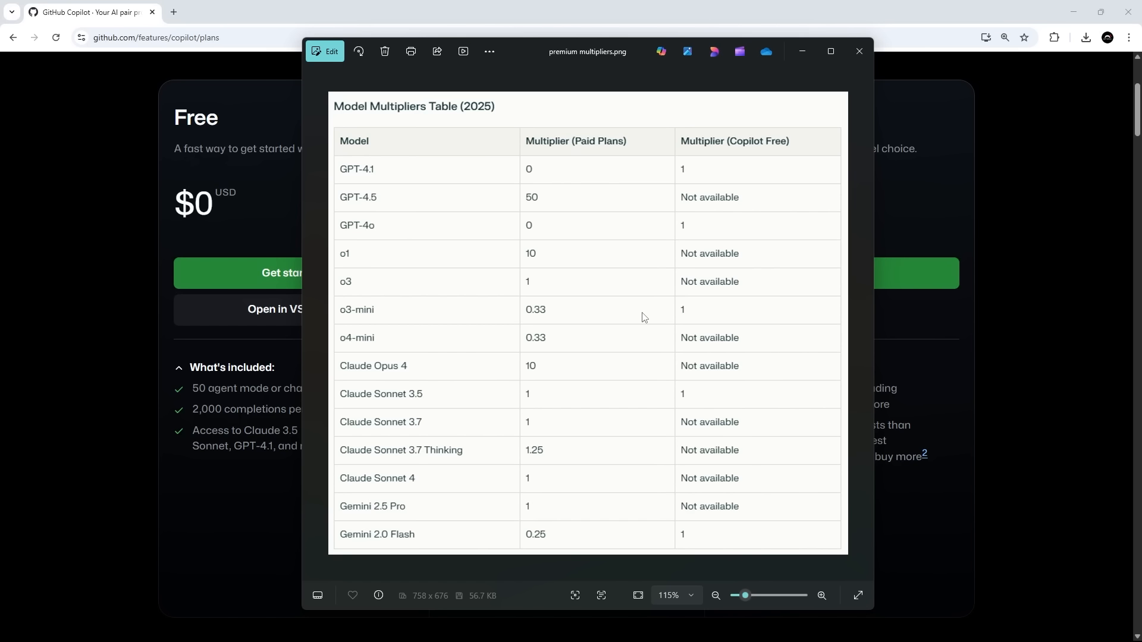
{"action": "mouse_move", "coordinate": [741, 342]}
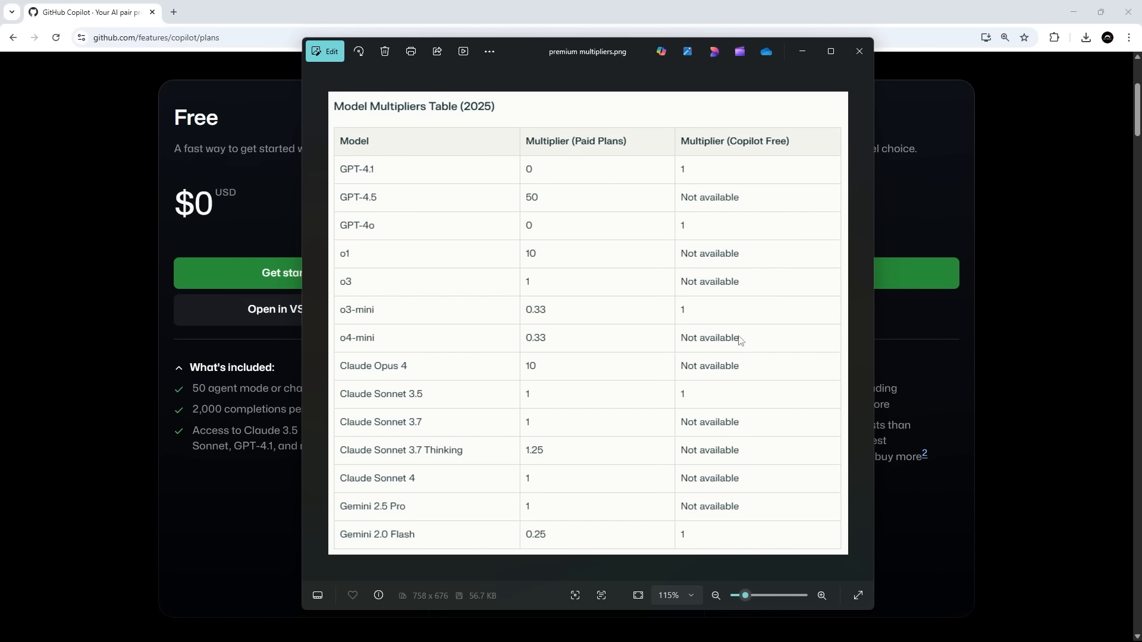
{"action": "mouse_move", "coordinate": [609, 189]}
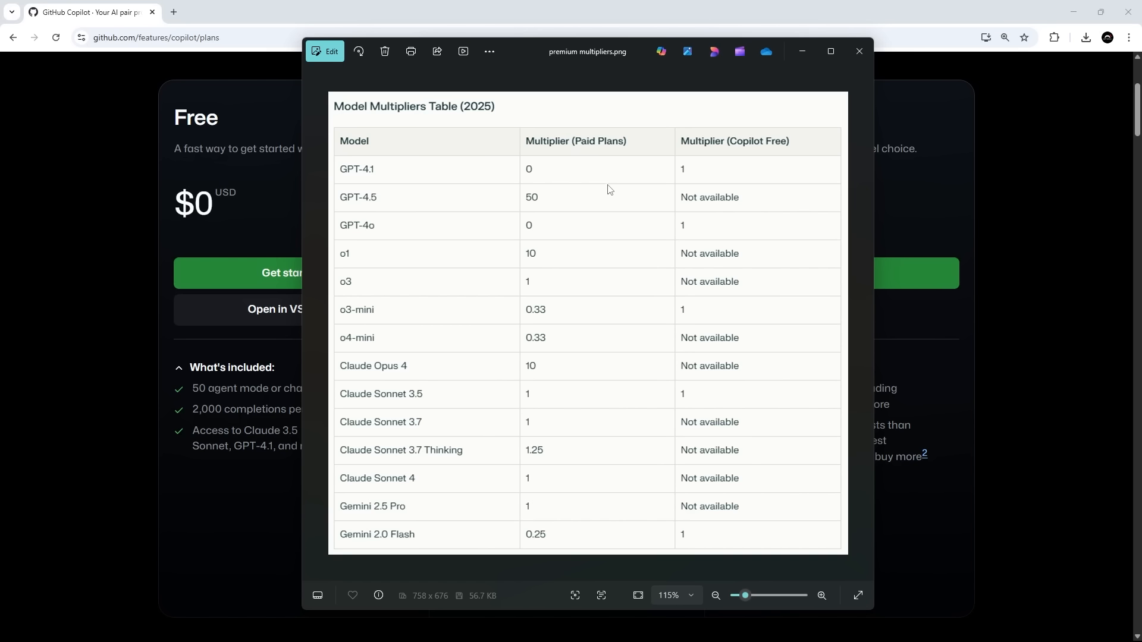
{"action": "mouse_move", "coordinate": [703, 168]}
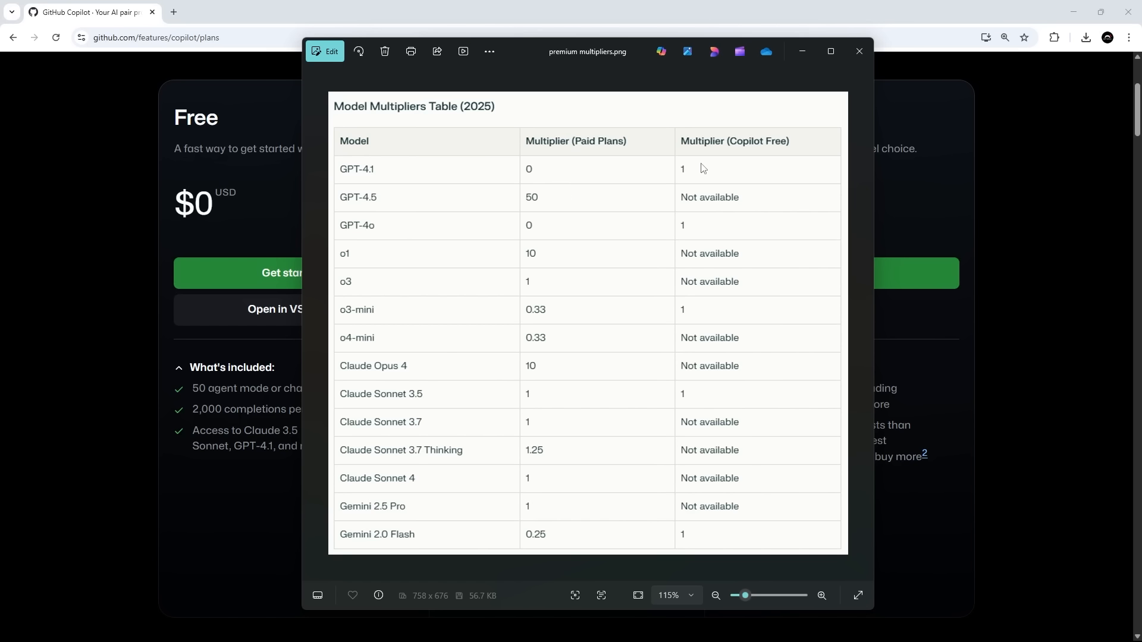
{"action": "mouse_move", "coordinate": [684, 178]}
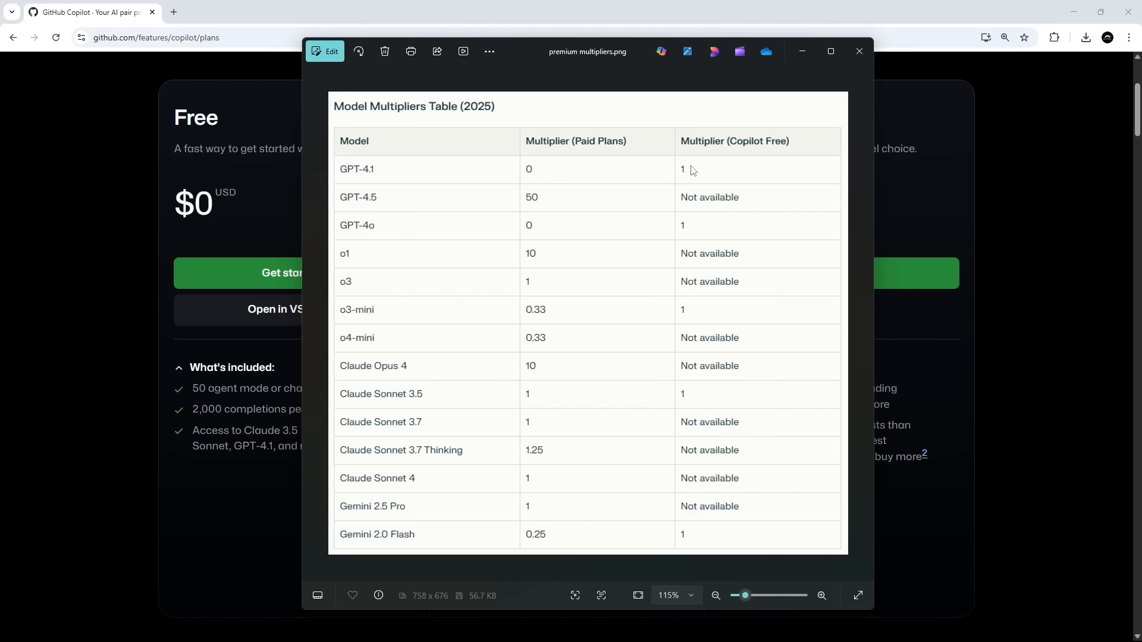
{"action": "mouse_move", "coordinate": [618, 143]}
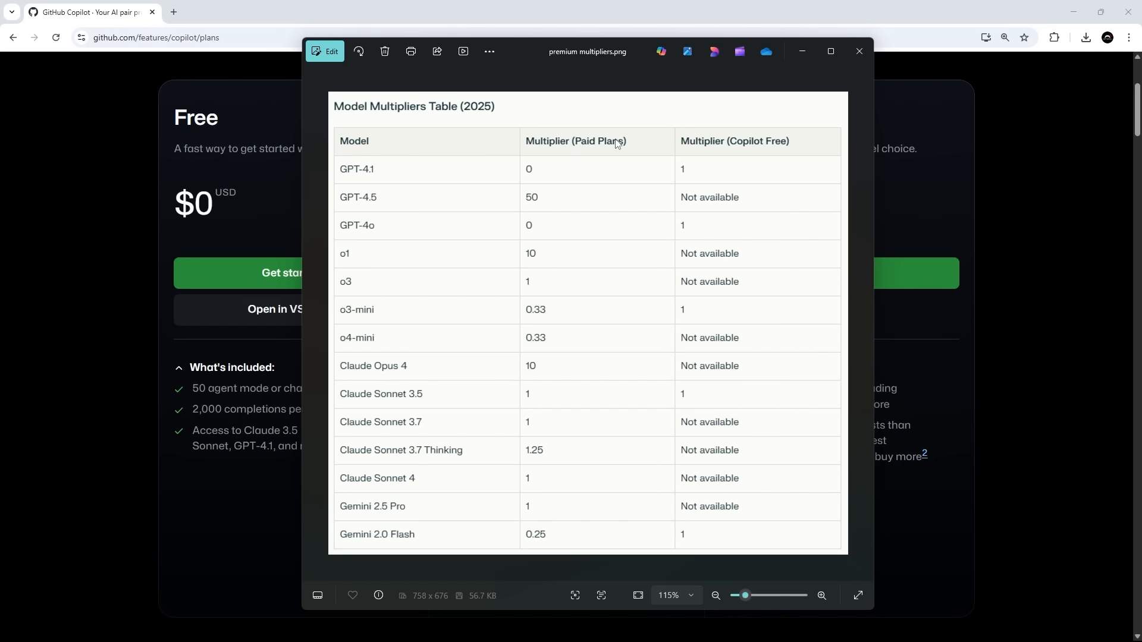
{"action": "mouse_move", "coordinate": [535, 173]}
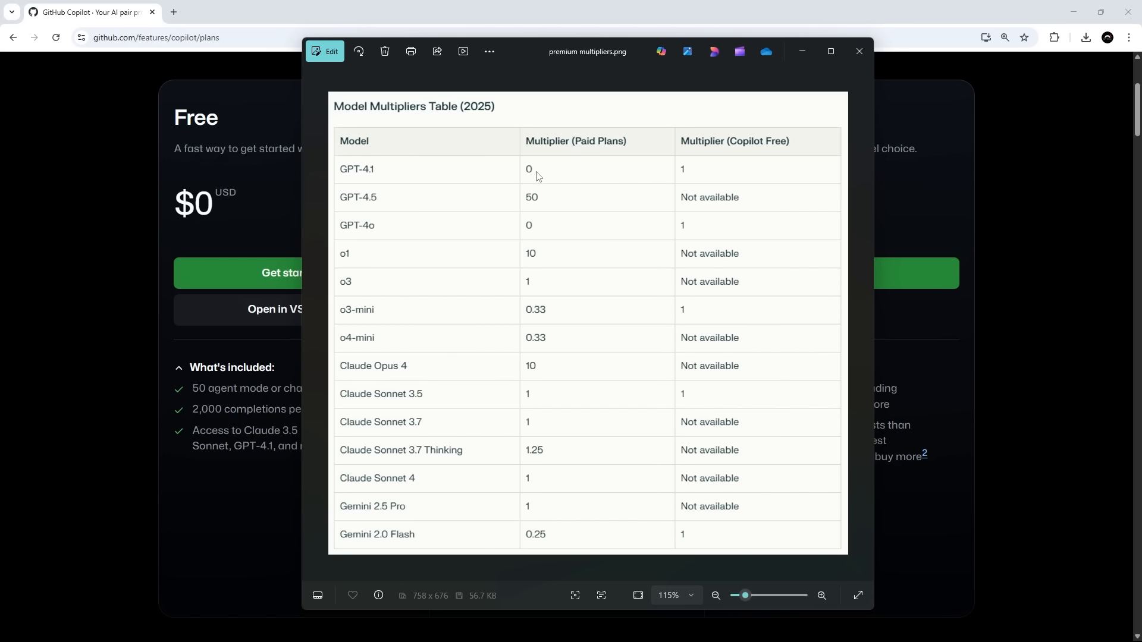
{"action": "mouse_move", "coordinate": [546, 181]}
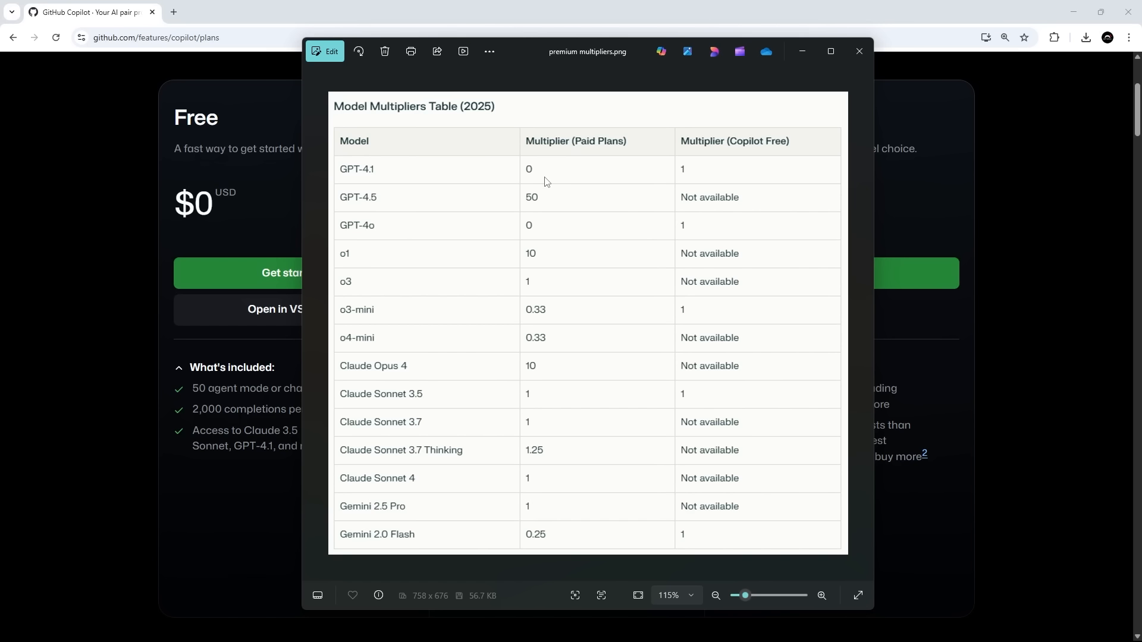
{"action": "mouse_move", "coordinate": [530, 380]}
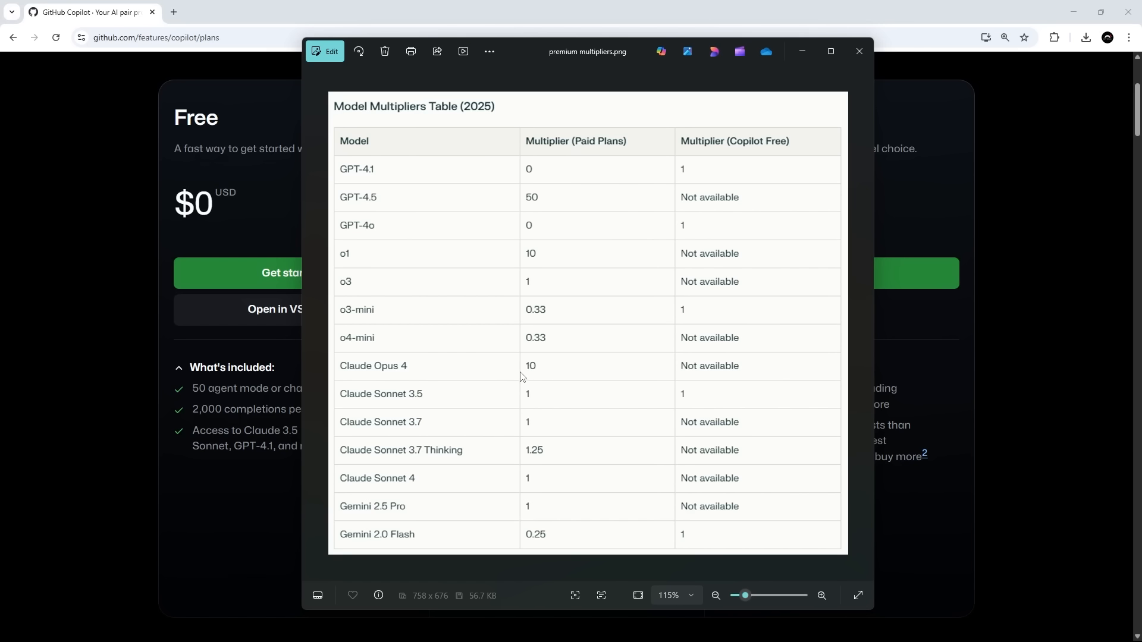
{"action": "mouse_move", "coordinate": [535, 377]}
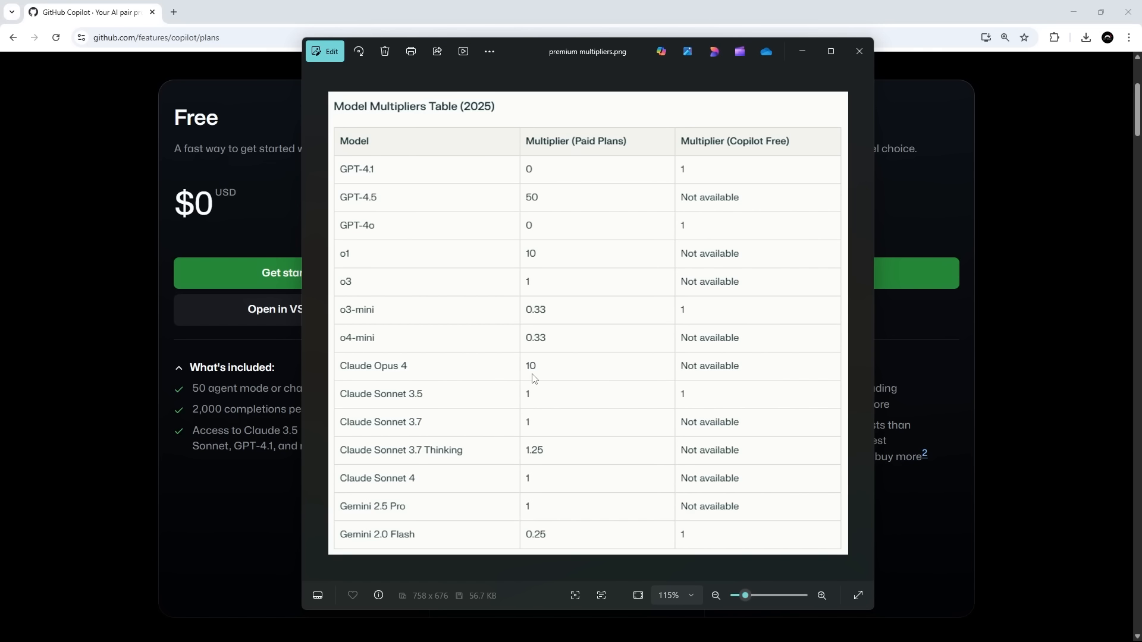
{"action": "mouse_move", "coordinate": [536, 378]}
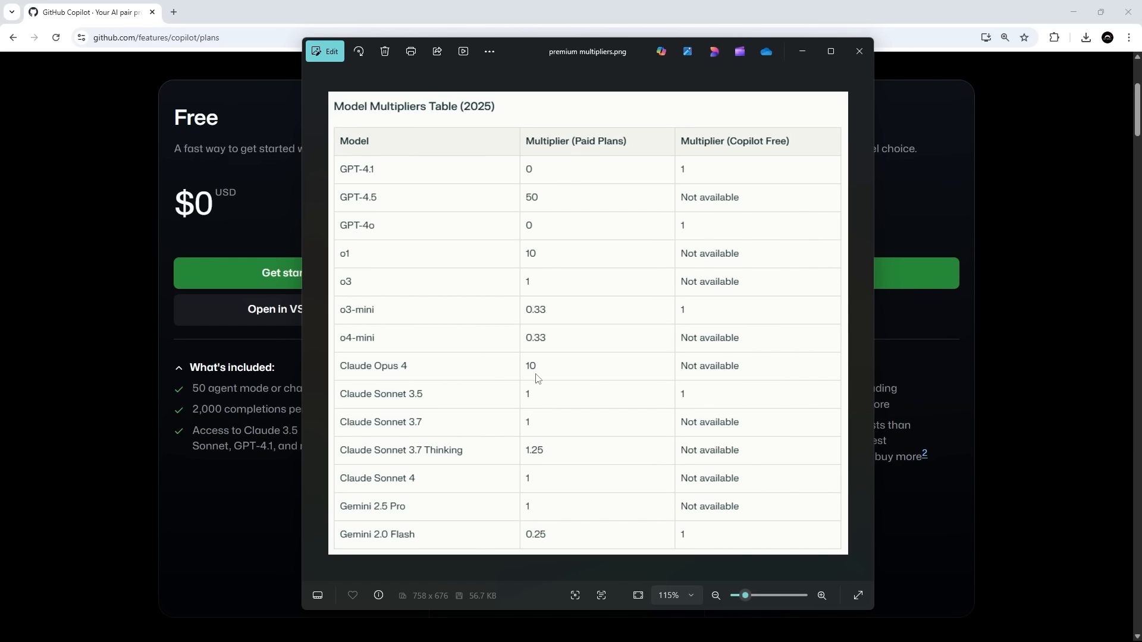
{"action": "mouse_move", "coordinate": [548, 387]}
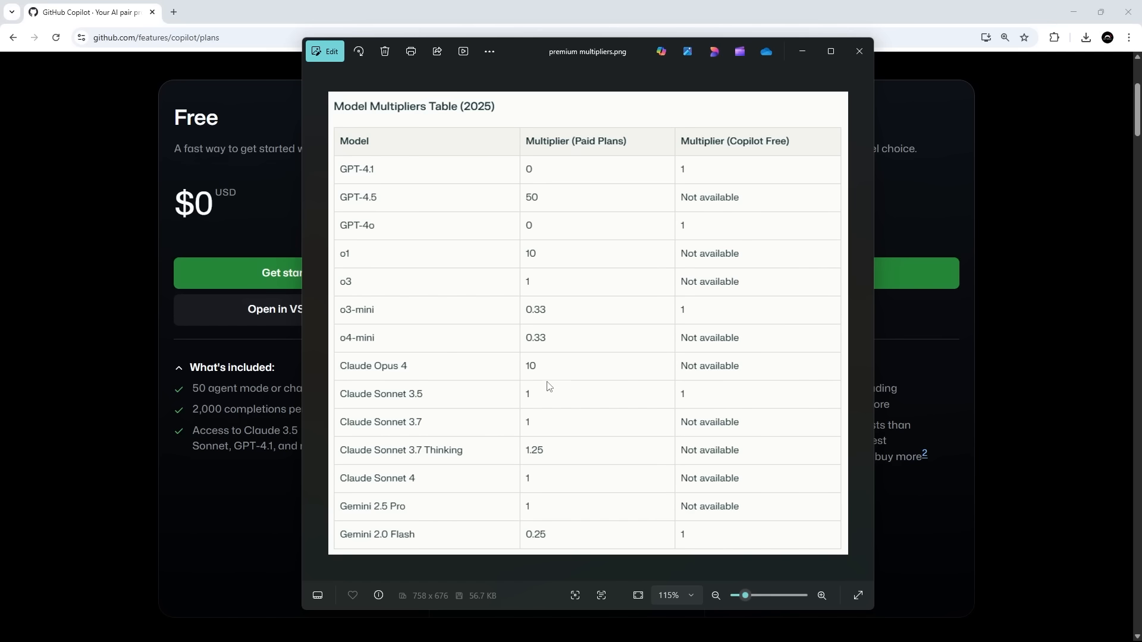
{"action": "mouse_move", "coordinate": [597, 388]}
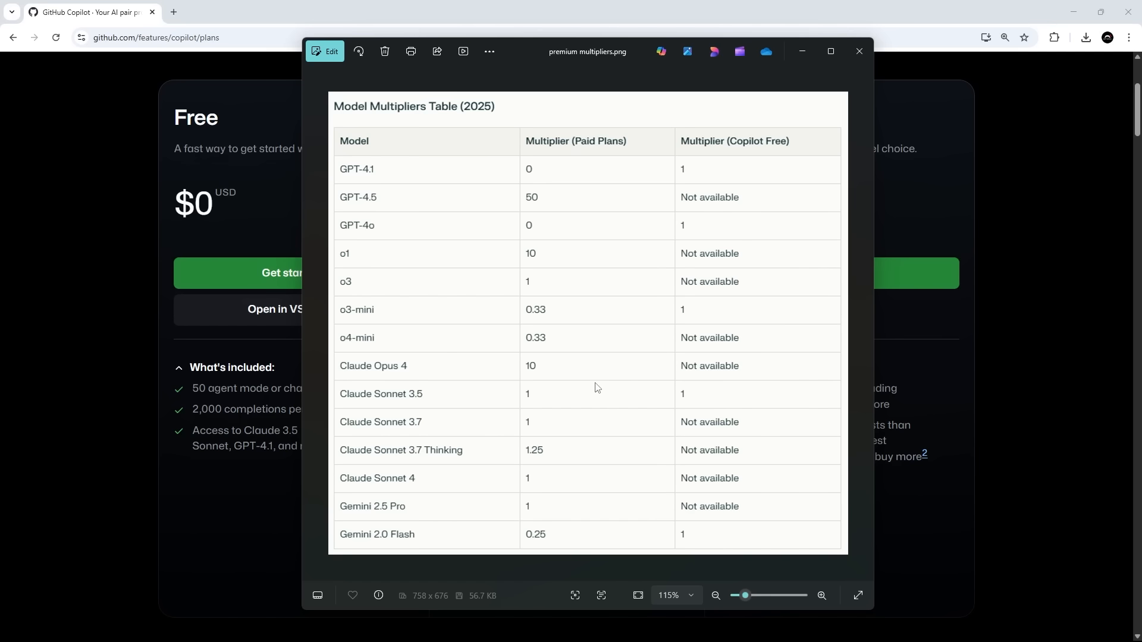
{"action": "mouse_move", "coordinate": [543, 57]}
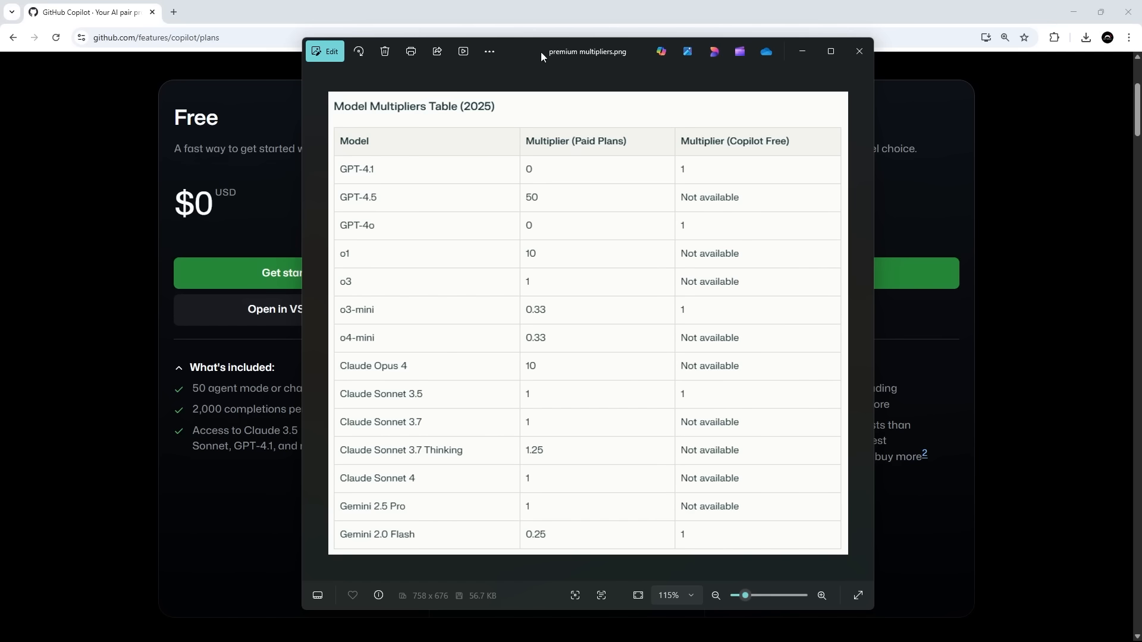
Leave the model multipliers image for GitHub's Copilot AI model comparison in Chrome
{"action": "left_click", "coordinate": [859, 51]}
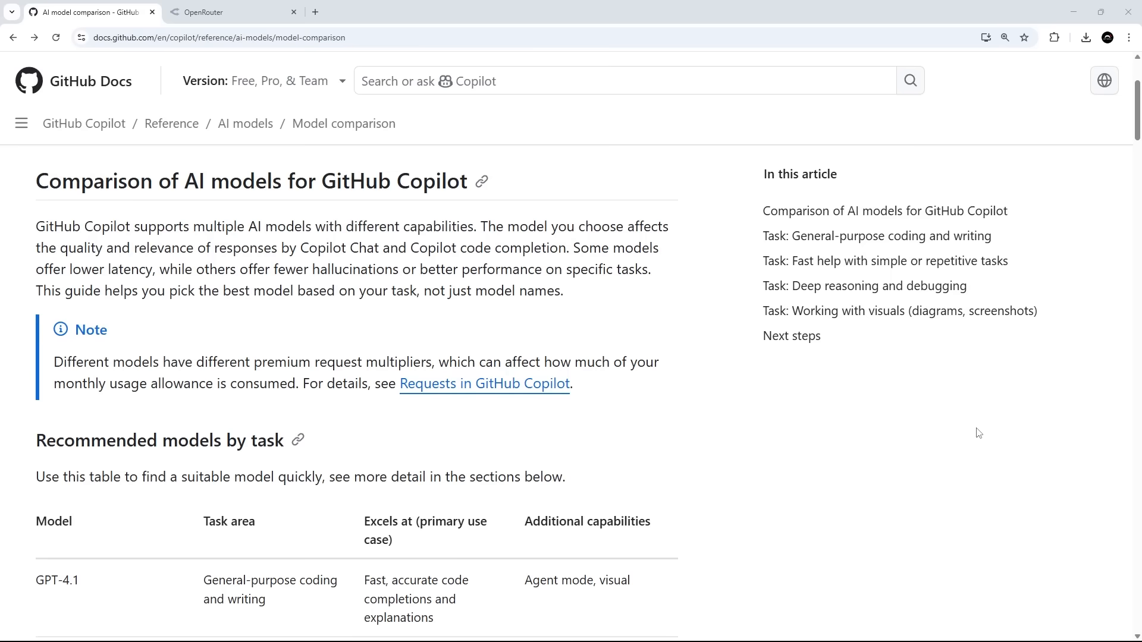
{"action": "mouse_move", "coordinate": [89, 243]}
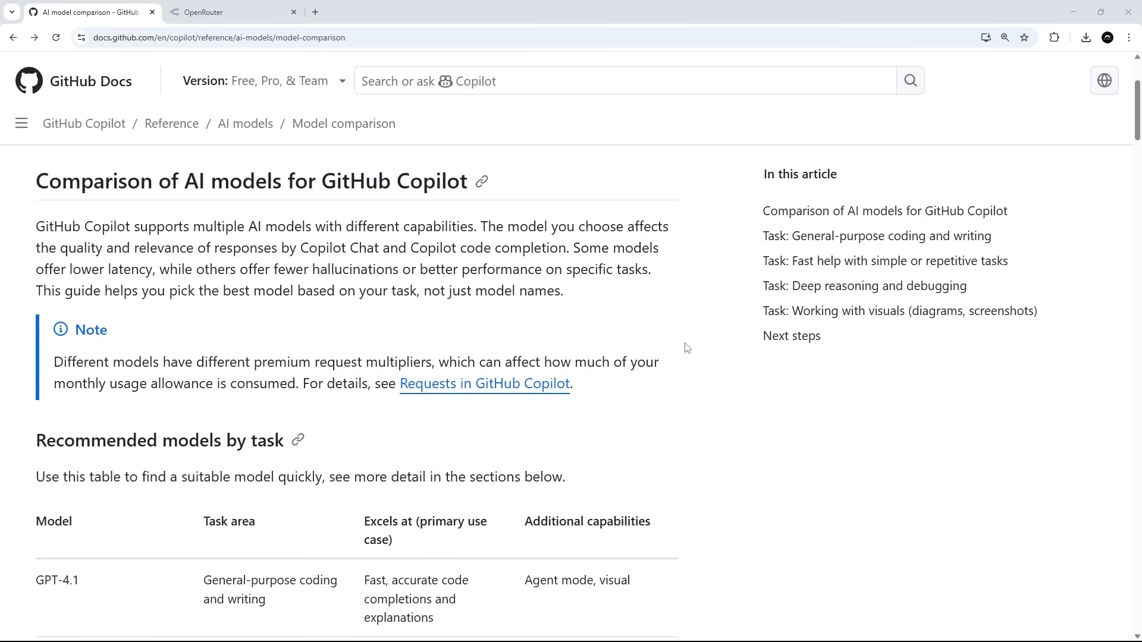
Read through the recommended-models-by-task table, then switch to the OpenRouter site
{"action": "scroll", "scroll_direction": "down", "scroll_amount": 3}
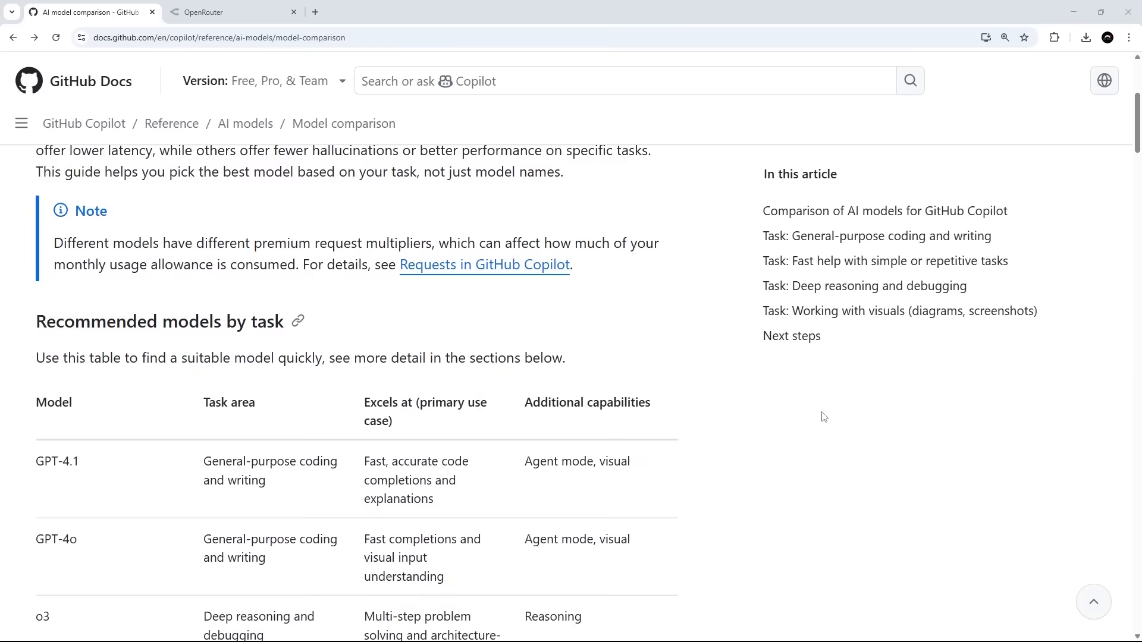
{"action": "scroll", "scroll_direction": "down", "scroll_amount": 3}
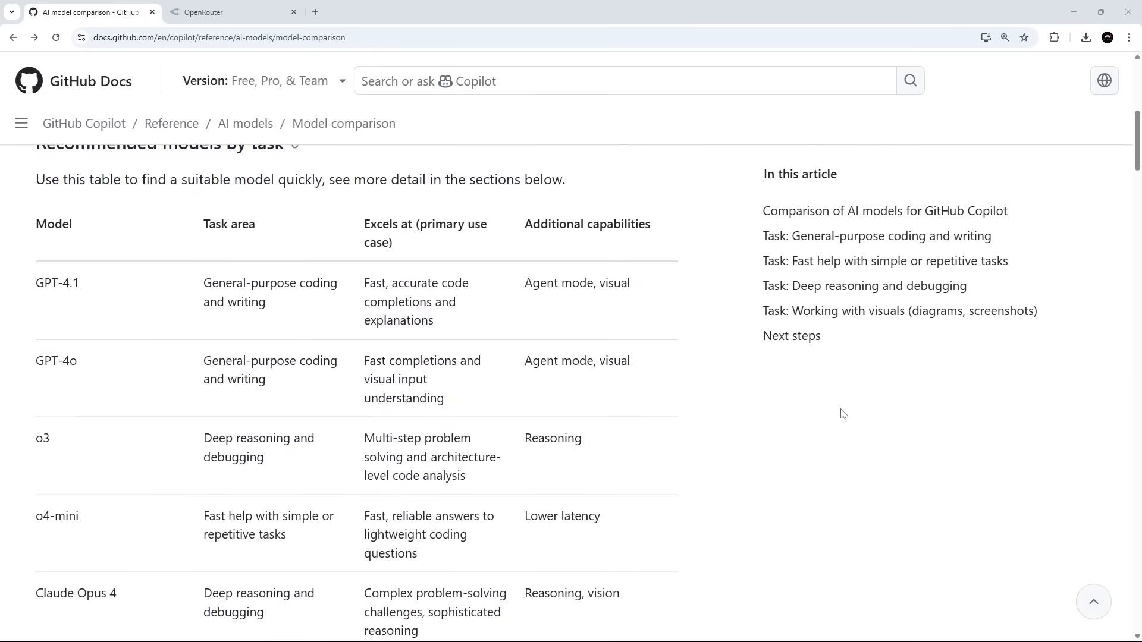
{"action": "mouse_move", "coordinate": [743, 349]}
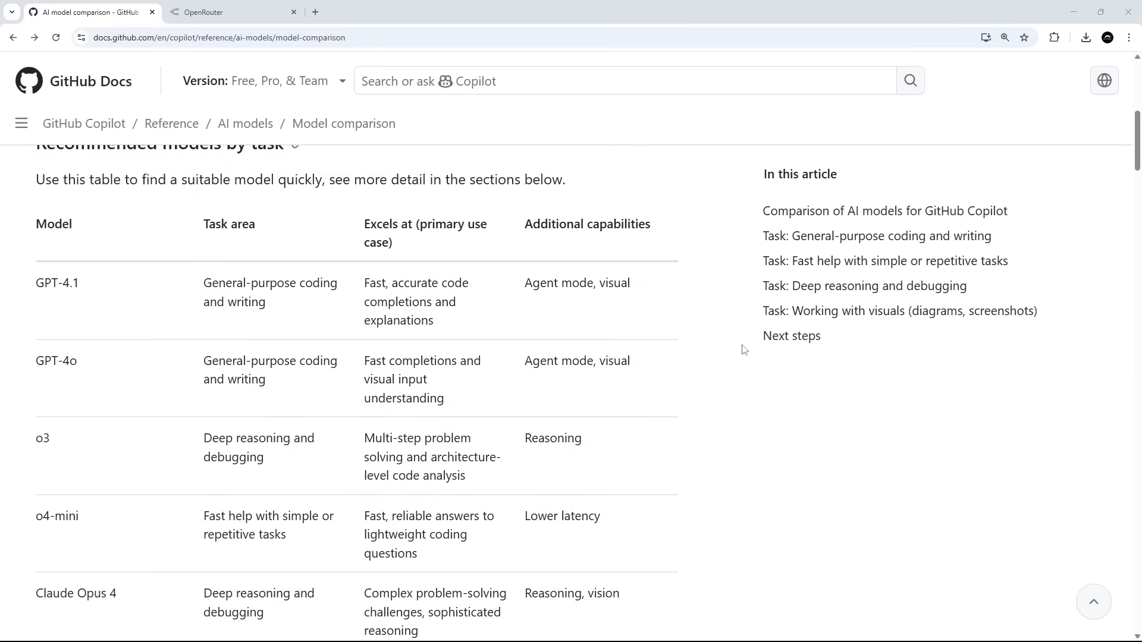
{"action": "mouse_move", "coordinate": [50, 555]}
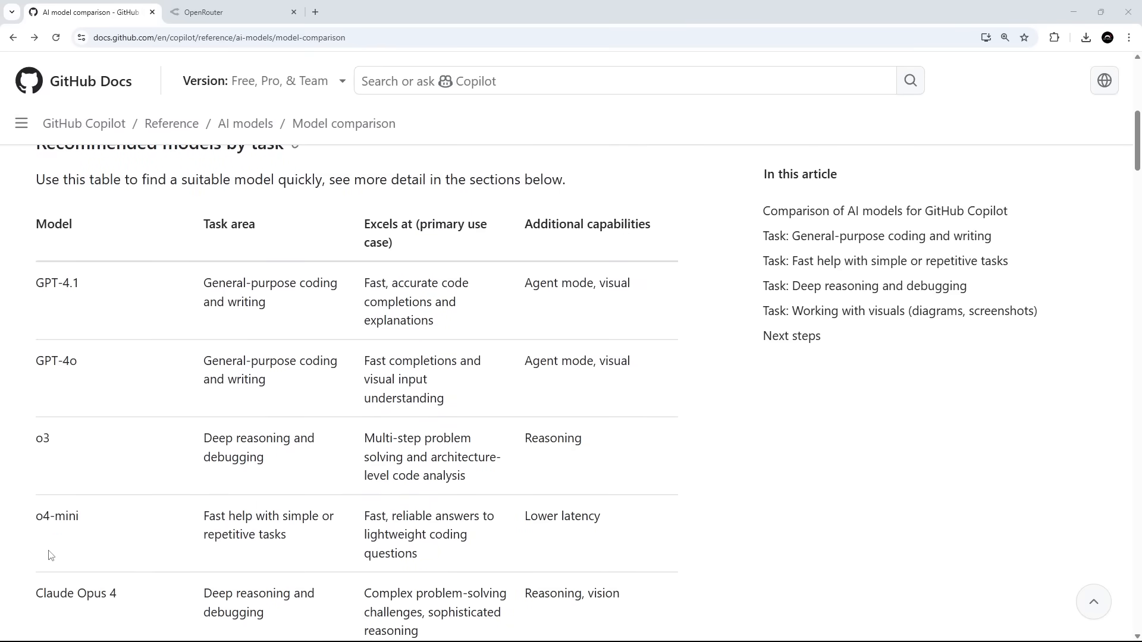
{"action": "scroll", "scroll_direction": "down", "scroll_amount": 3}
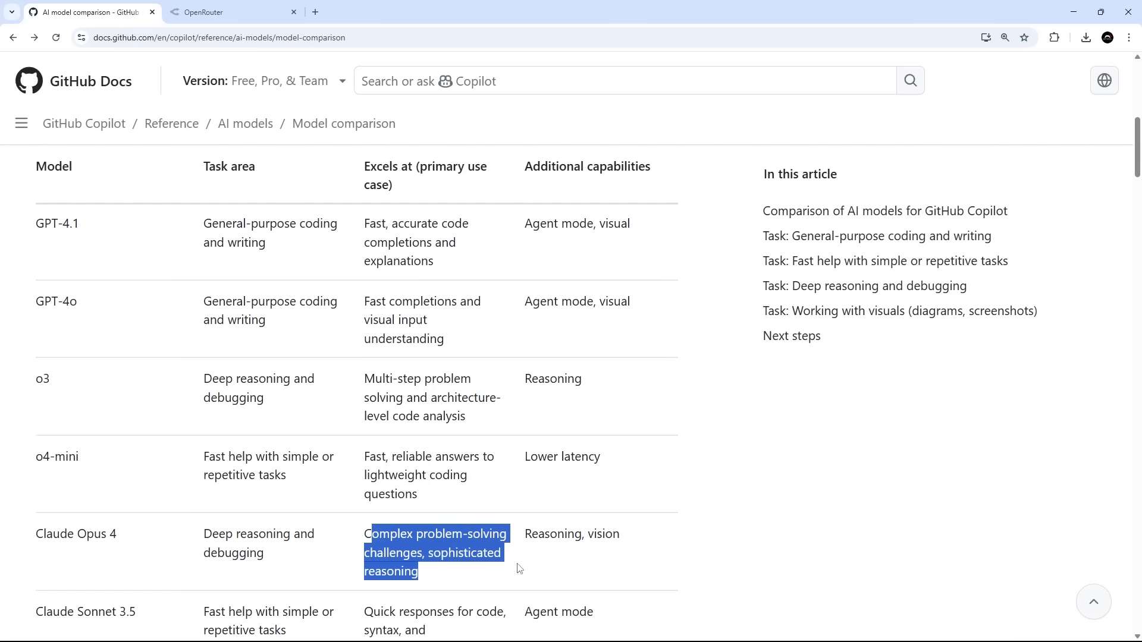
{"action": "left_click", "coordinate": [4, 264]}
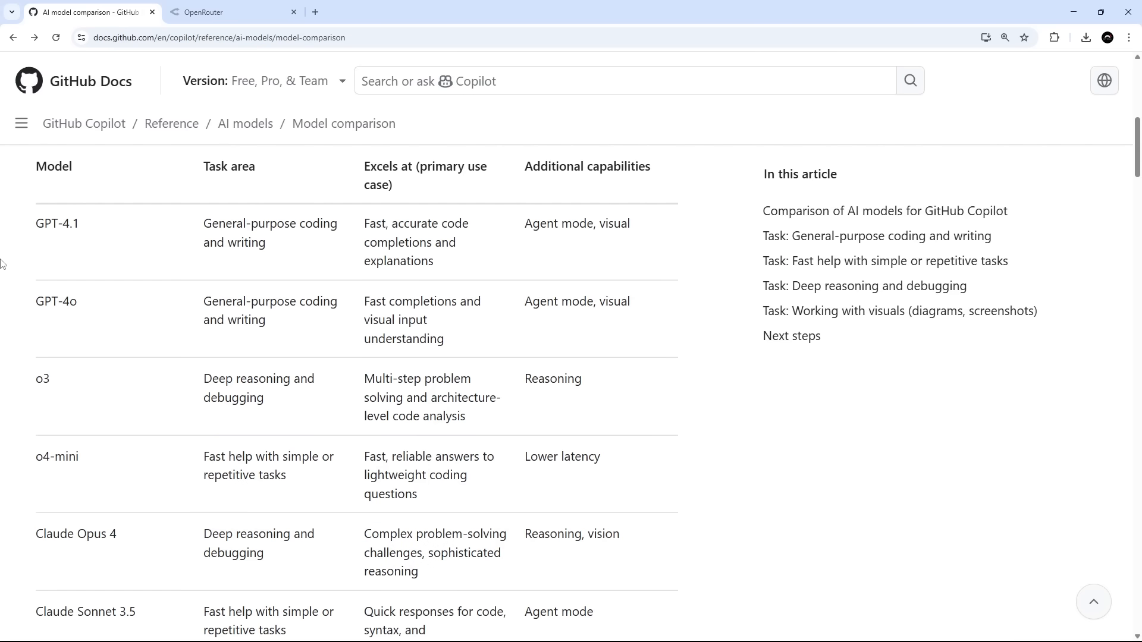
{"action": "double_click", "coordinate": [57, 224]}
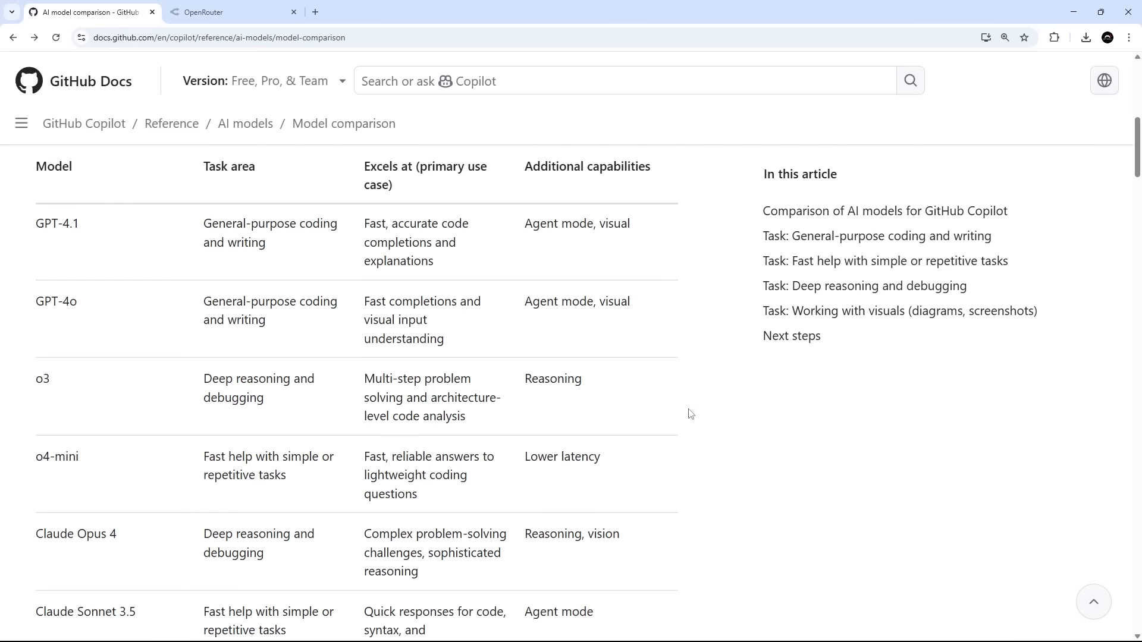
{"action": "scroll", "scroll_direction": "down", "scroll_amount": 3}
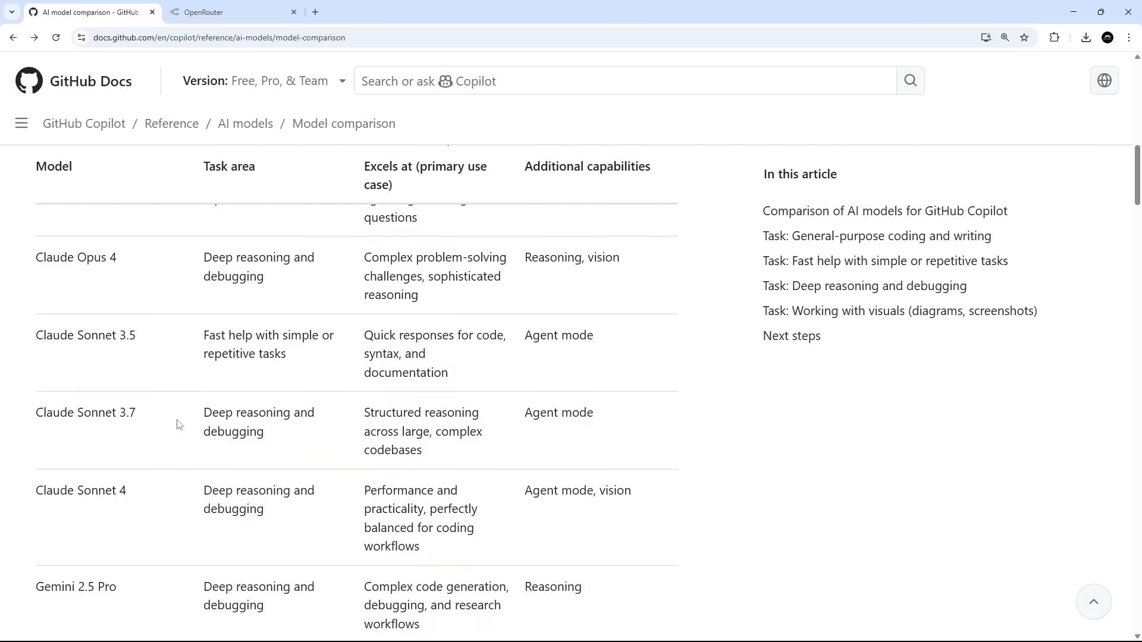
{"action": "scroll", "scroll_direction": "up", "scroll_amount": 3}
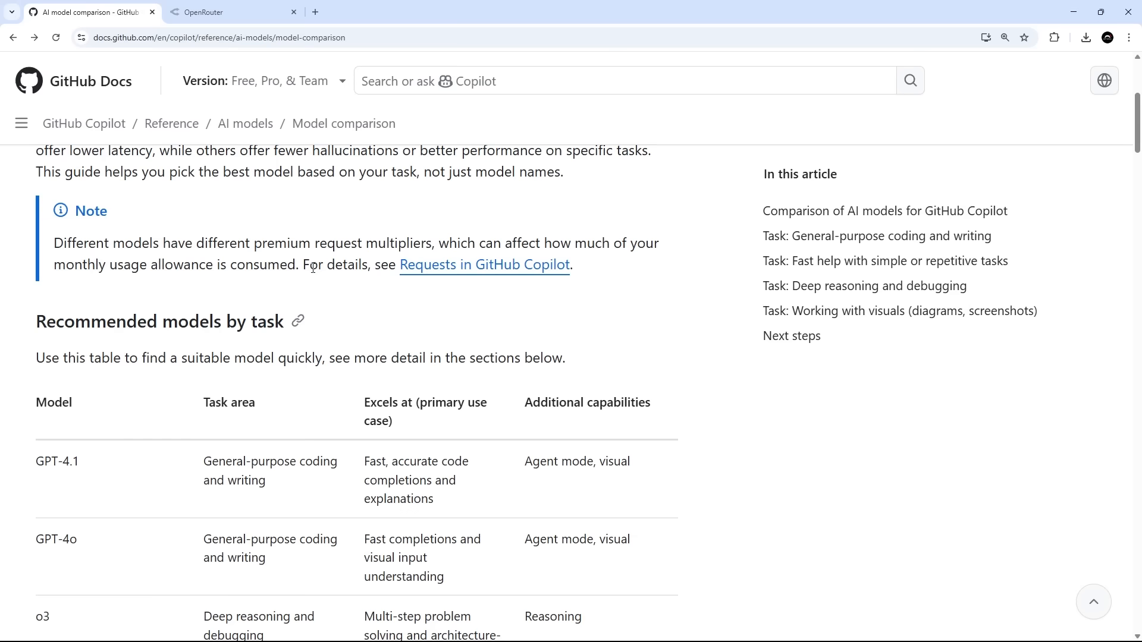
{"action": "left_click", "coordinate": [232, 12]}
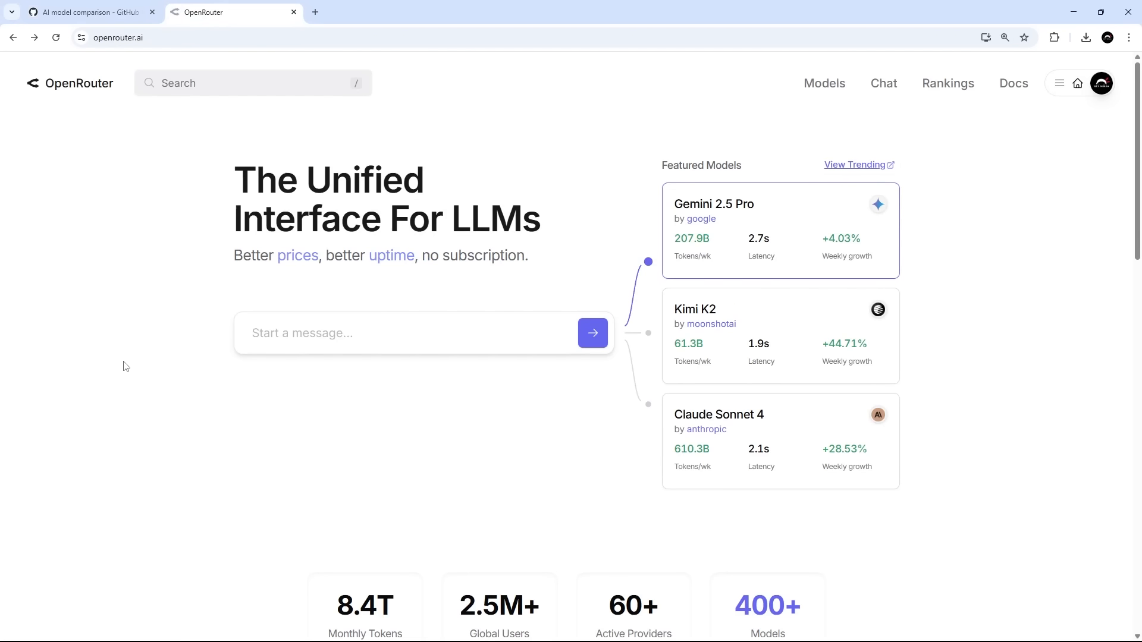
{"action": "mouse_move", "coordinate": [128, 371]}
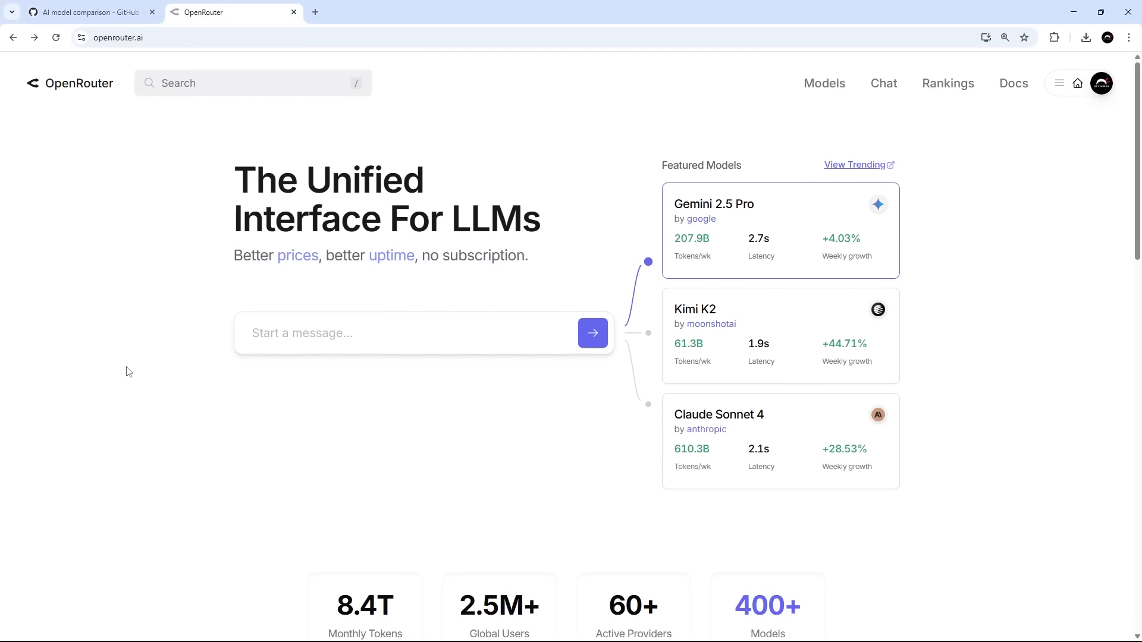
{"action": "mouse_move", "coordinate": [230, 445]}
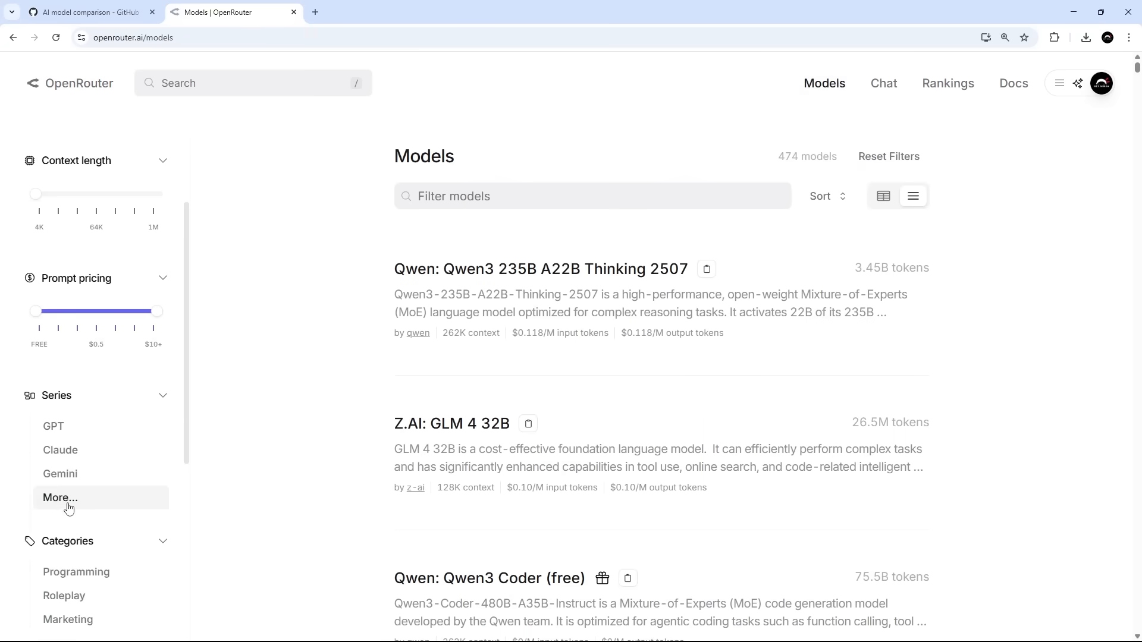
Expand all model series in the OpenRouter catalogue and show the account menu
{"action": "left_click", "coordinate": [59, 497]}
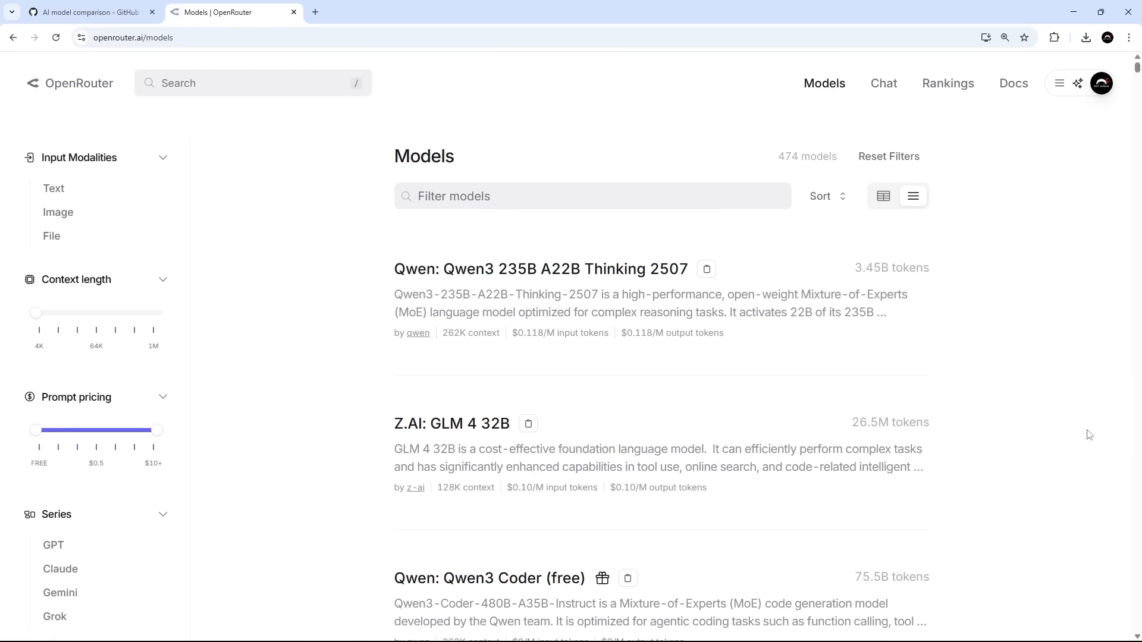
{"action": "mouse_move", "coordinate": [1083, 440]}
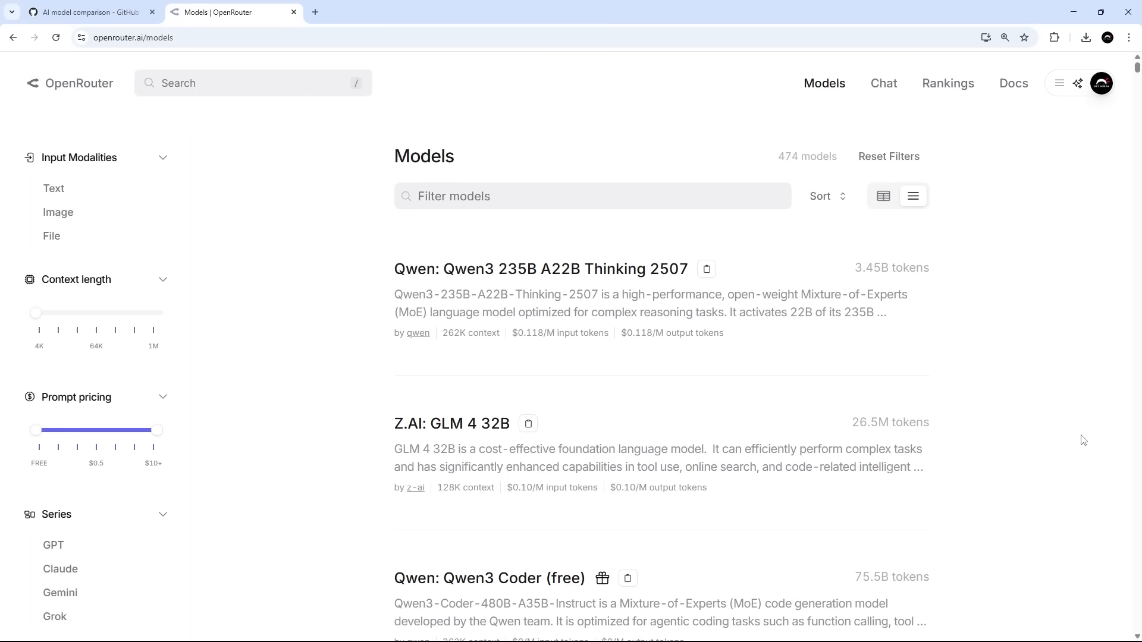
{"action": "mouse_move", "coordinate": [1115, 102]}
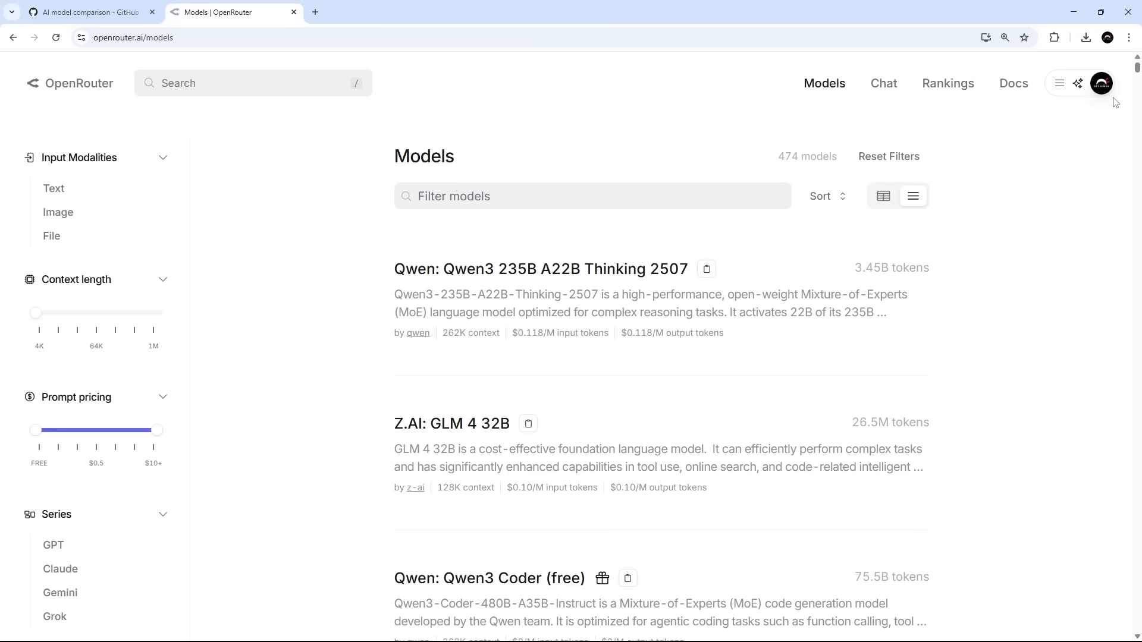
{"action": "left_click", "coordinate": [1100, 84]}
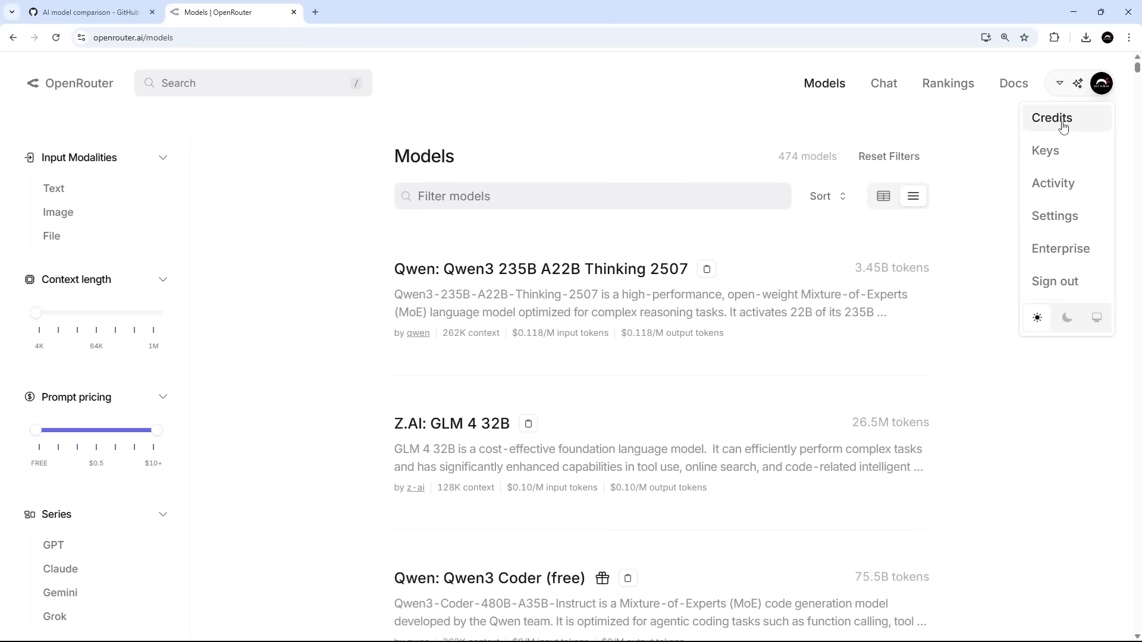
{"action": "mouse_move", "coordinate": [1084, 125]}
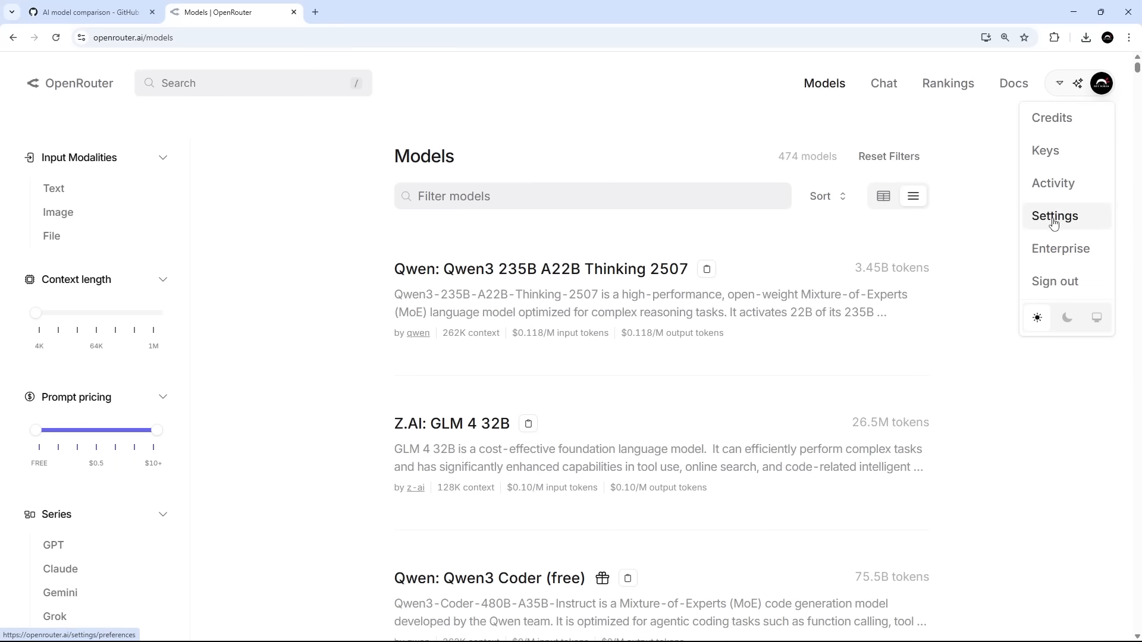
Go to OpenRouter settings, the API Keys section, and start creating a new key
{"action": "left_click", "coordinate": [1055, 215]}
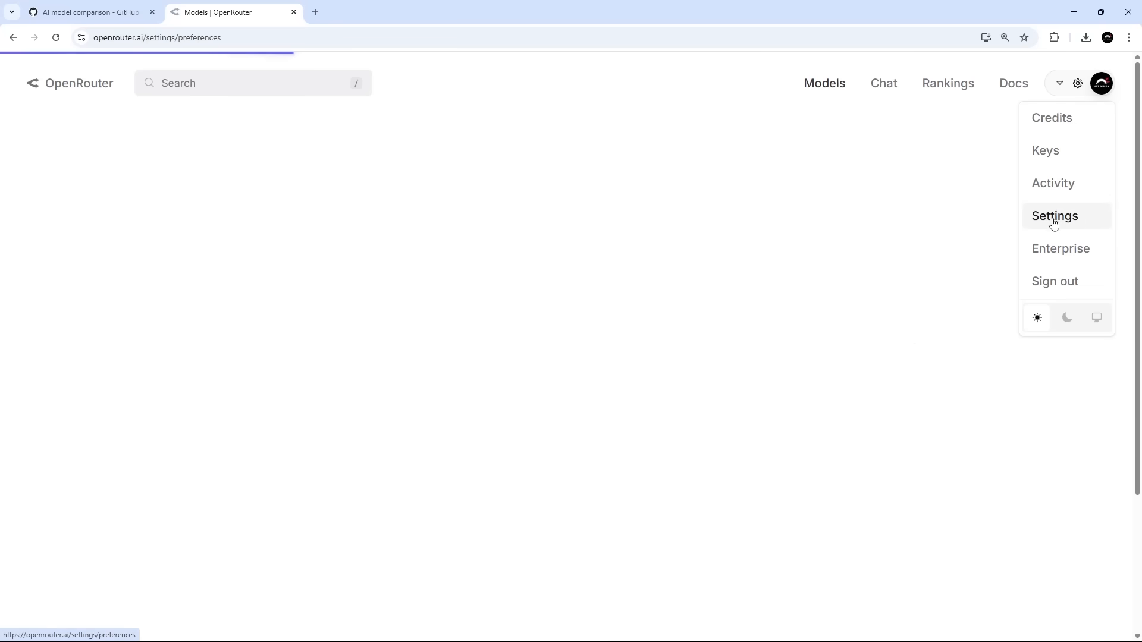
{"action": "left_click", "coordinate": [1054, 215]}
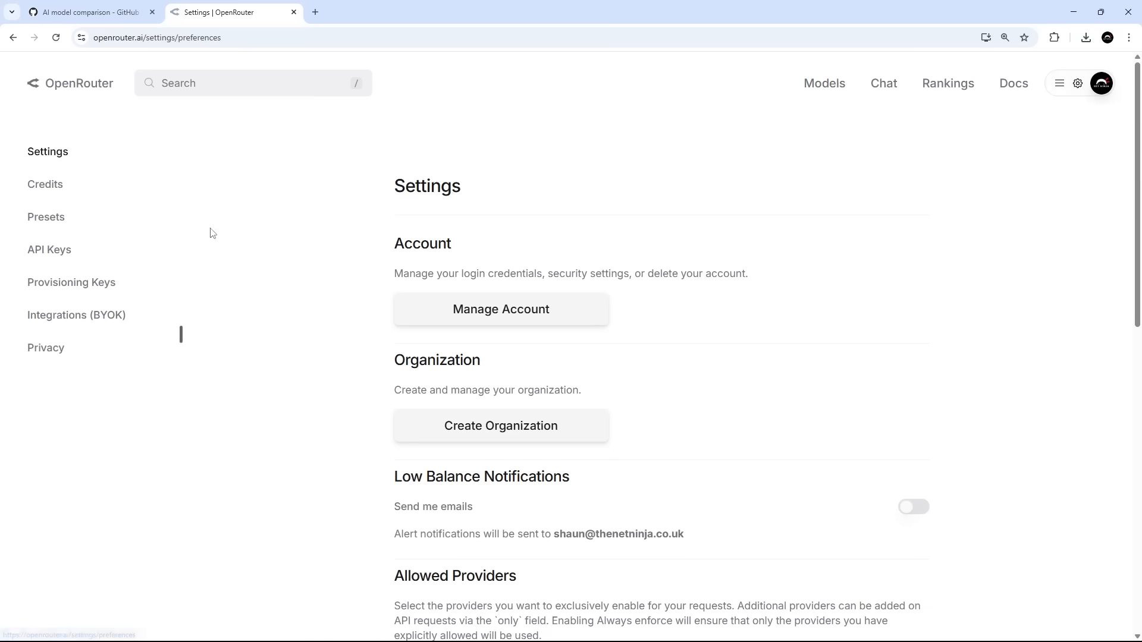
{"action": "left_click", "coordinate": [50, 250]}
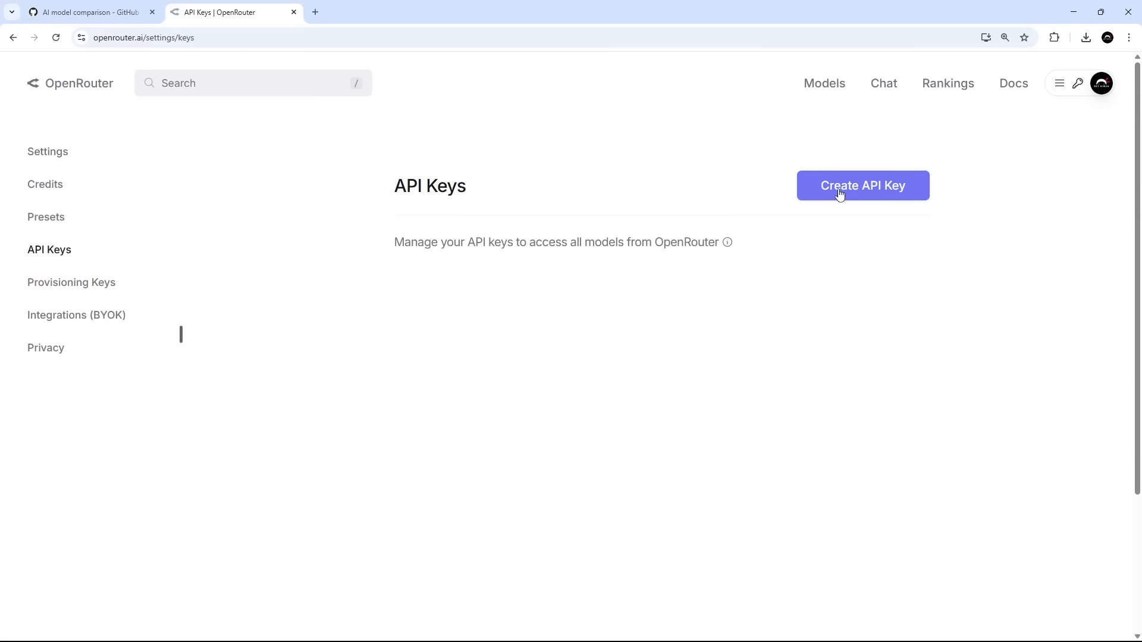
{"action": "mouse_move", "coordinate": [874, 198]}
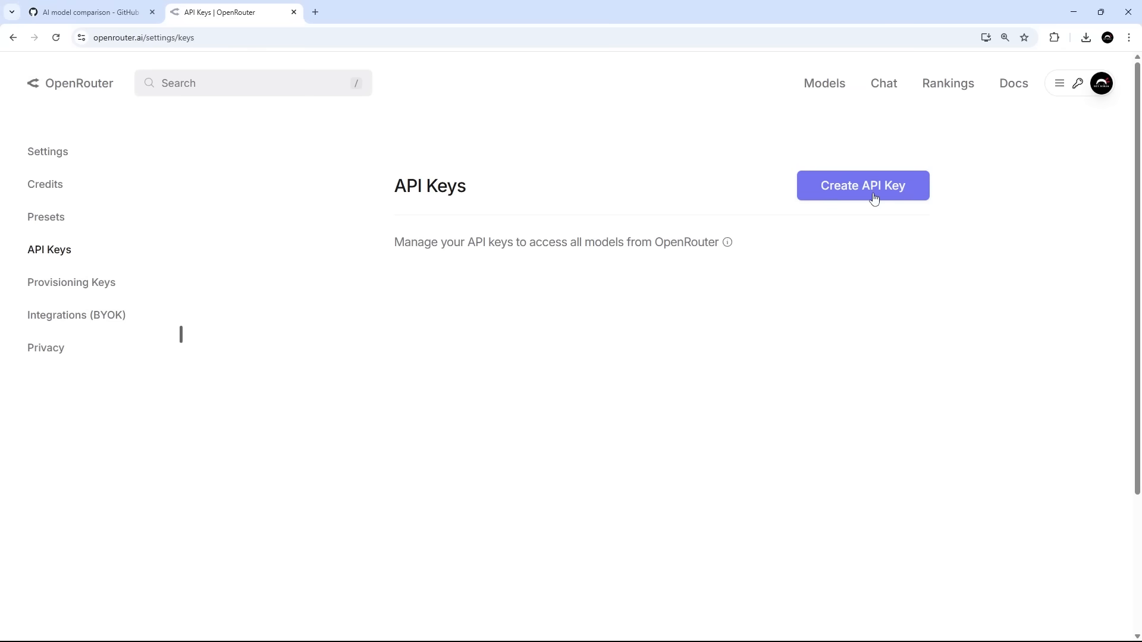
{"action": "mouse_move", "coordinate": [902, 195]}
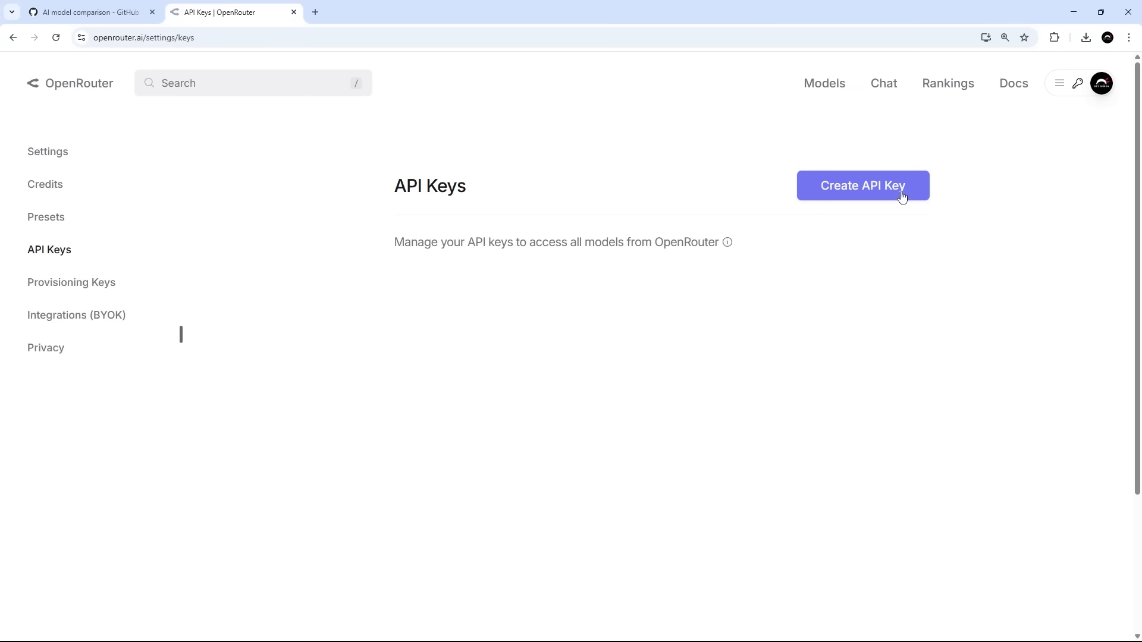
{"action": "left_click", "coordinate": [862, 185]}
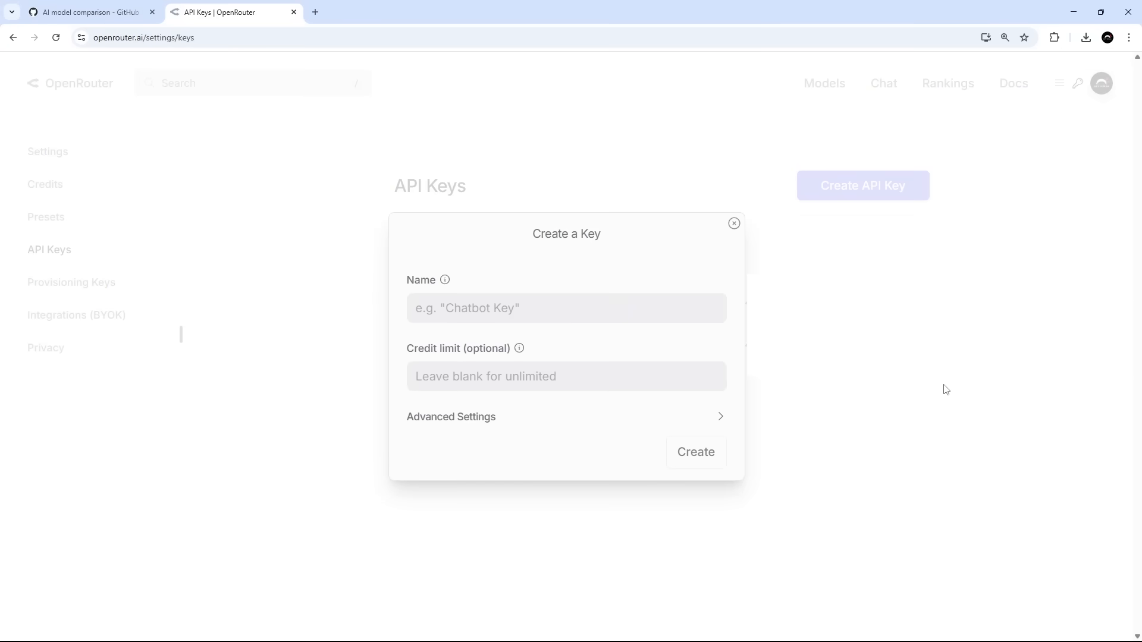
{"action": "left_click", "coordinate": [734, 222]}
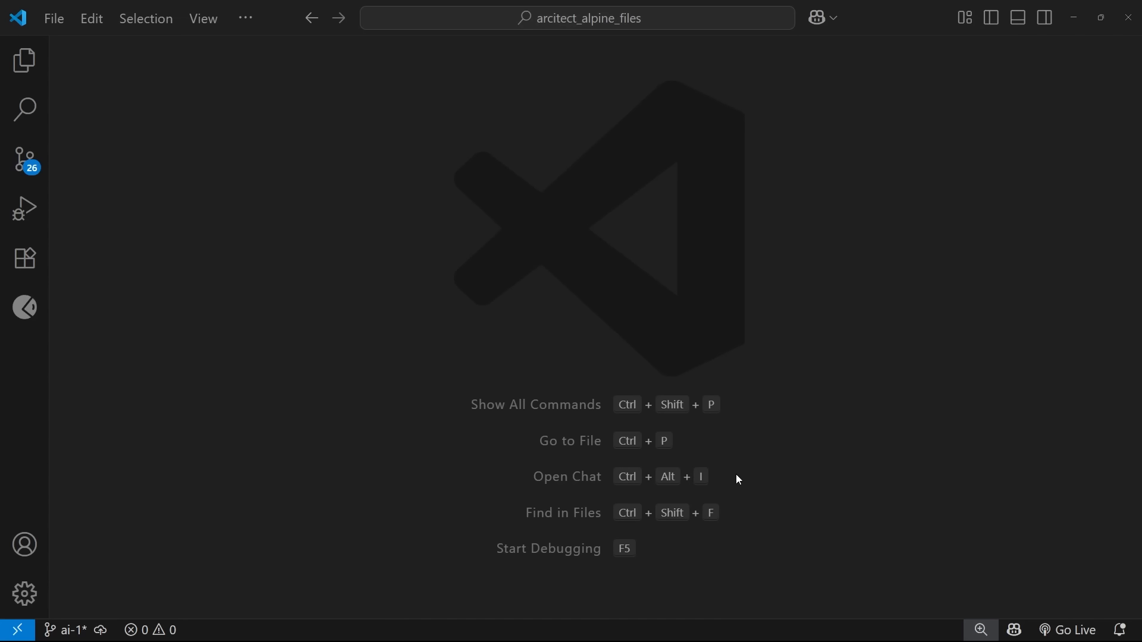
{"action": "mouse_move", "coordinate": [729, 461]}
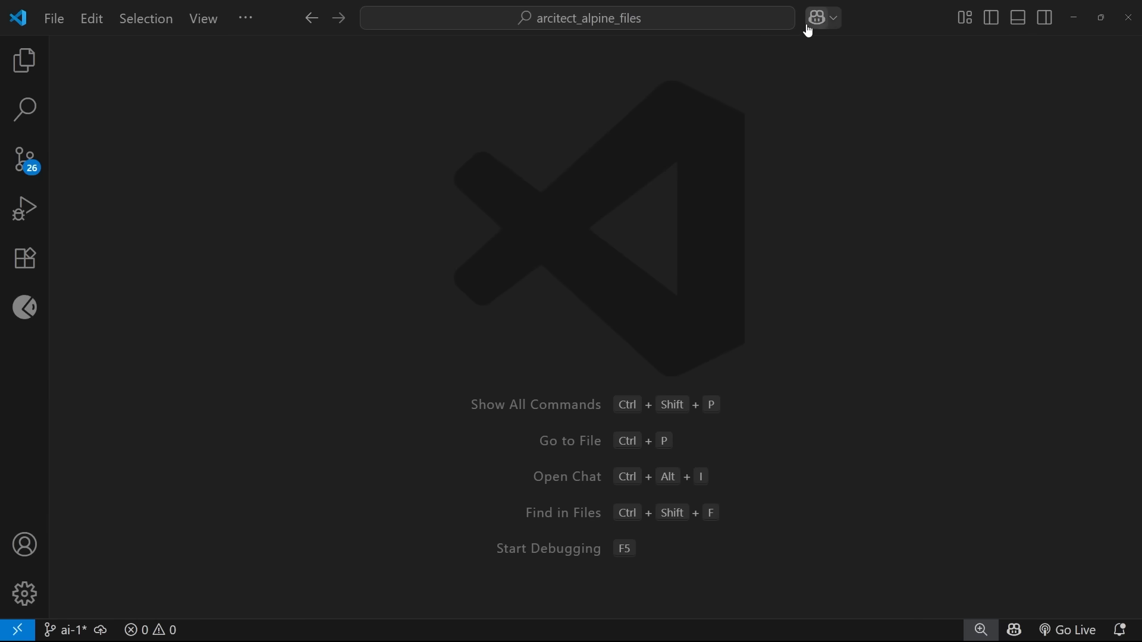
{"action": "mouse_move", "coordinate": [816, 18]}
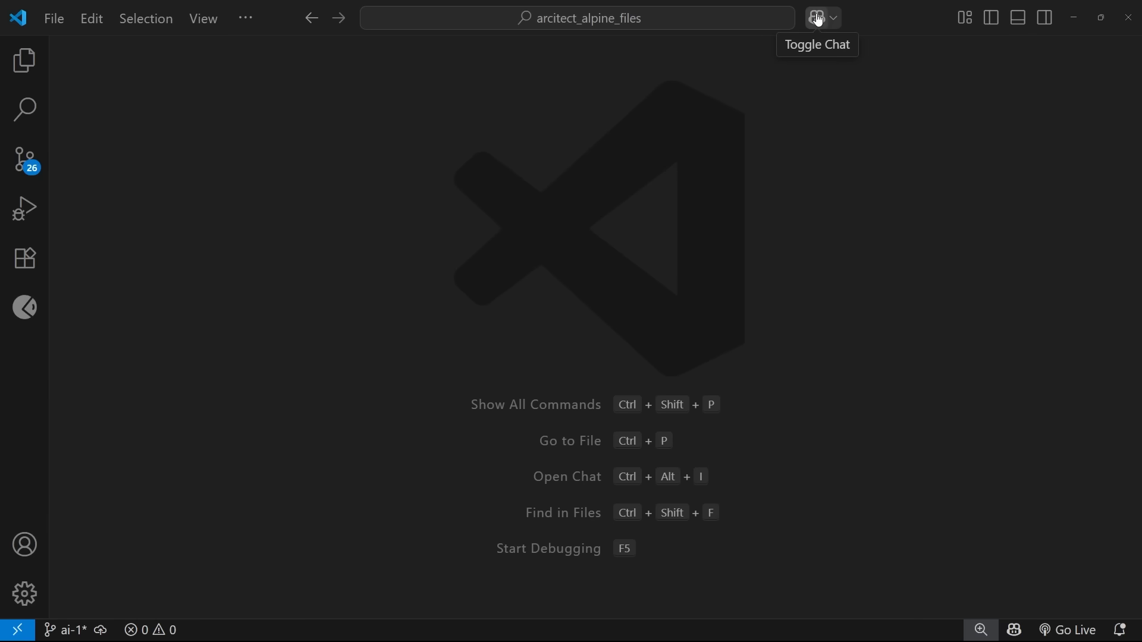
Reopen the Copilot chat, switch it to Ask mode and show the model list
{"action": "left_click", "coordinate": [816, 18]}
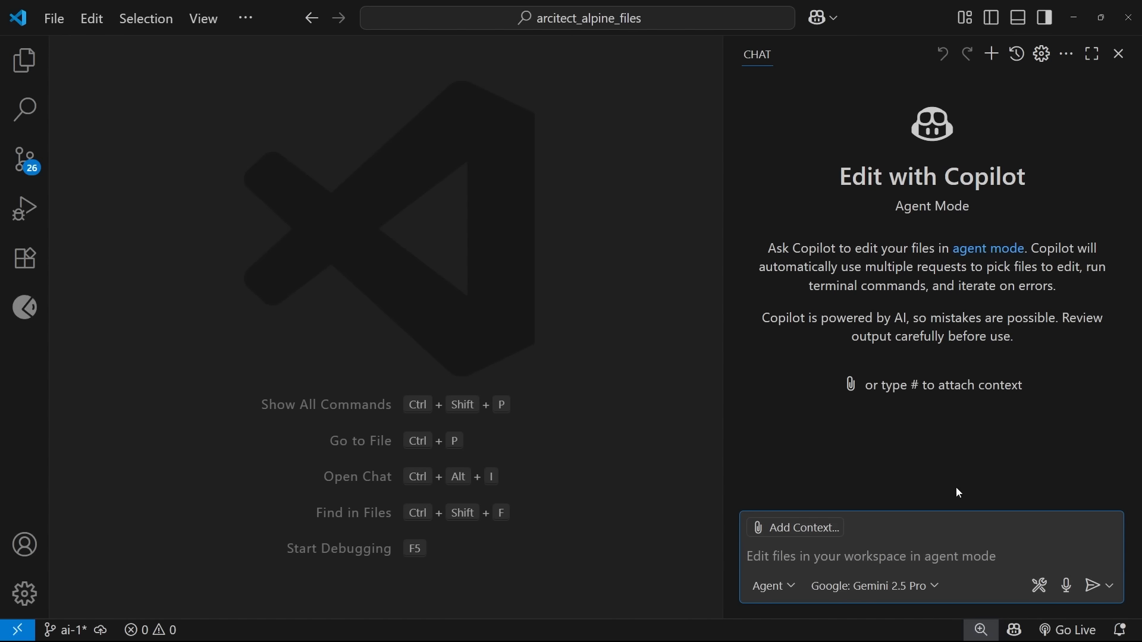
{"action": "mouse_move", "coordinate": [813, 555]}
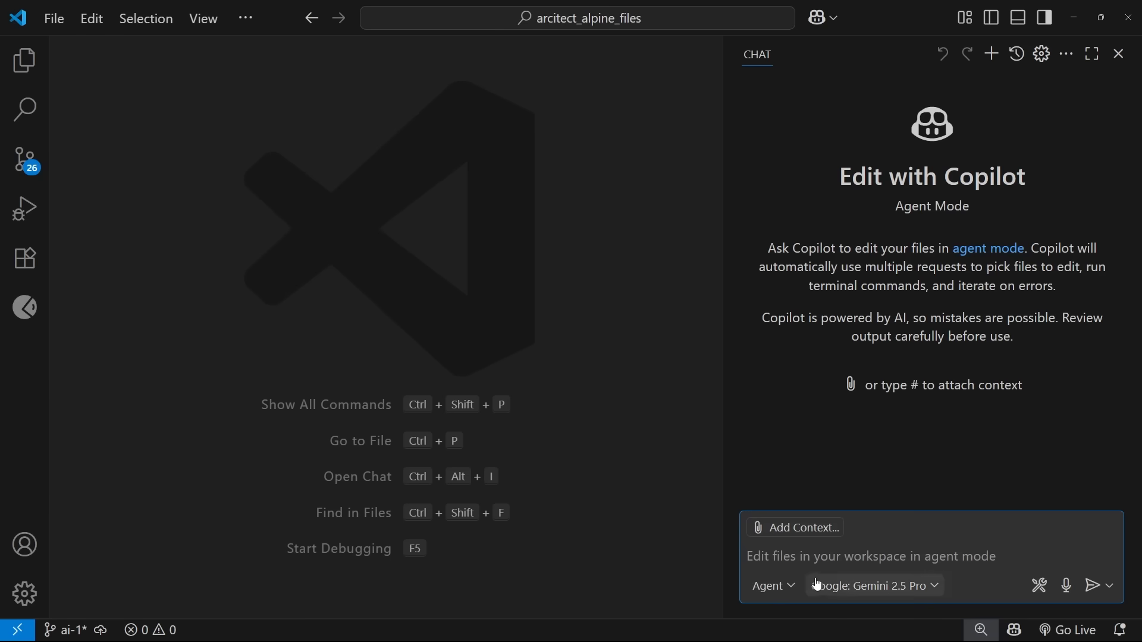
{"action": "left_click", "coordinate": [771, 586]}
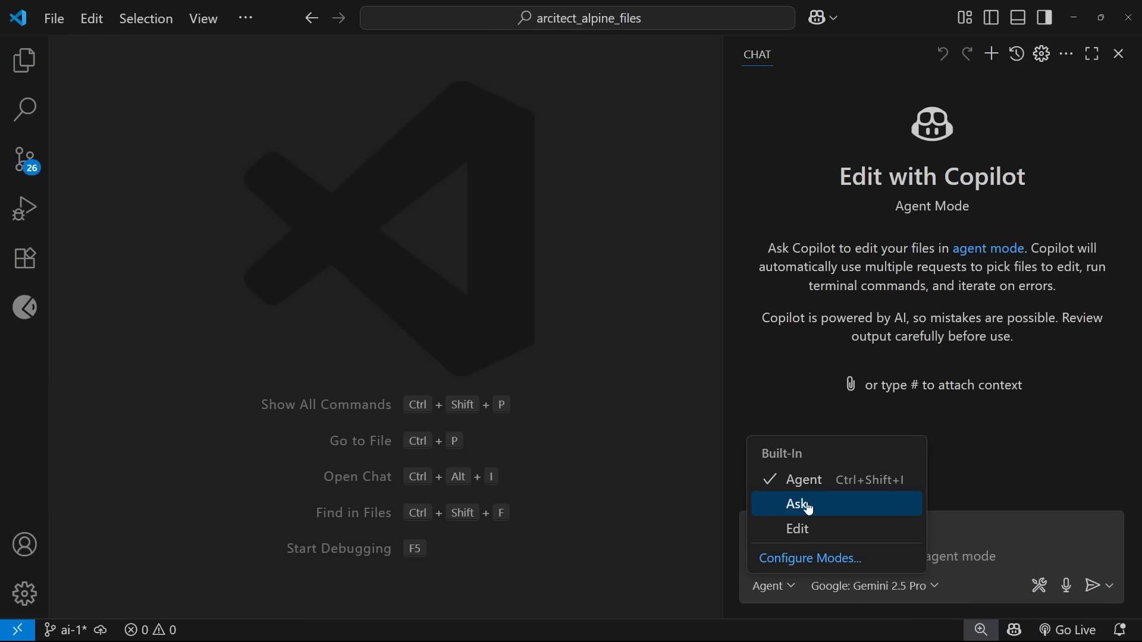
{"action": "left_click", "coordinate": [797, 504]}
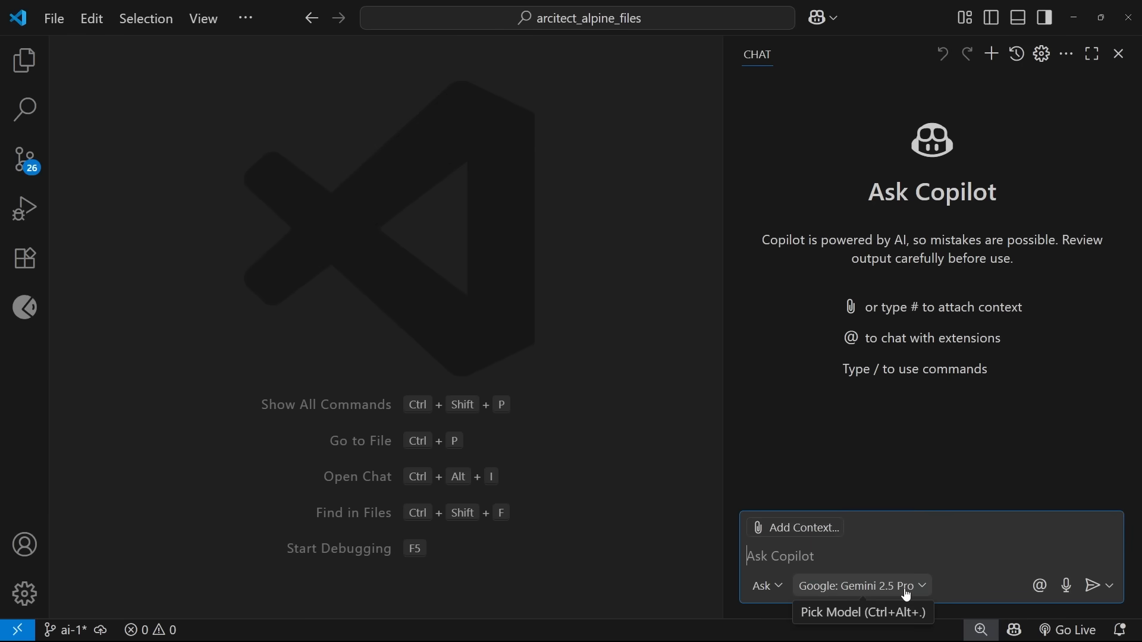
{"action": "left_click", "coordinate": [859, 585]}
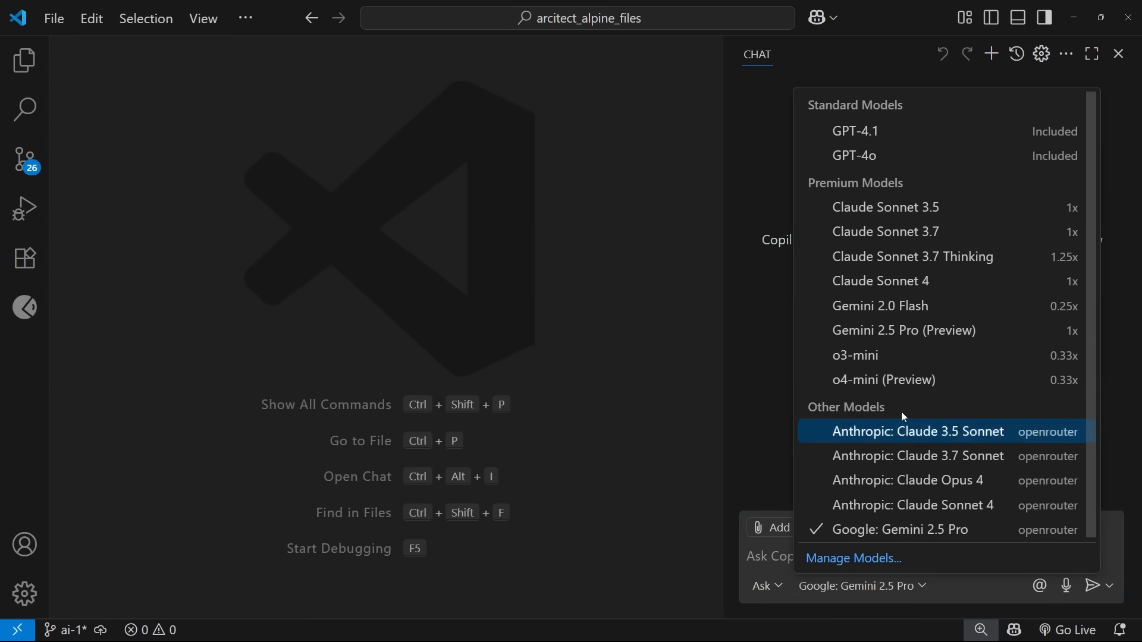
{"action": "mouse_move", "coordinate": [885, 207]}
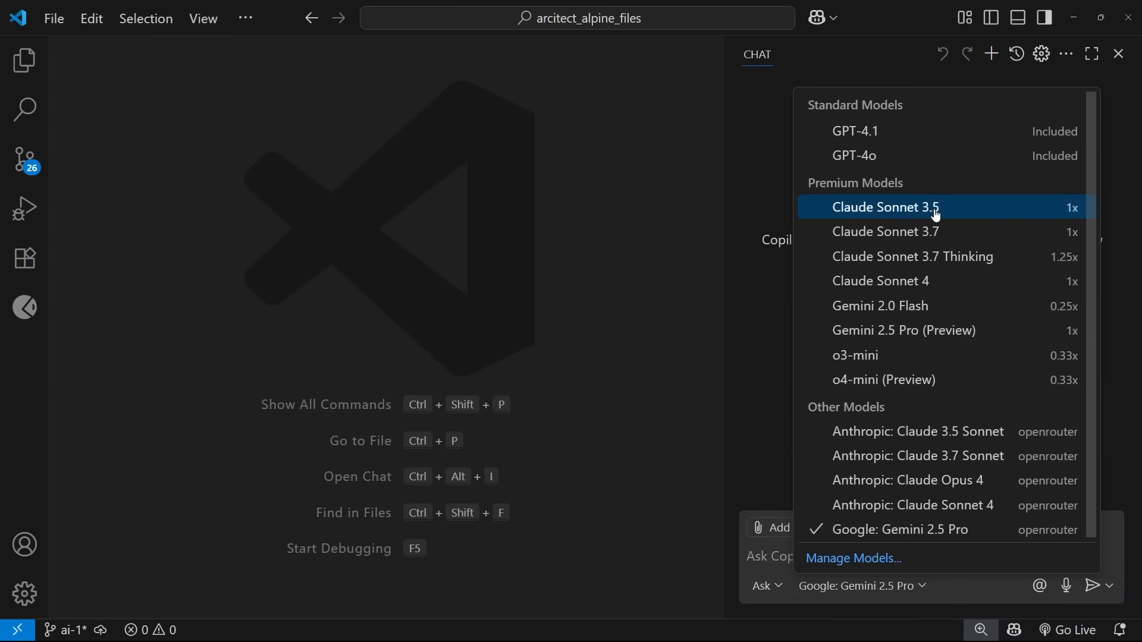
{"action": "mouse_move", "coordinate": [937, 211]}
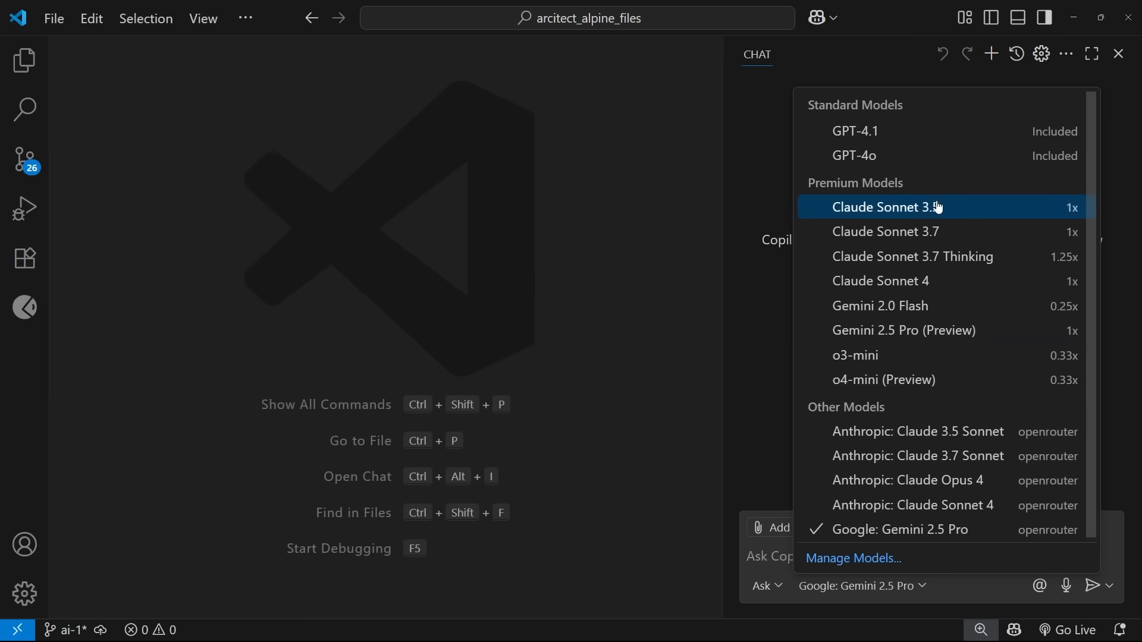
{"action": "mouse_move", "coordinate": [940, 207]}
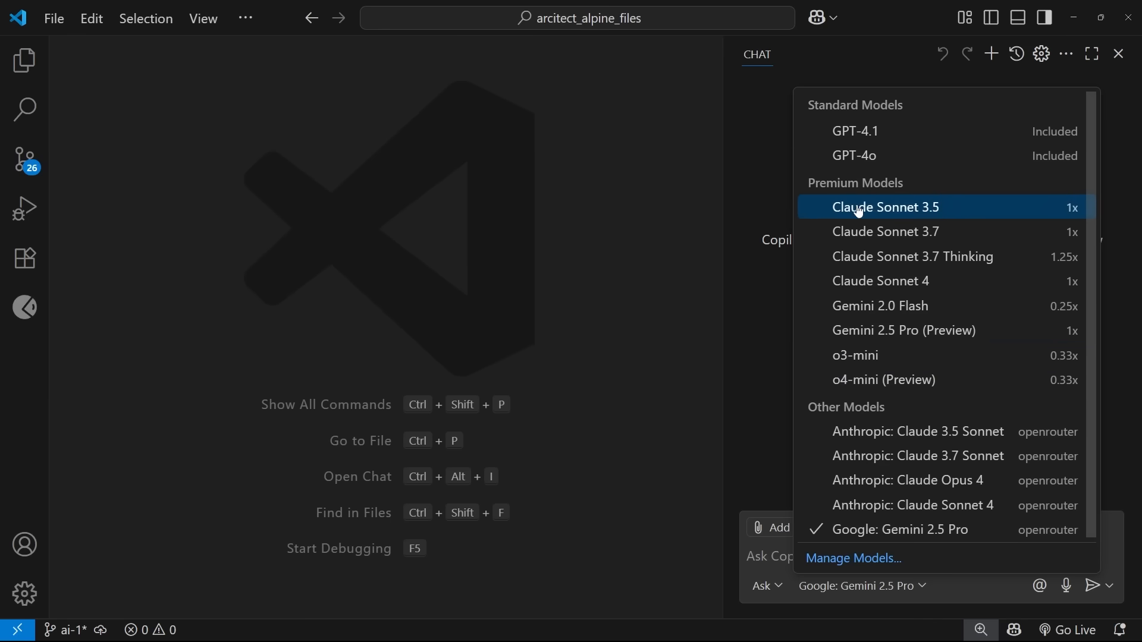
{"action": "mouse_move", "coordinate": [872, 155]}
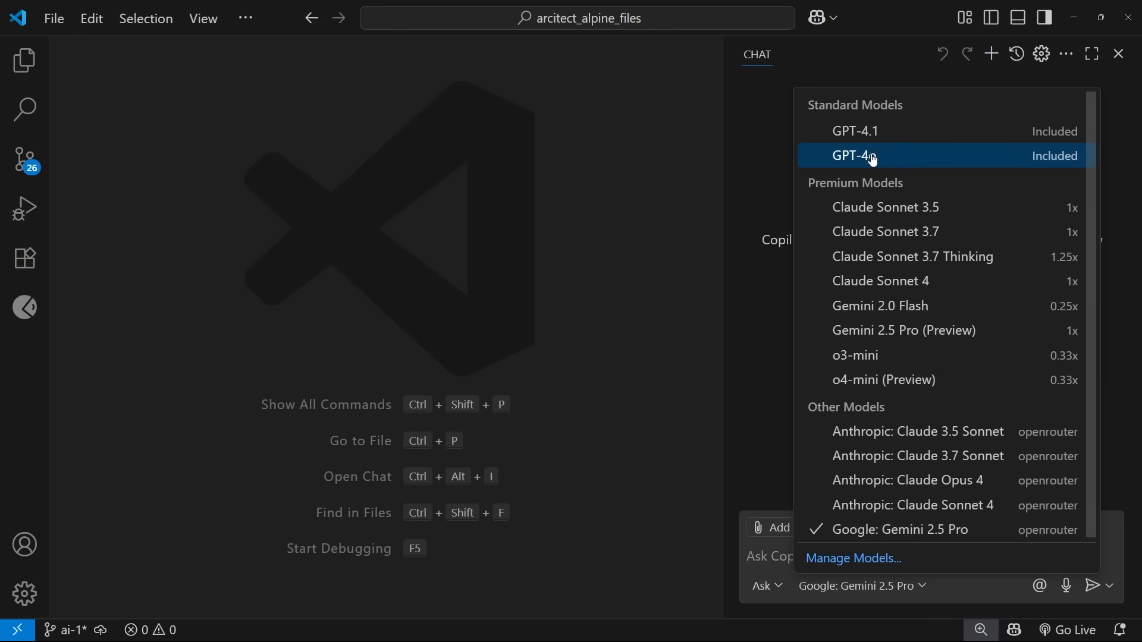
{"action": "mouse_move", "coordinate": [870, 155]}
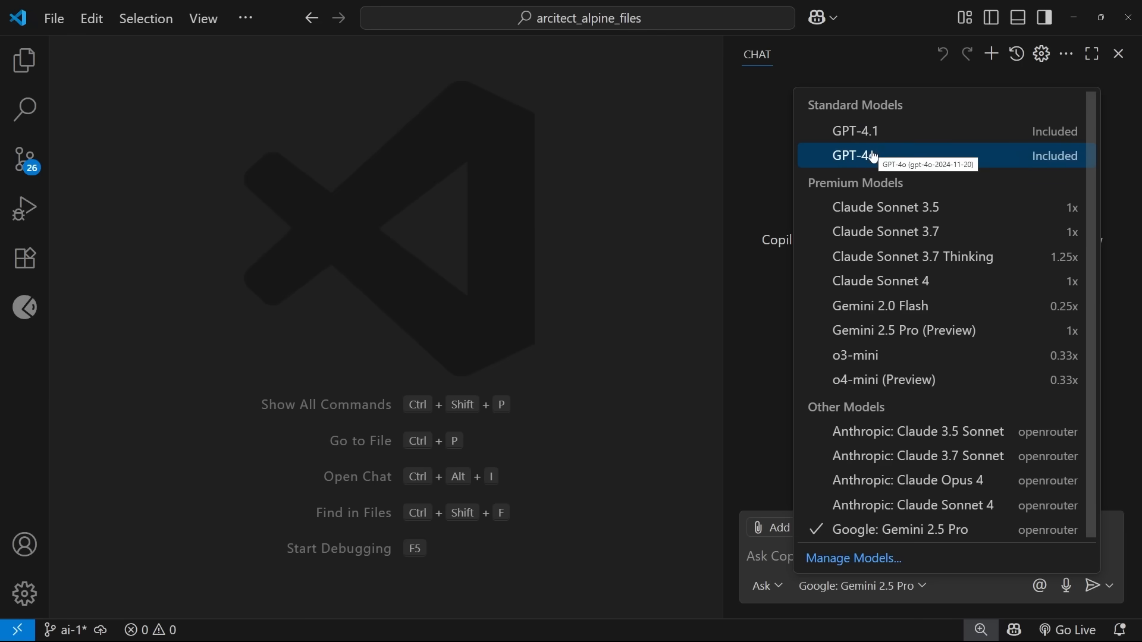
{"action": "mouse_move", "coordinate": [884, 231]}
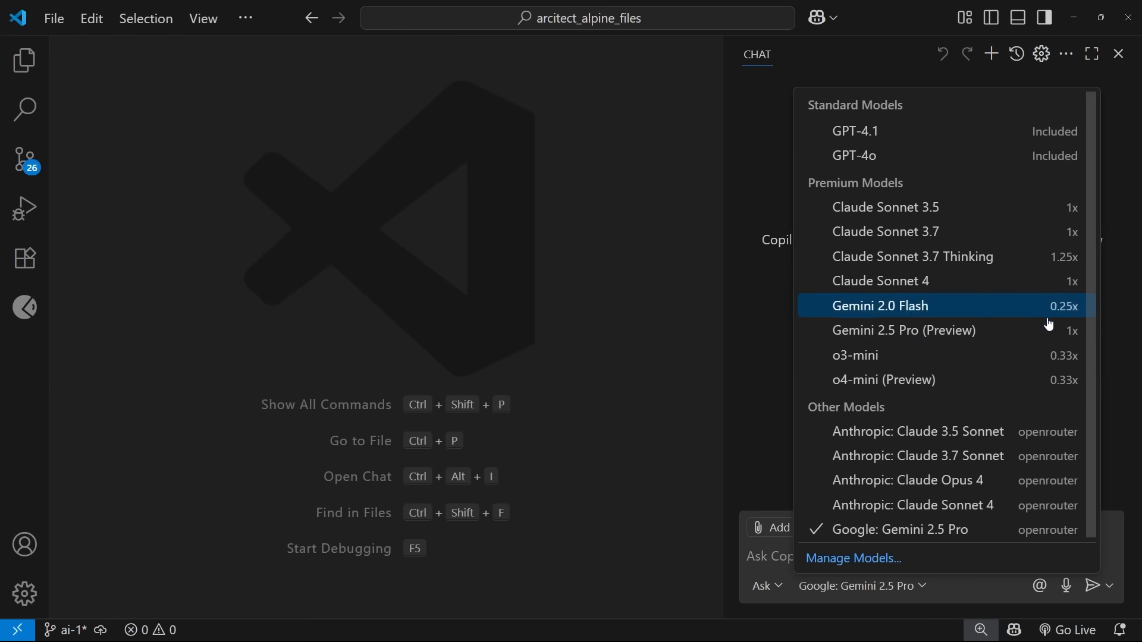
{"action": "mouse_move", "coordinate": [984, 380]}
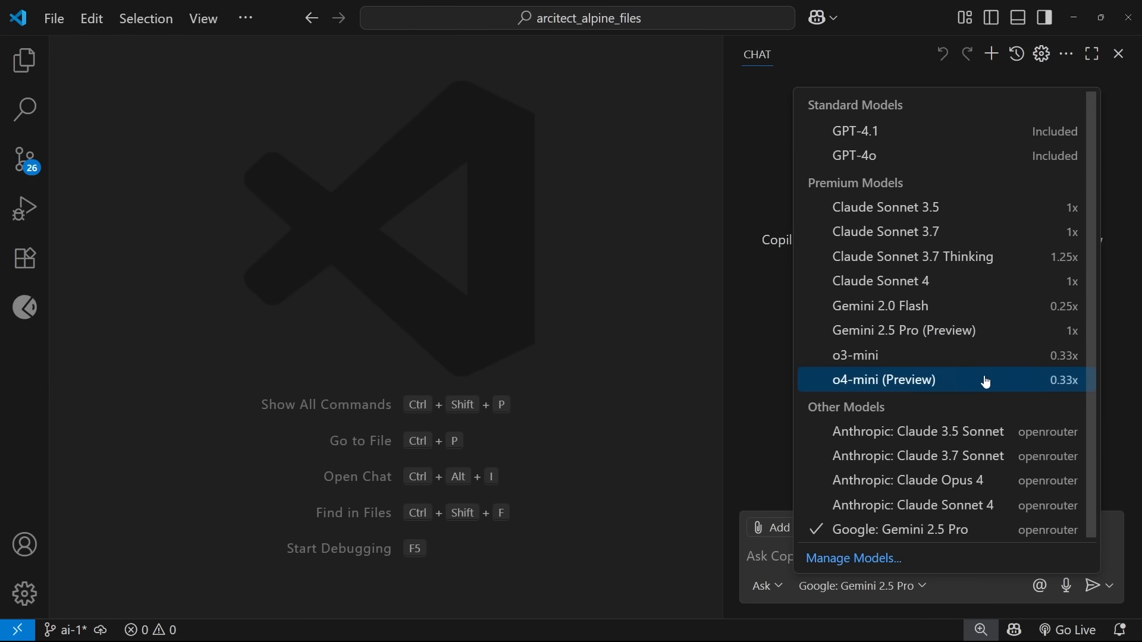
{"action": "mouse_move", "coordinate": [916, 431]}
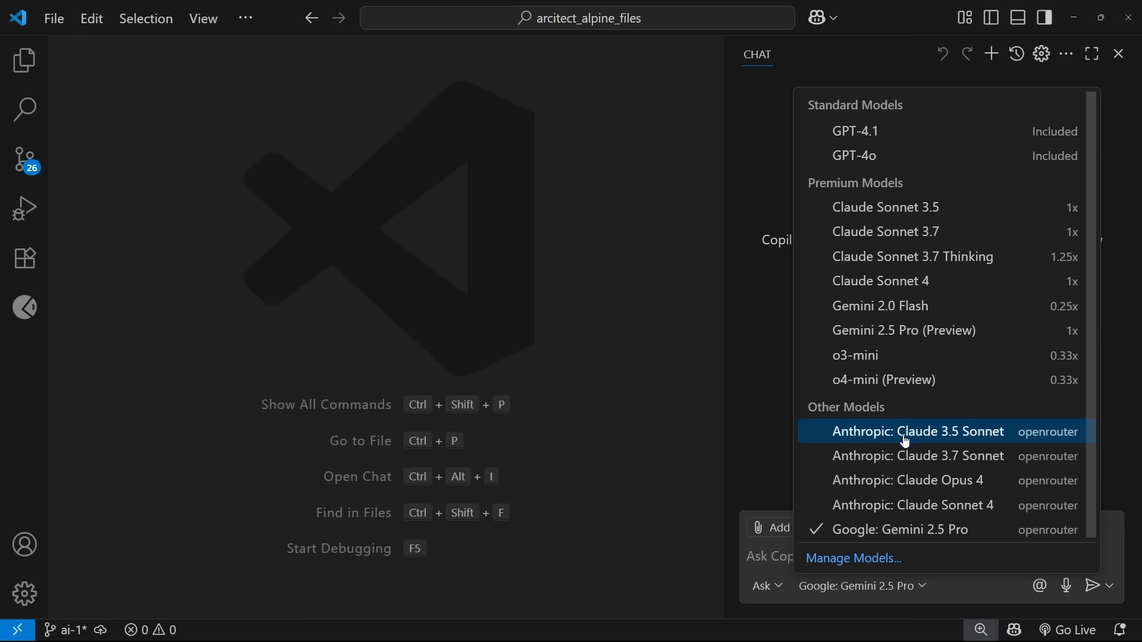
{"action": "mouse_move", "coordinate": [943, 443]}
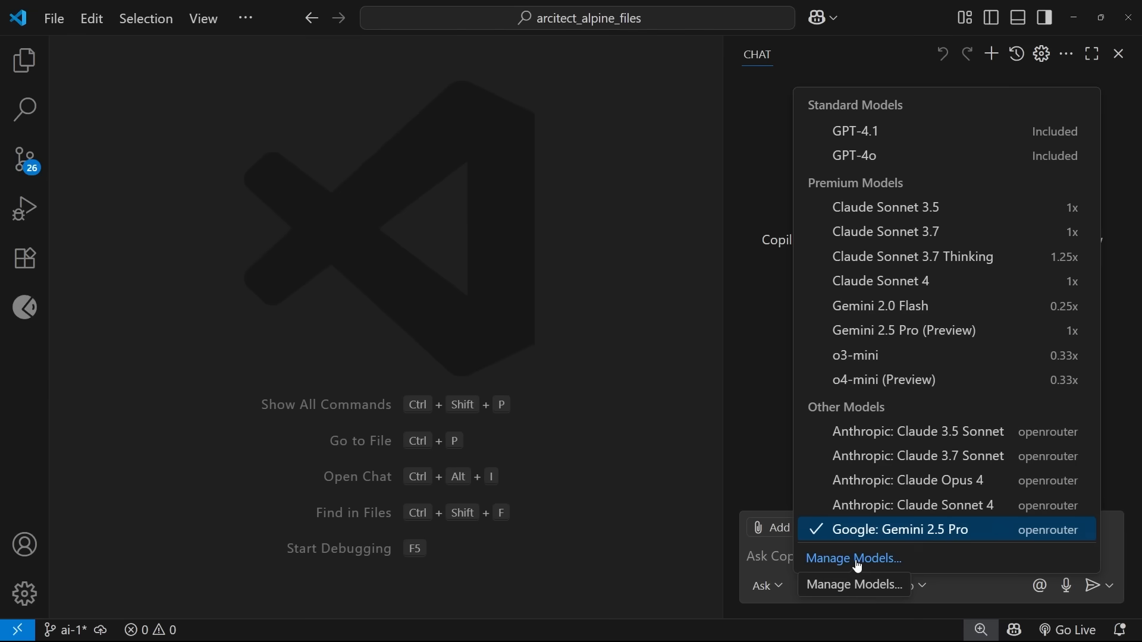
From Manage Models, peek at the OpenRouter API key prompt twice and return without changing it
{"action": "left_click", "coordinate": [853, 558]}
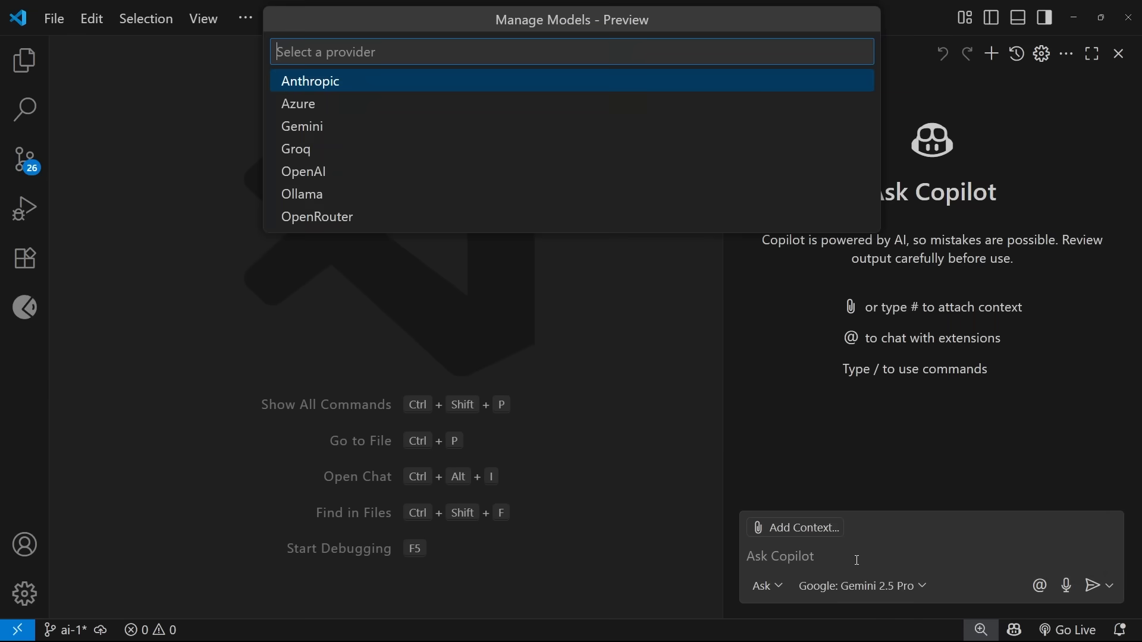
{"action": "mouse_move", "coordinate": [493, 172]}
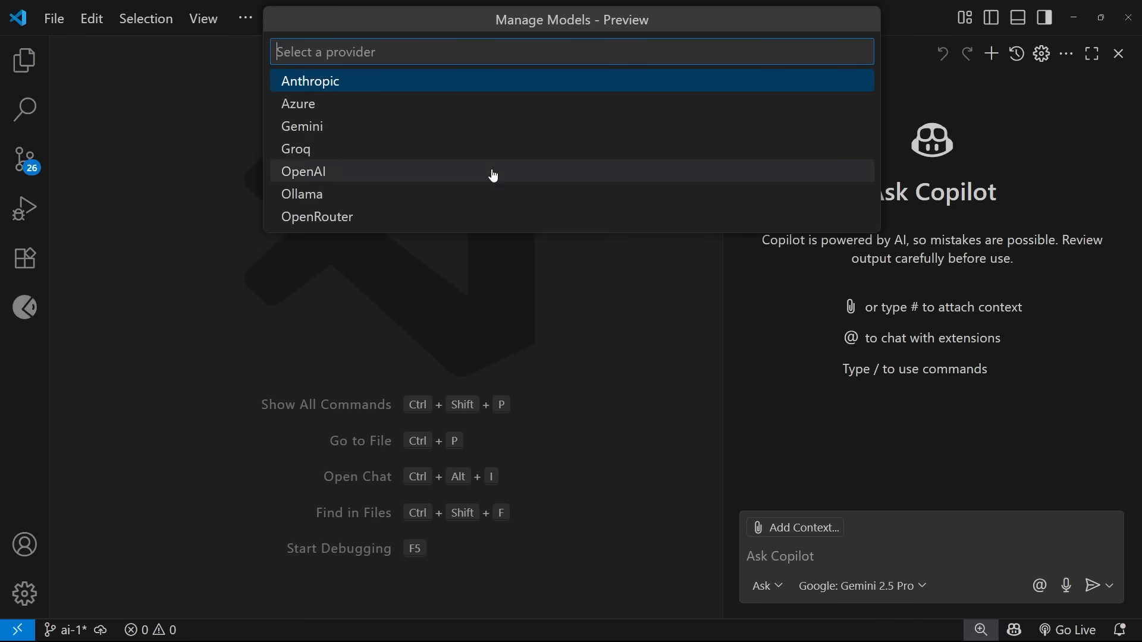
{"action": "mouse_move", "coordinate": [313, 151]}
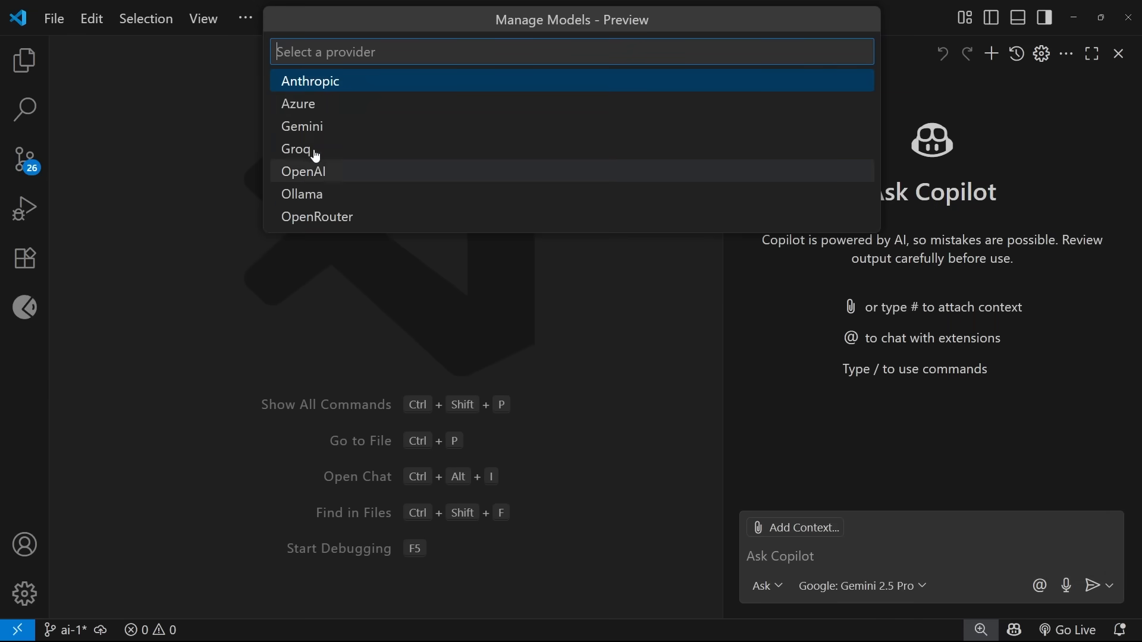
{"action": "mouse_move", "coordinate": [346, 90]}
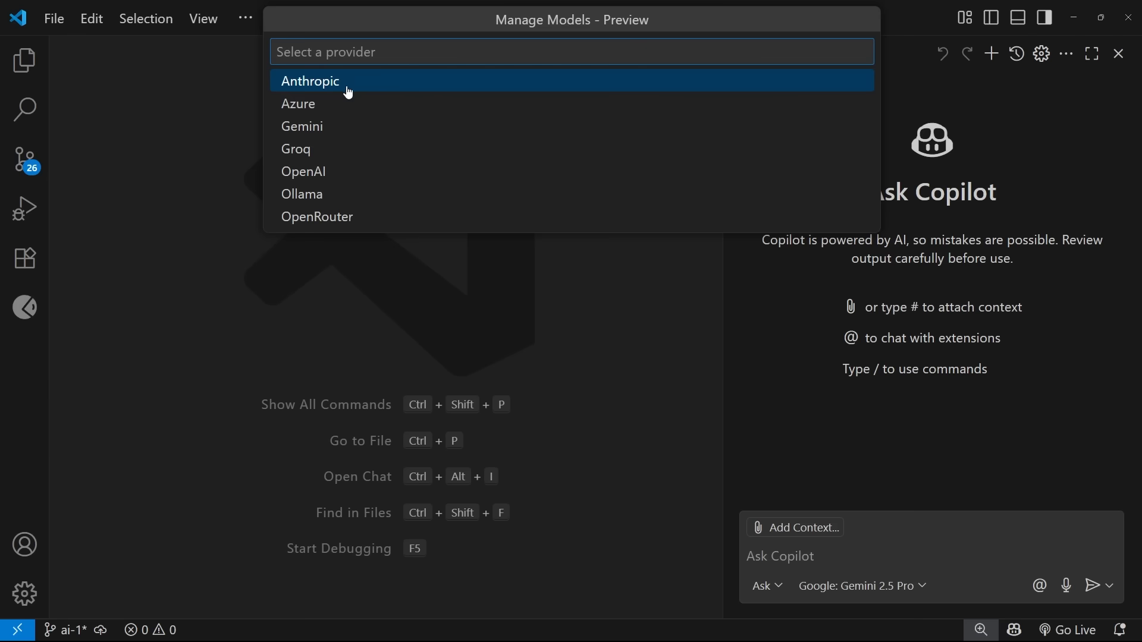
{"action": "mouse_move", "coordinate": [330, 86]}
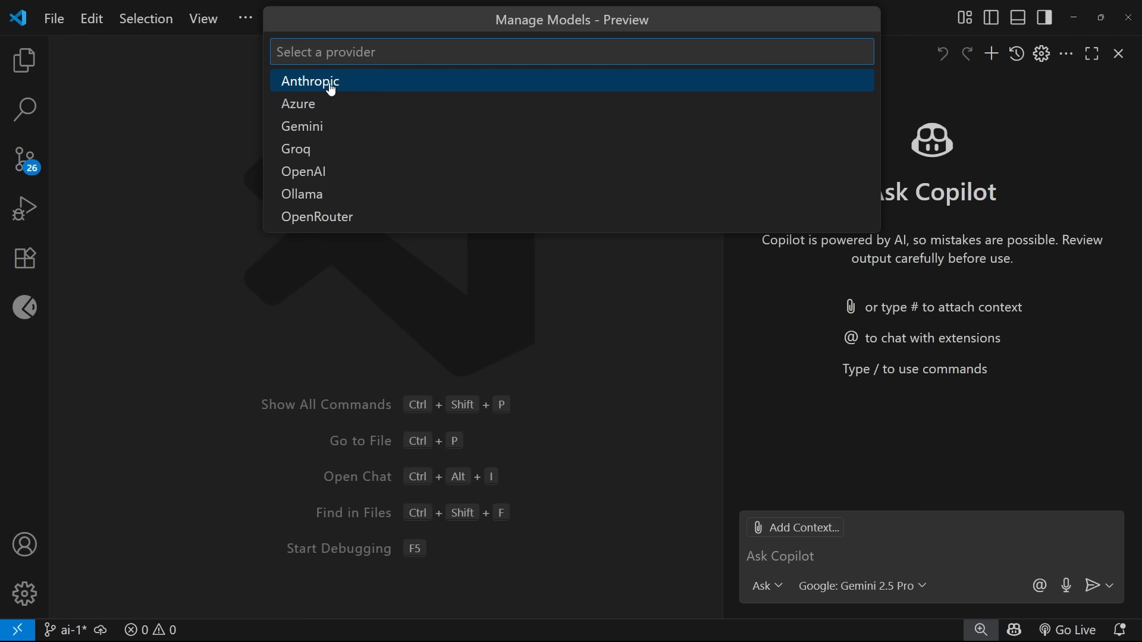
{"action": "mouse_move", "coordinate": [403, 127]}
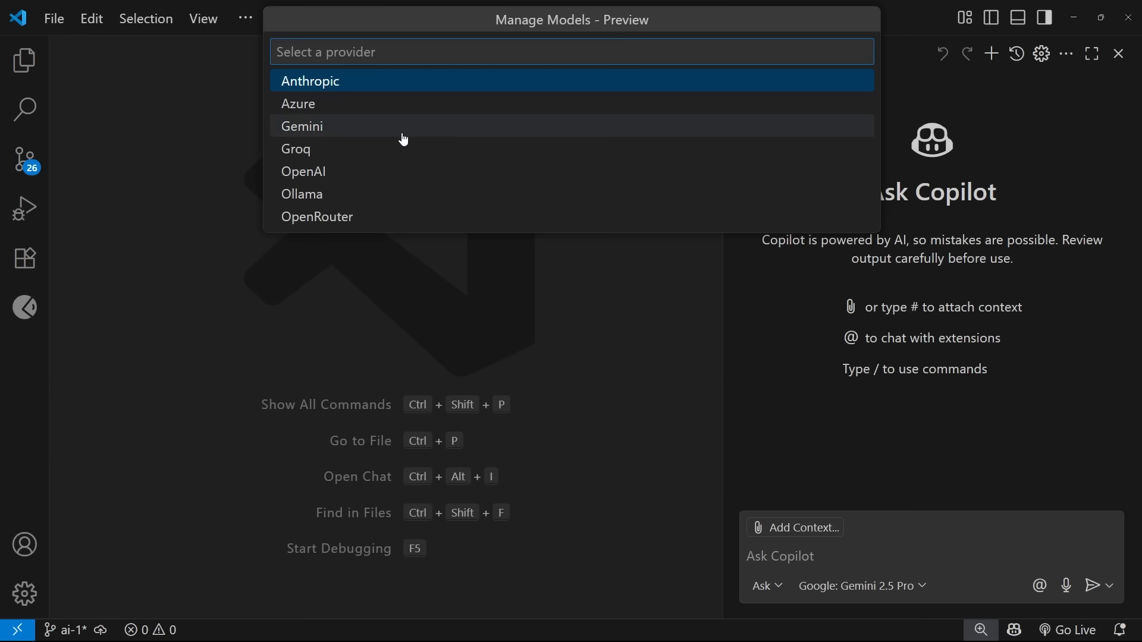
{"action": "mouse_move", "coordinate": [389, 174]}
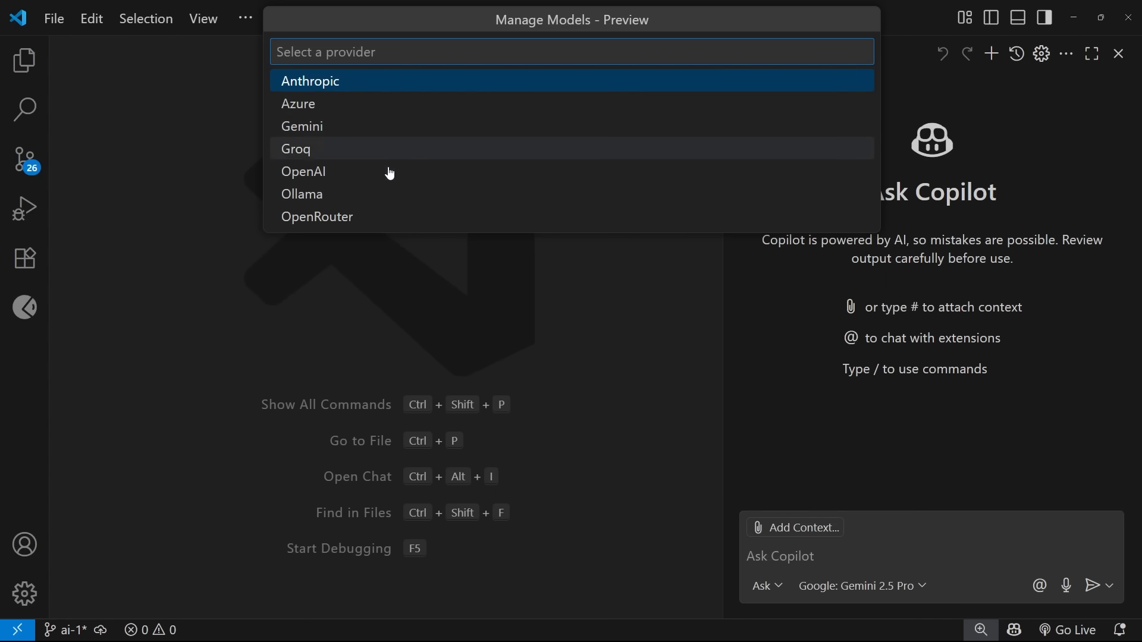
{"action": "mouse_move", "coordinate": [429, 180]}
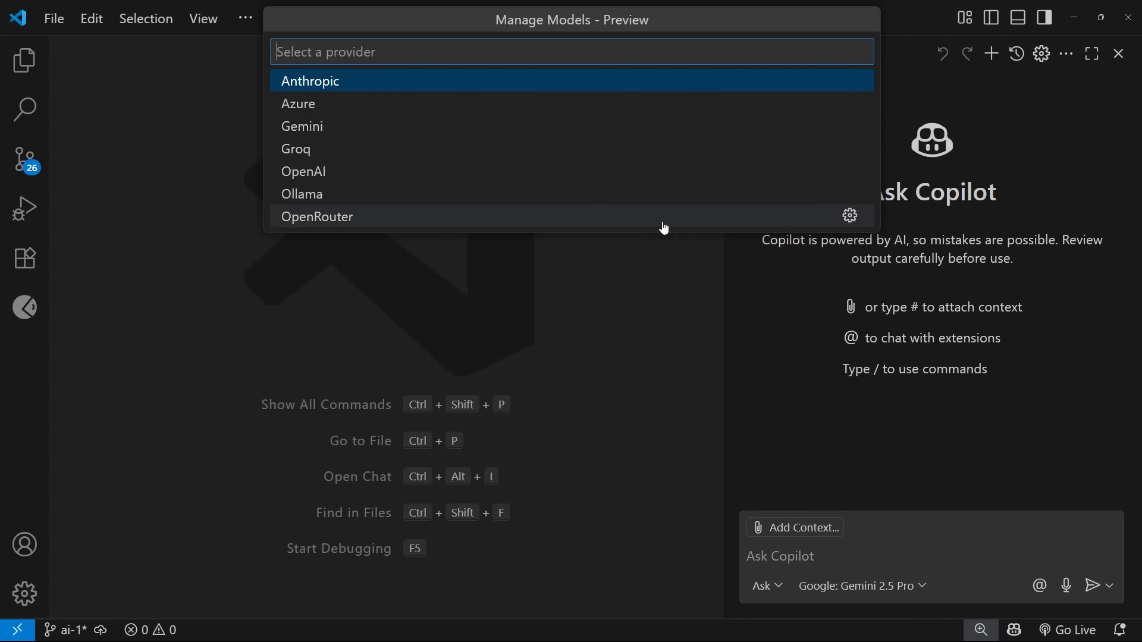
{"action": "mouse_move", "coordinate": [849, 216]}
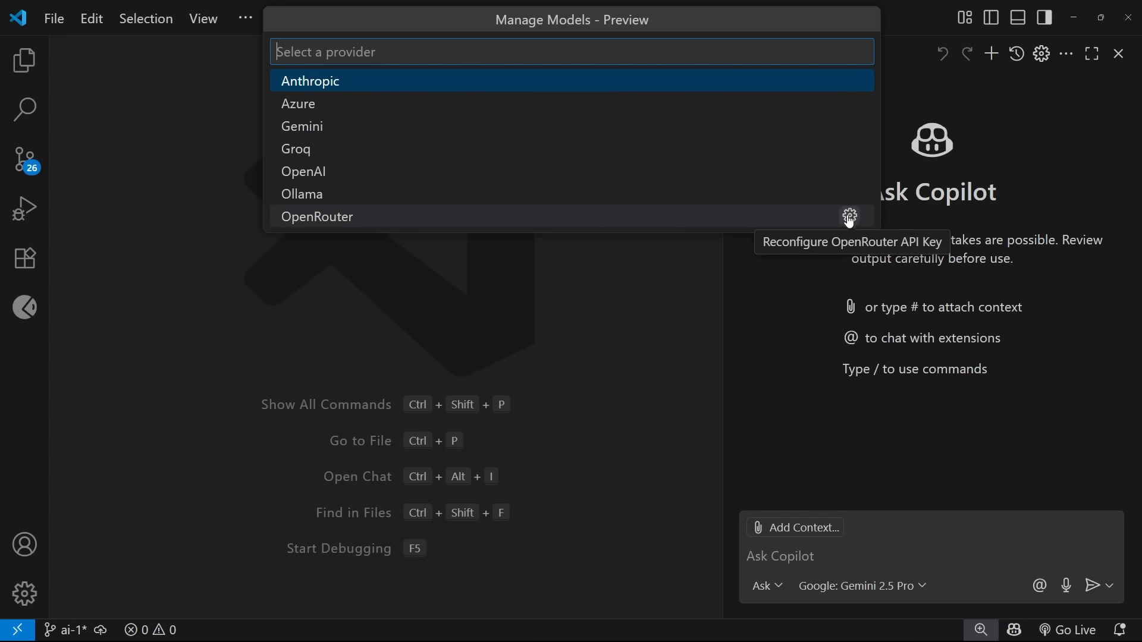
{"action": "mouse_move", "coordinate": [836, 224]}
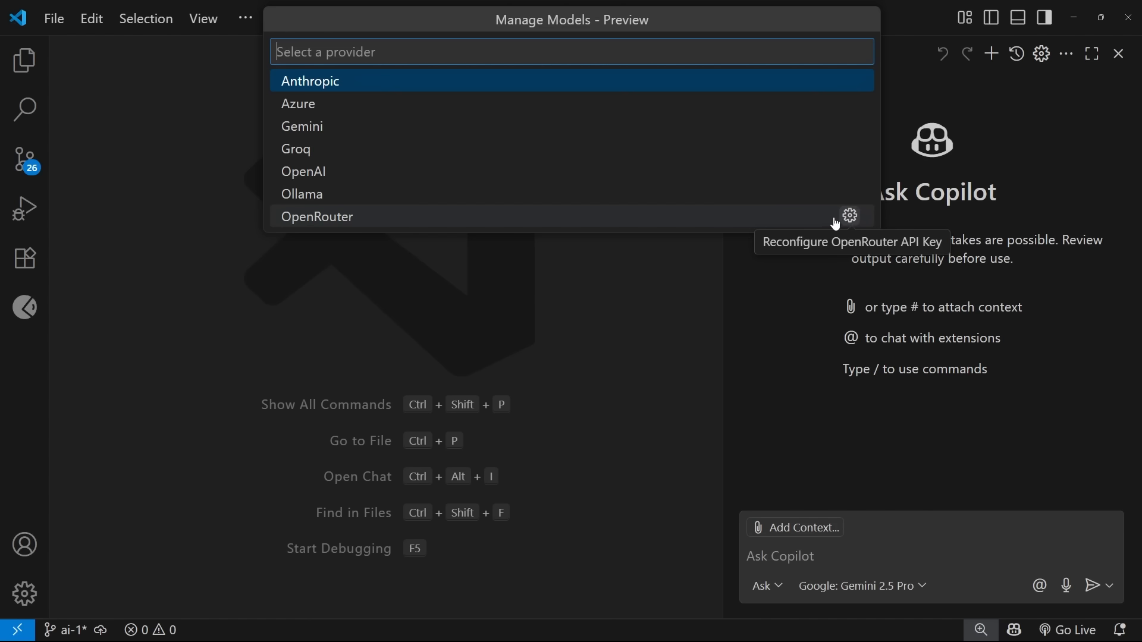
{"action": "left_click", "coordinate": [848, 216]}
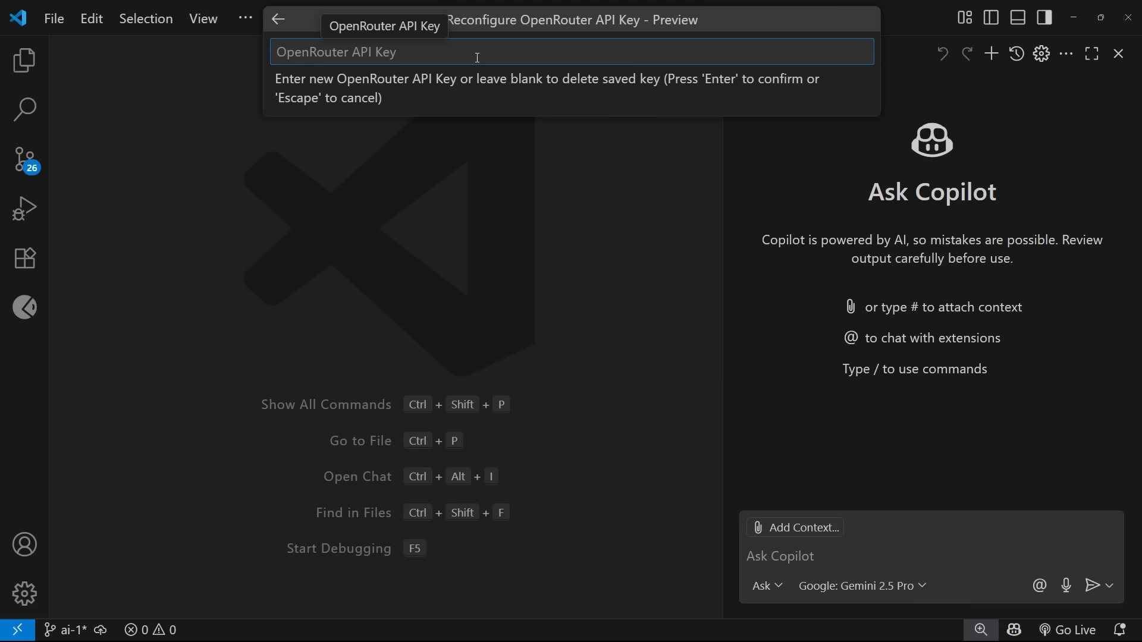
{"action": "left_click", "coordinate": [277, 19]}
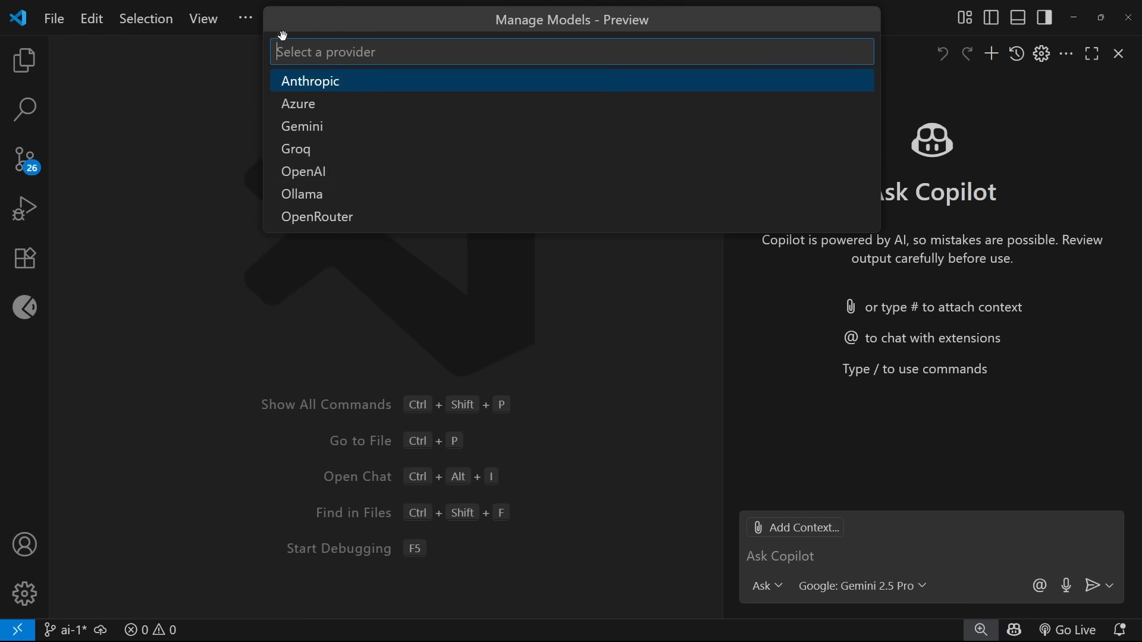
{"action": "mouse_move", "coordinate": [335, 217]}
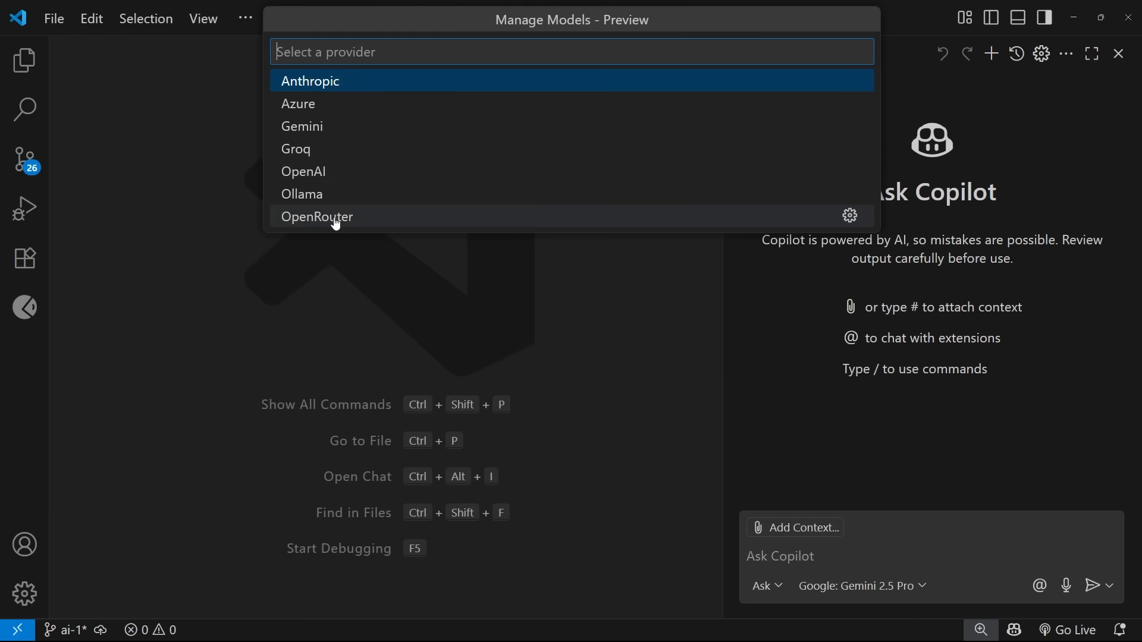
{"action": "mouse_move", "coordinate": [352, 222]}
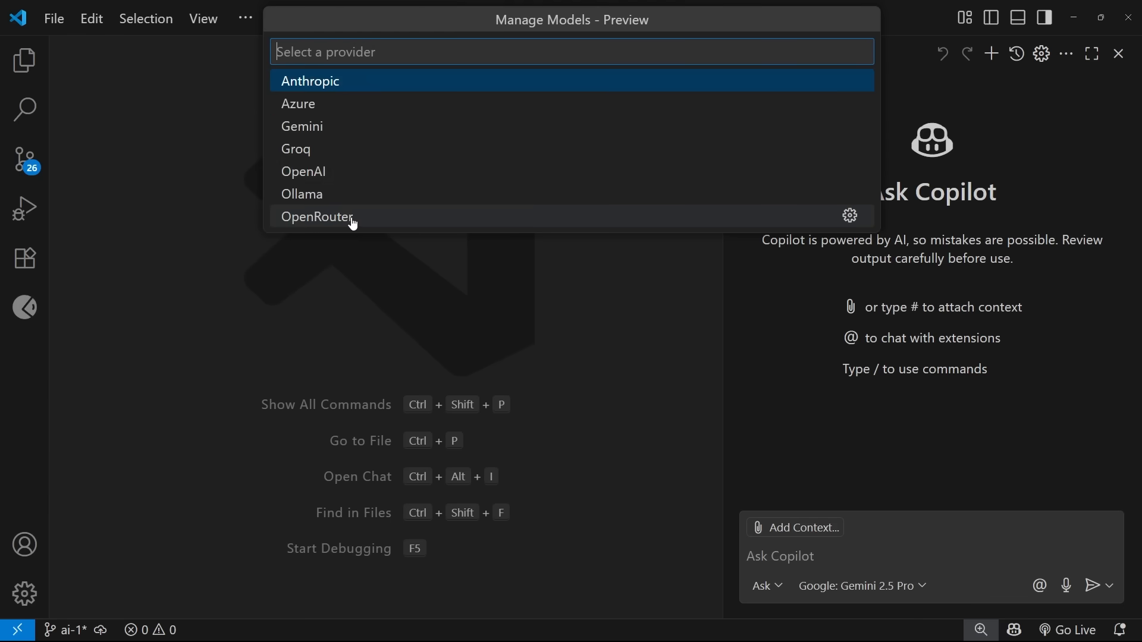
{"action": "mouse_move", "coordinate": [850, 215]}
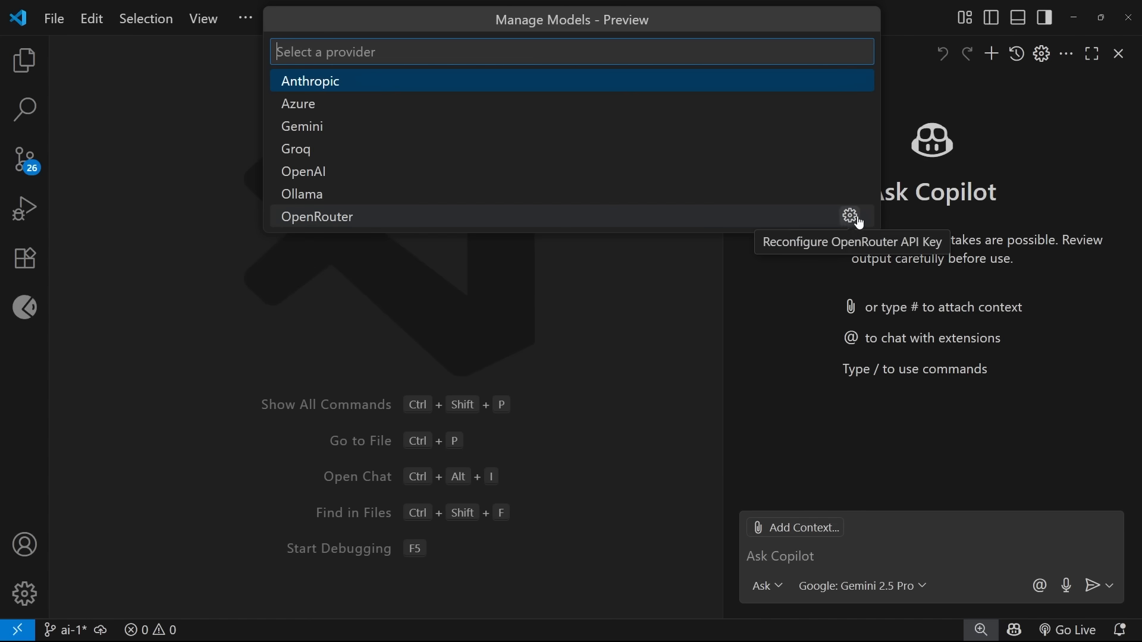
{"action": "left_click", "coordinate": [849, 217]}
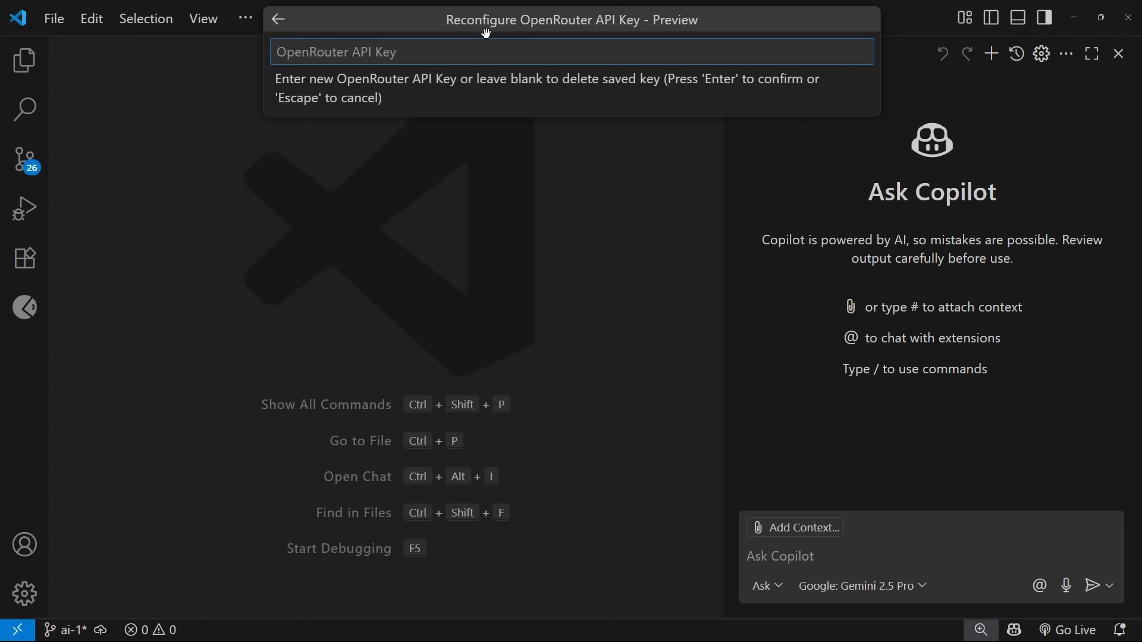
{"action": "mouse_move", "coordinate": [404, 66]}
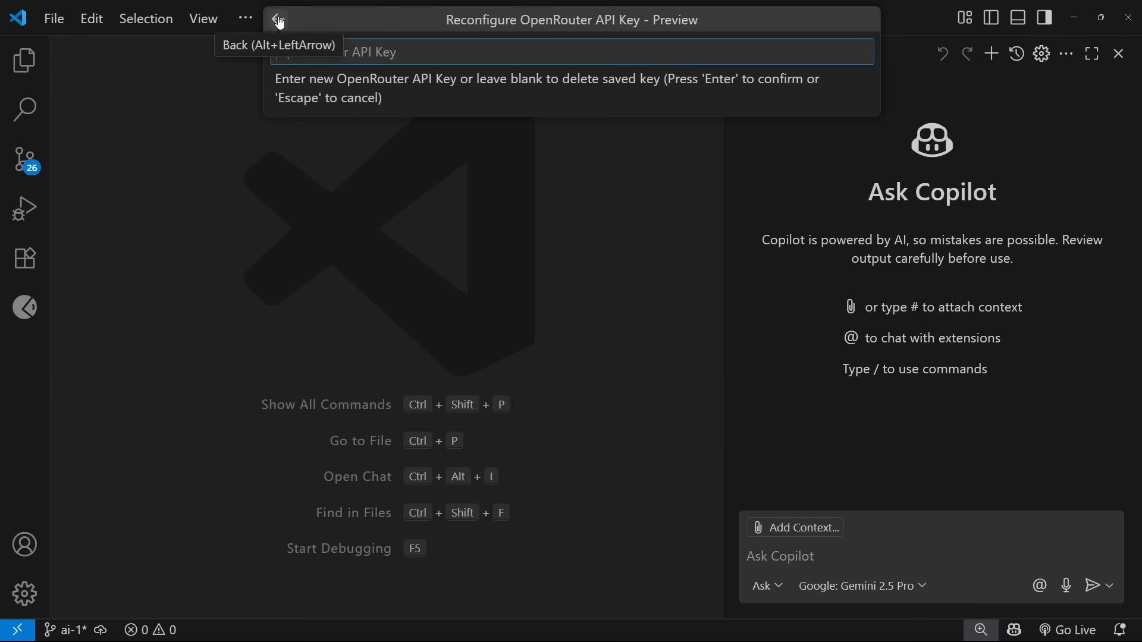
{"action": "left_click", "coordinate": [277, 19]}
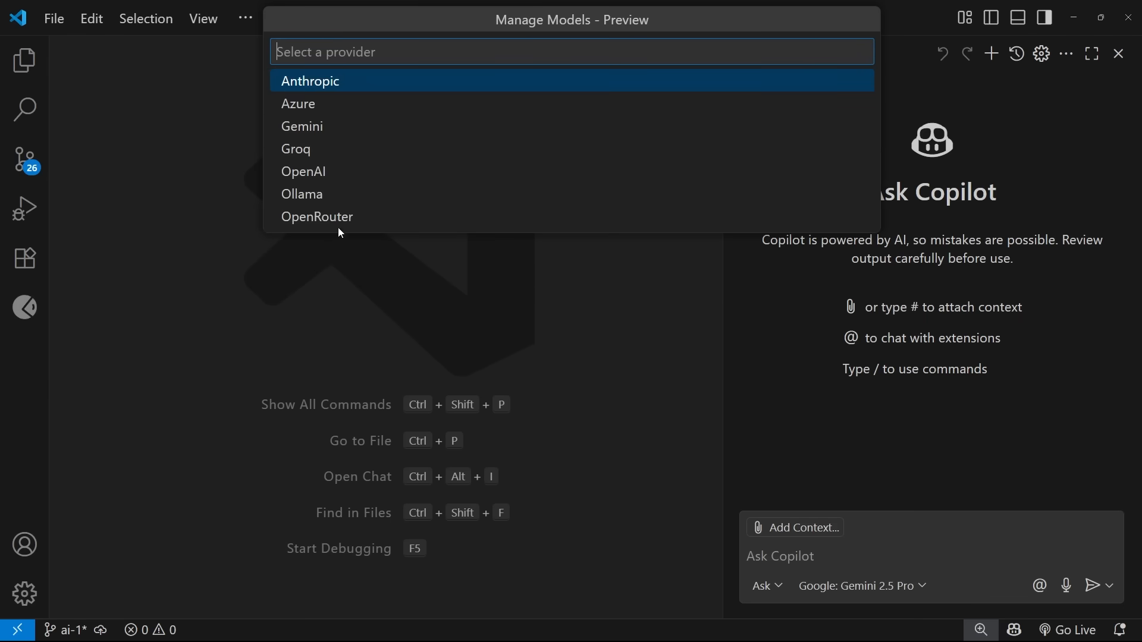
{"action": "mouse_move", "coordinate": [332, 219]}
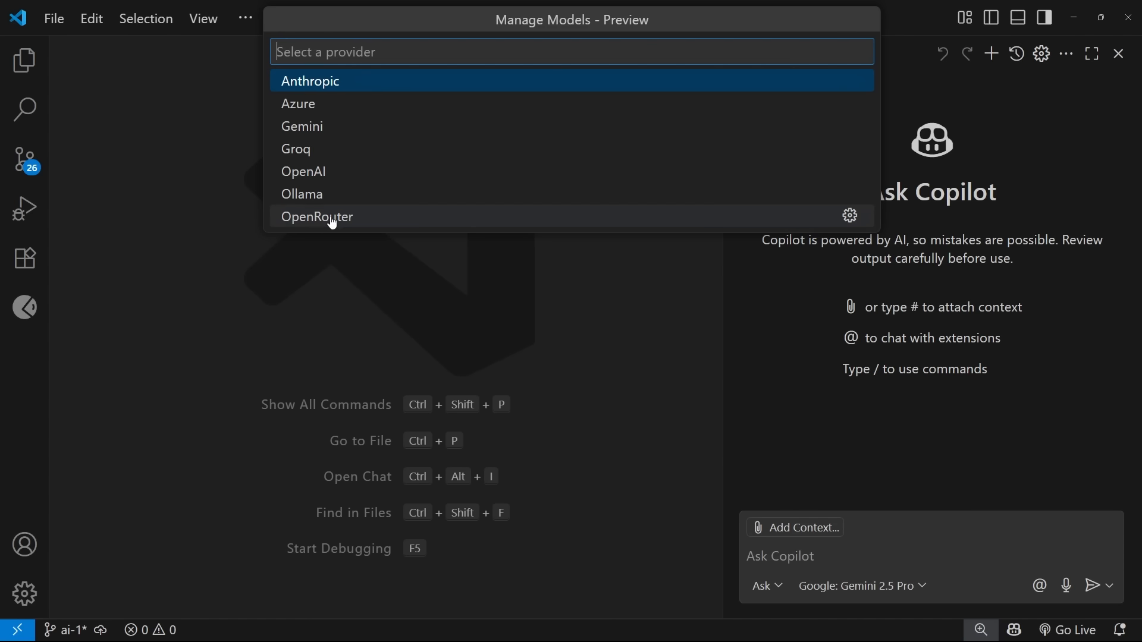
Review the five registered OpenRouter models and keep Google: Gemini 2.5 Pro as the chat model
{"action": "left_click", "coordinate": [317, 217]}
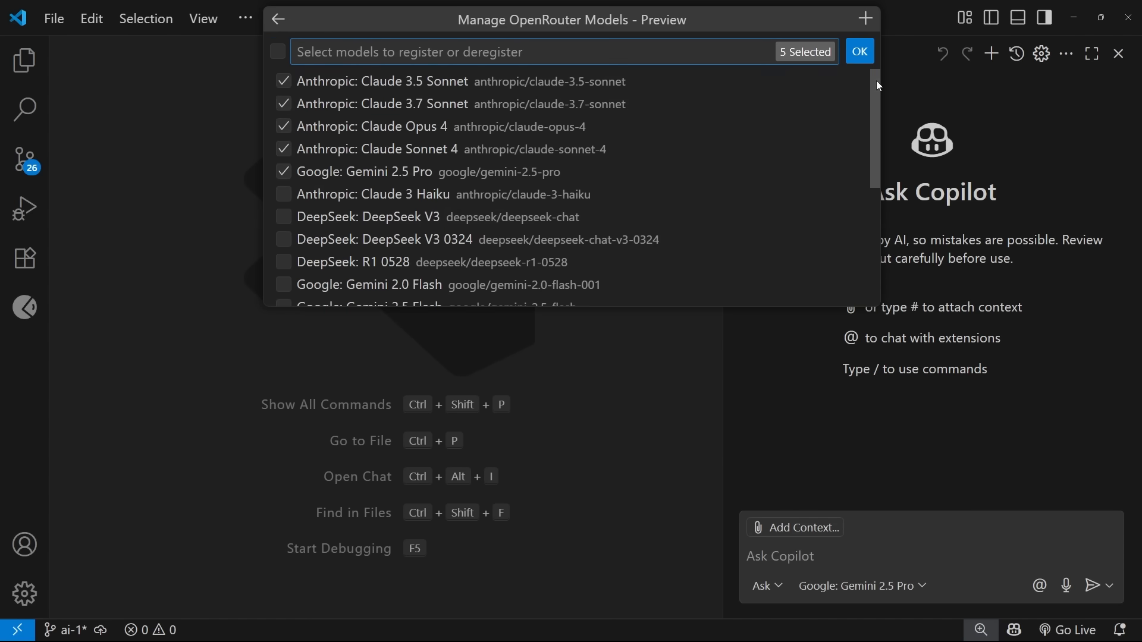
{"action": "scroll", "scroll_direction": "down", "scroll_amount": 3}
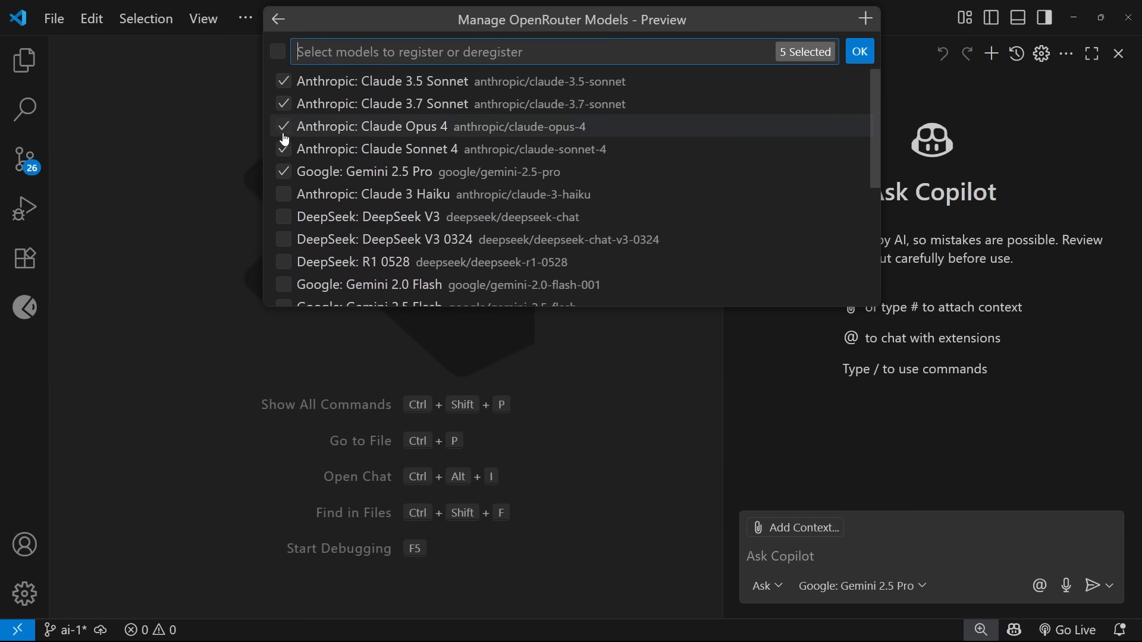
{"action": "mouse_move", "coordinate": [286, 103]}
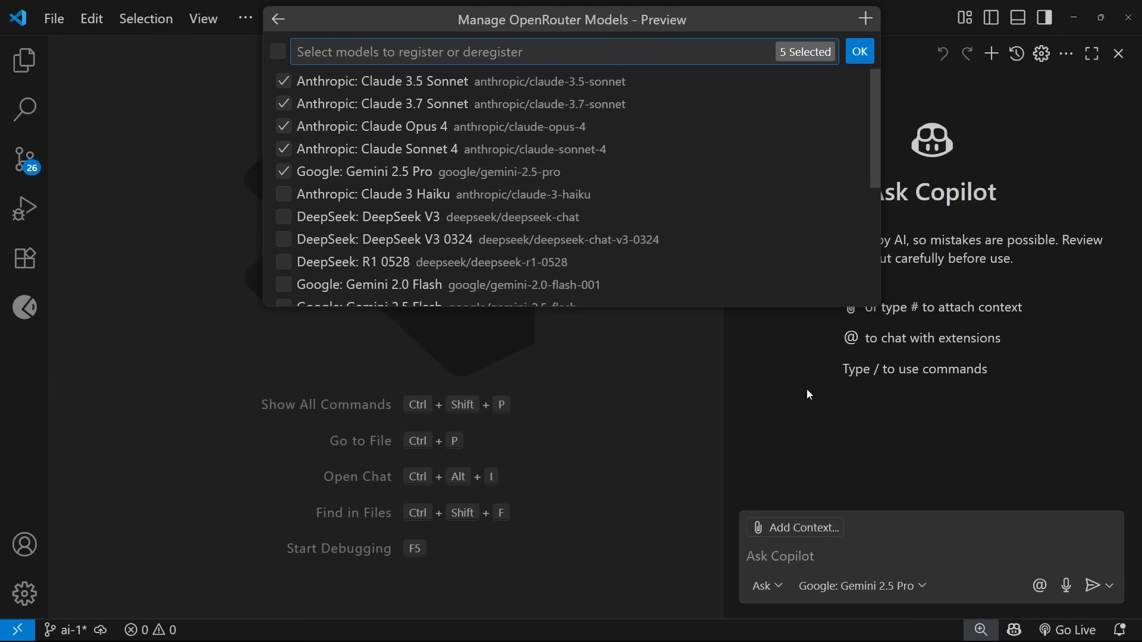
{"action": "mouse_move", "coordinate": [862, 585]}
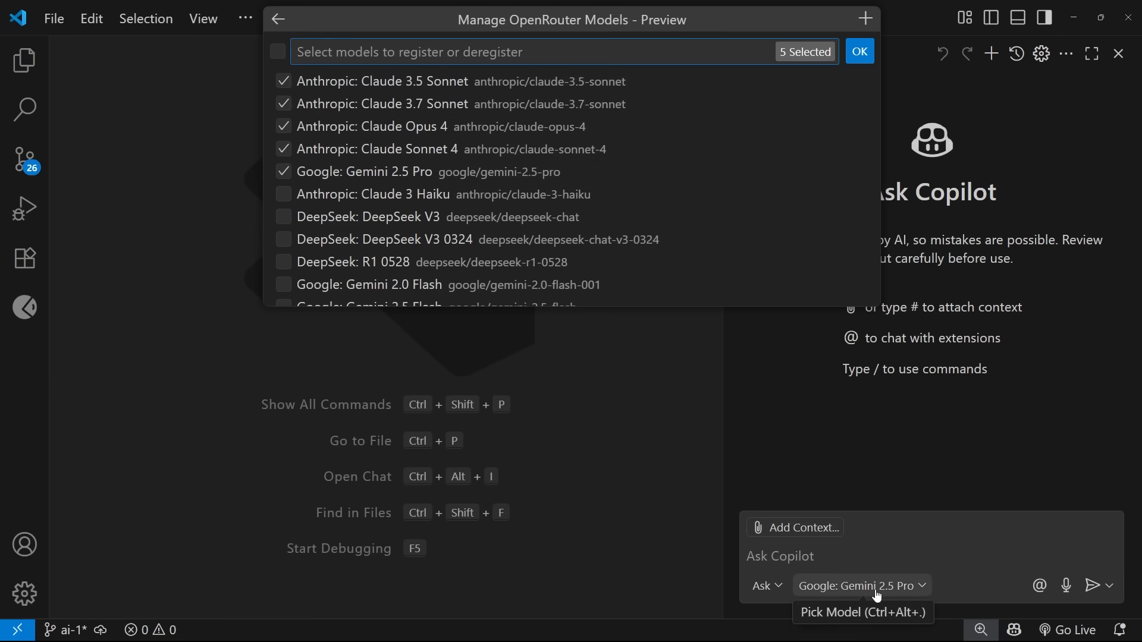
{"action": "left_click", "coordinate": [860, 585]}
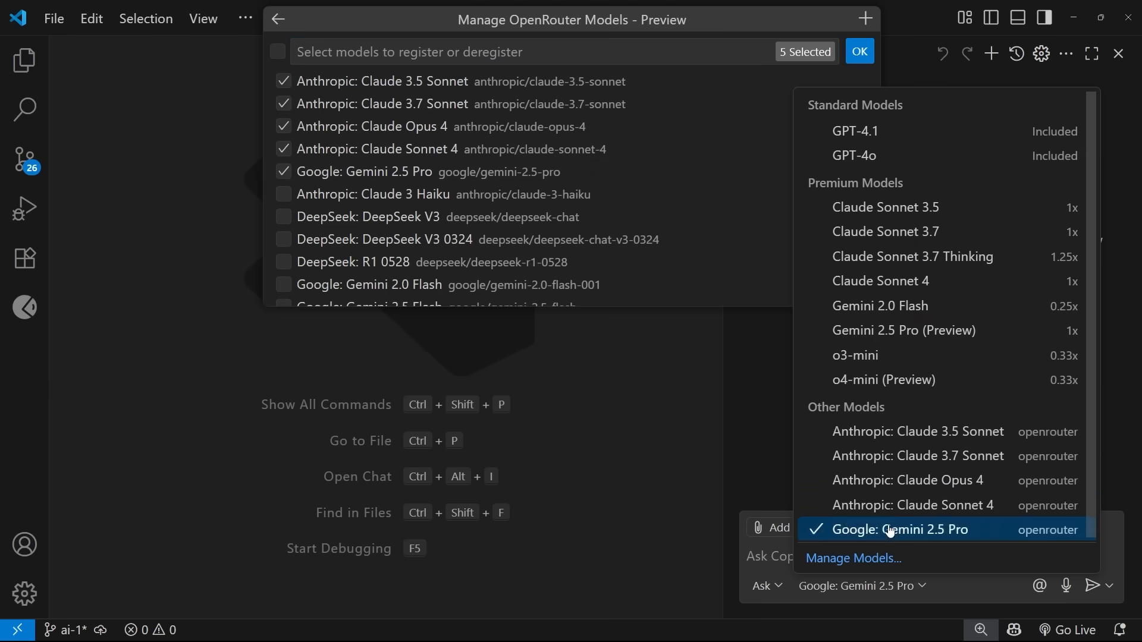
{"action": "mouse_move", "coordinate": [910, 505]}
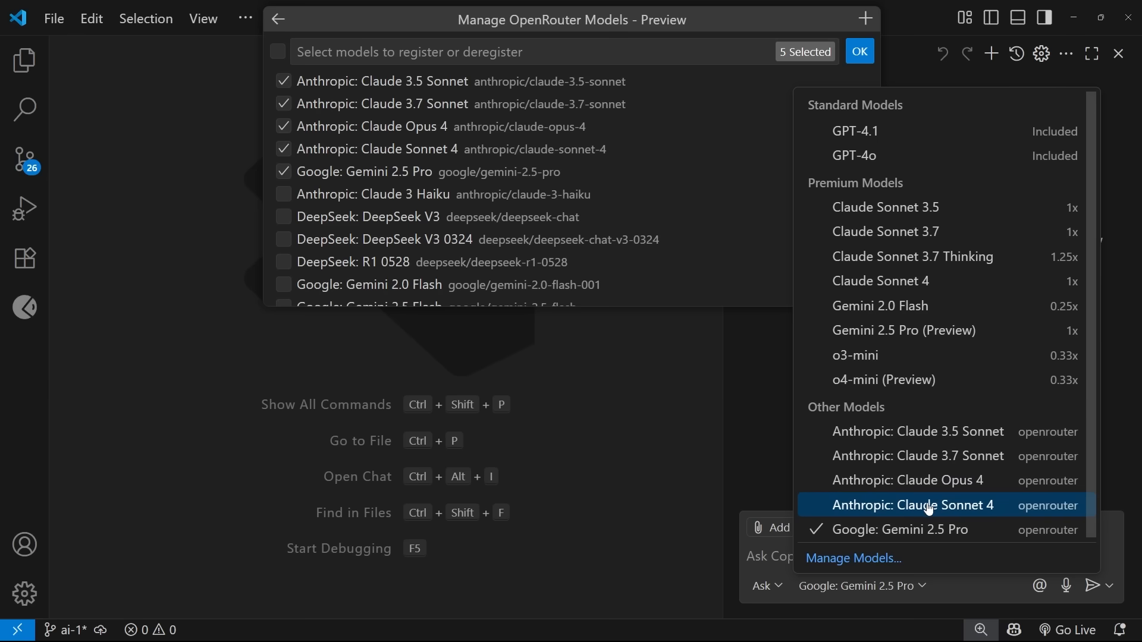
{"action": "mouse_move", "coordinate": [907, 479]}
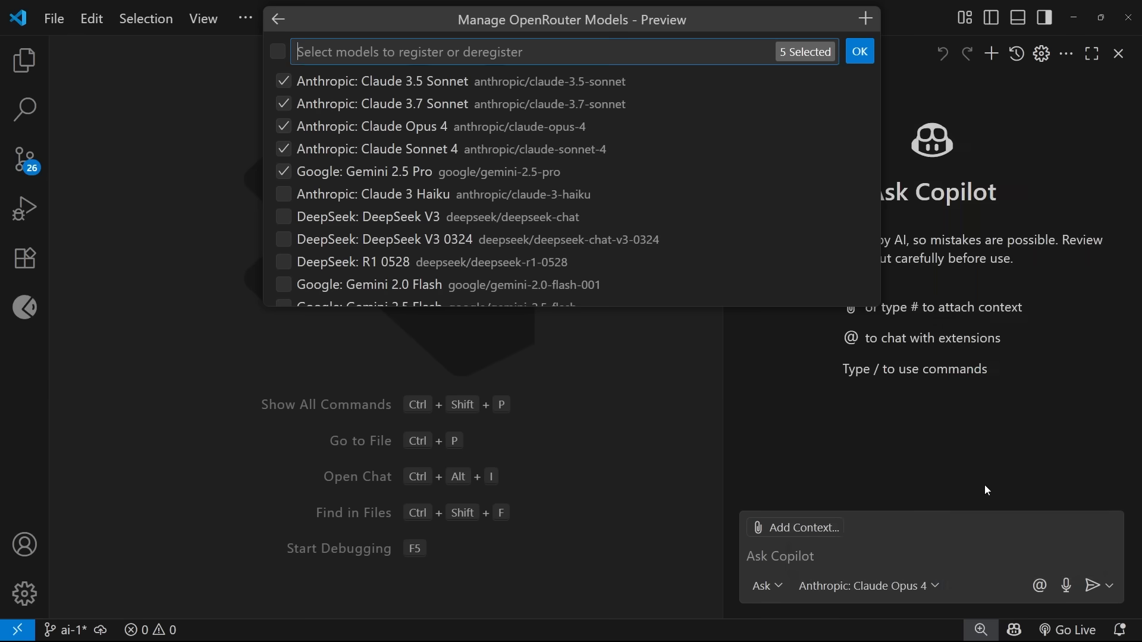
{"action": "left_click", "coordinate": [863, 585]}
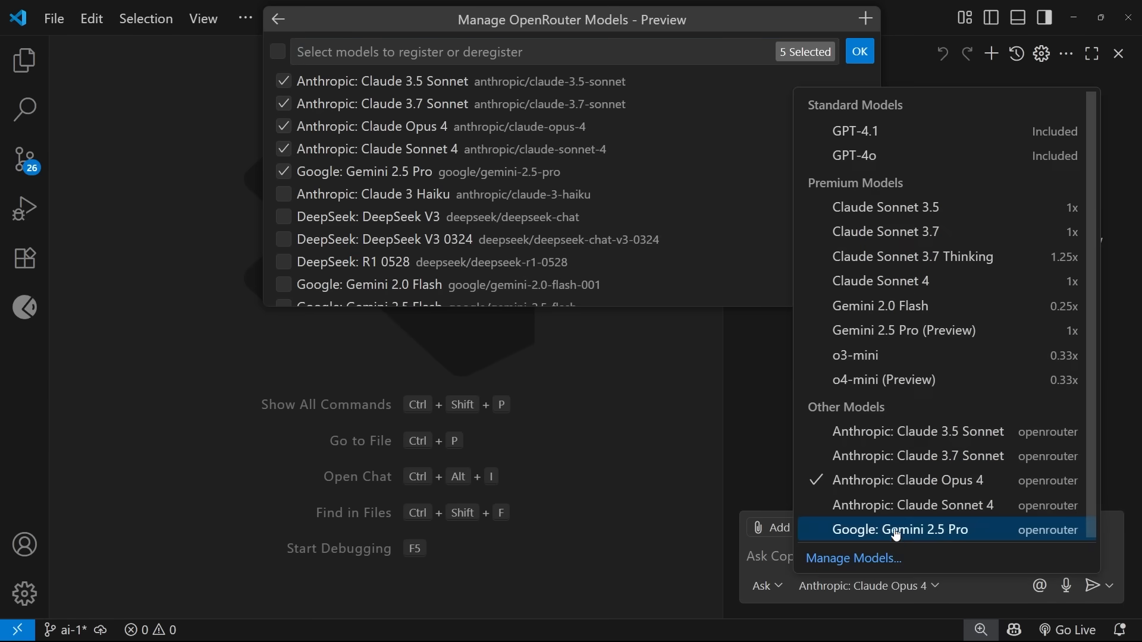
{"action": "left_click", "coordinate": [897, 529]}
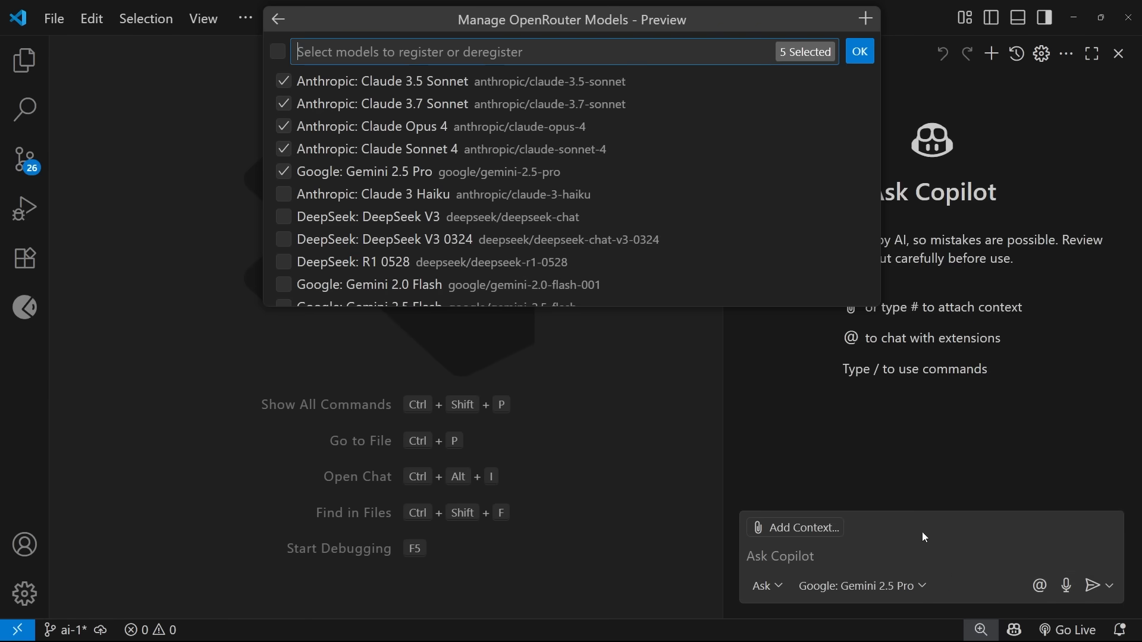
{"action": "mouse_move", "coordinate": [596, 502]}
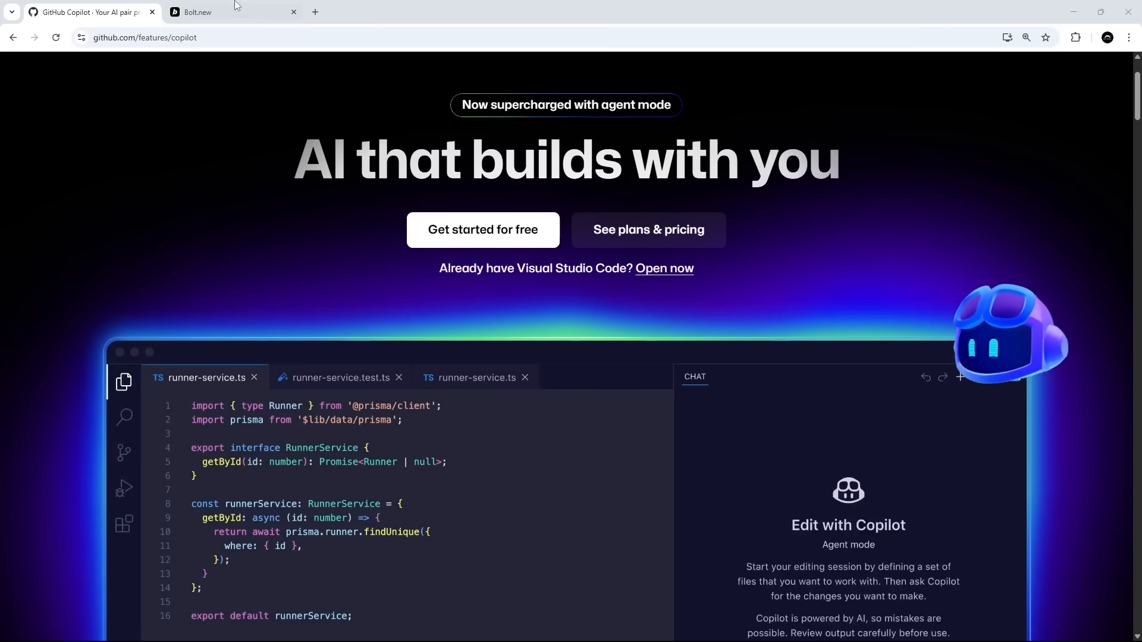
Glance at the Bolt.new tab, then return to the GitHub Copilot page
{"action": "left_click", "coordinate": [192, 12]}
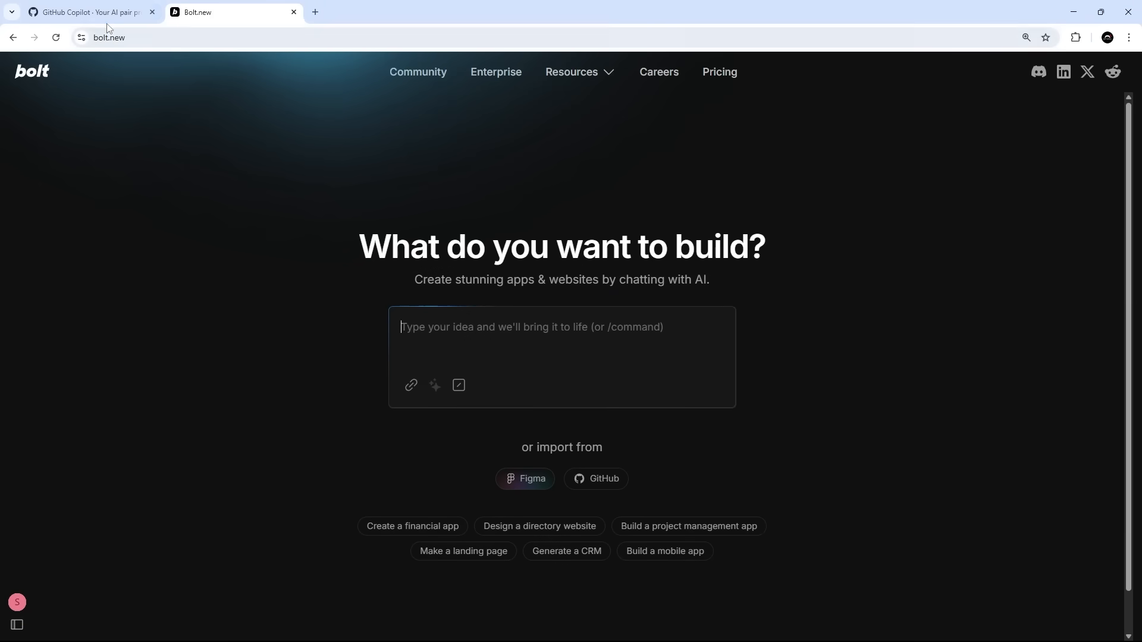
{"action": "left_click", "coordinate": [87, 12]}
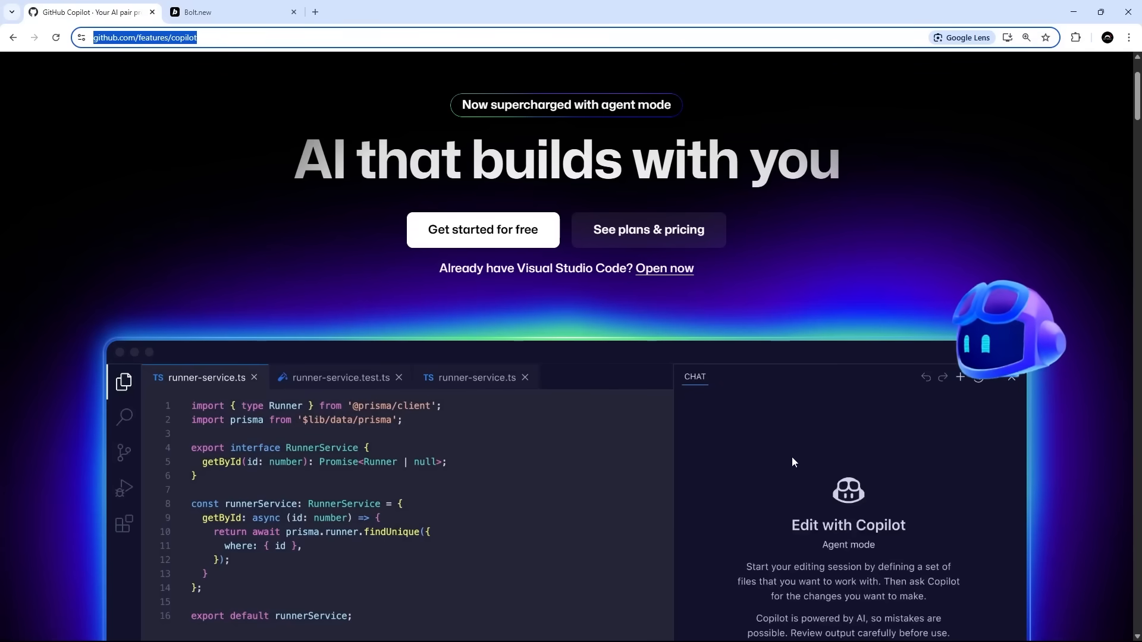
{"action": "mouse_move", "coordinate": [951, 475]}
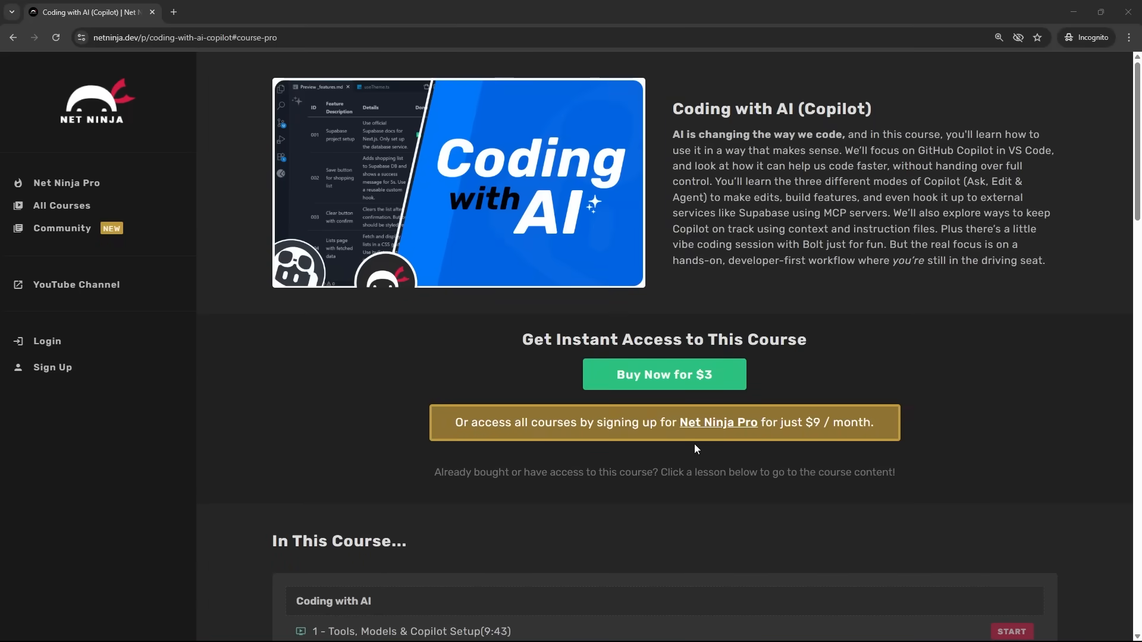
{"action": "mouse_move", "coordinate": [273, 66]}
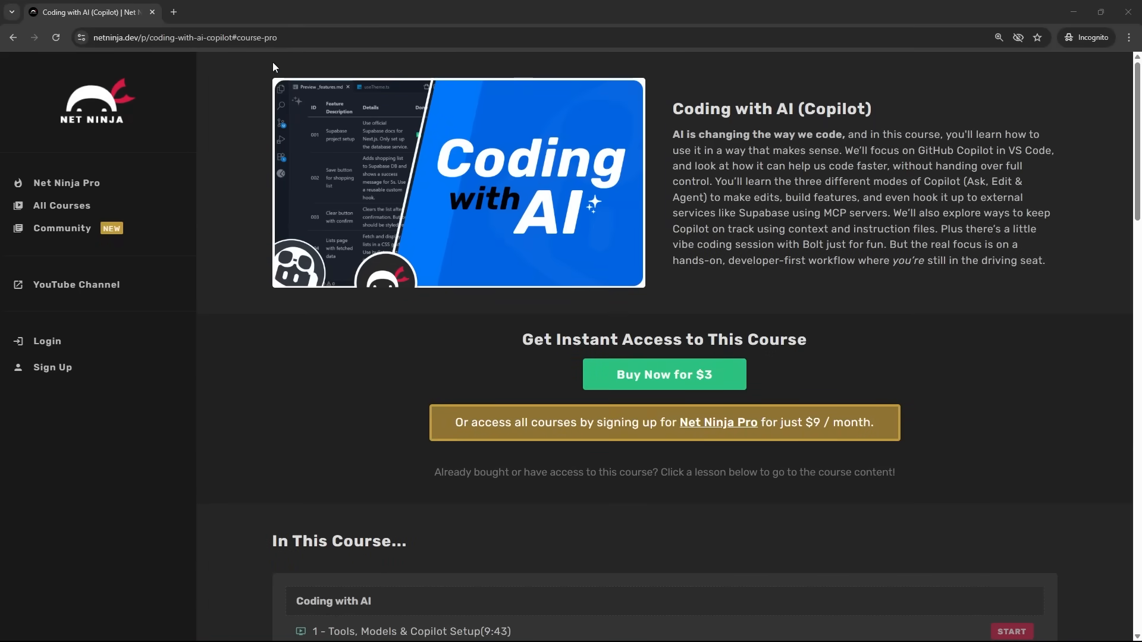
Jump to the Net Ninja Pro pricing cards and highlight the early-access perk and the $9 price
{"action": "left_click", "coordinate": [186, 37]}
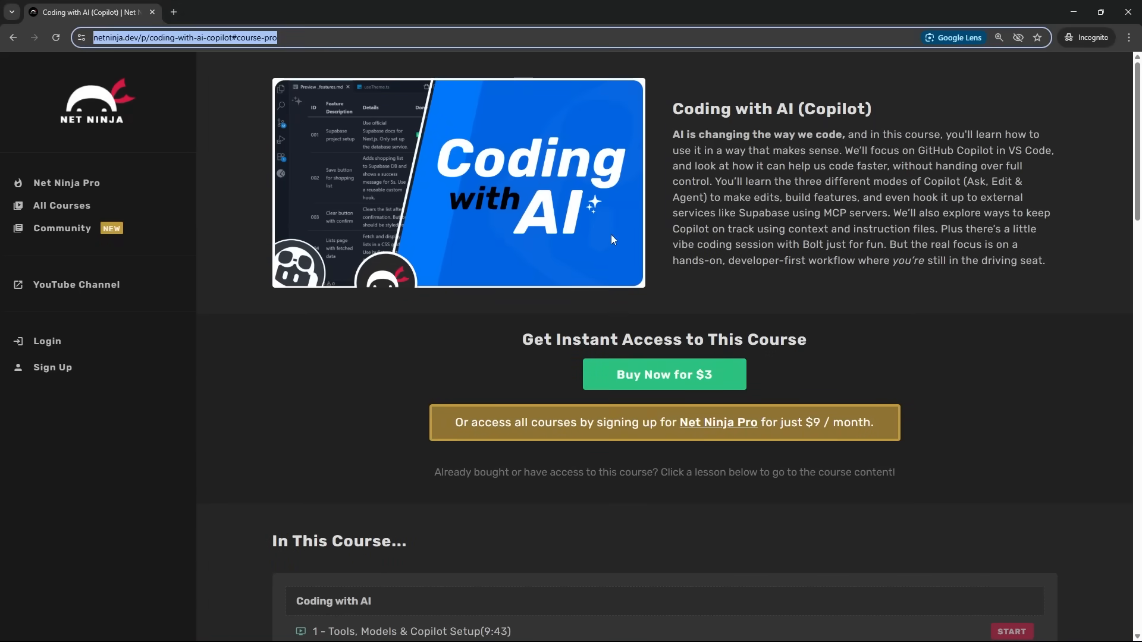
{"action": "mouse_move", "coordinate": [658, 384]}
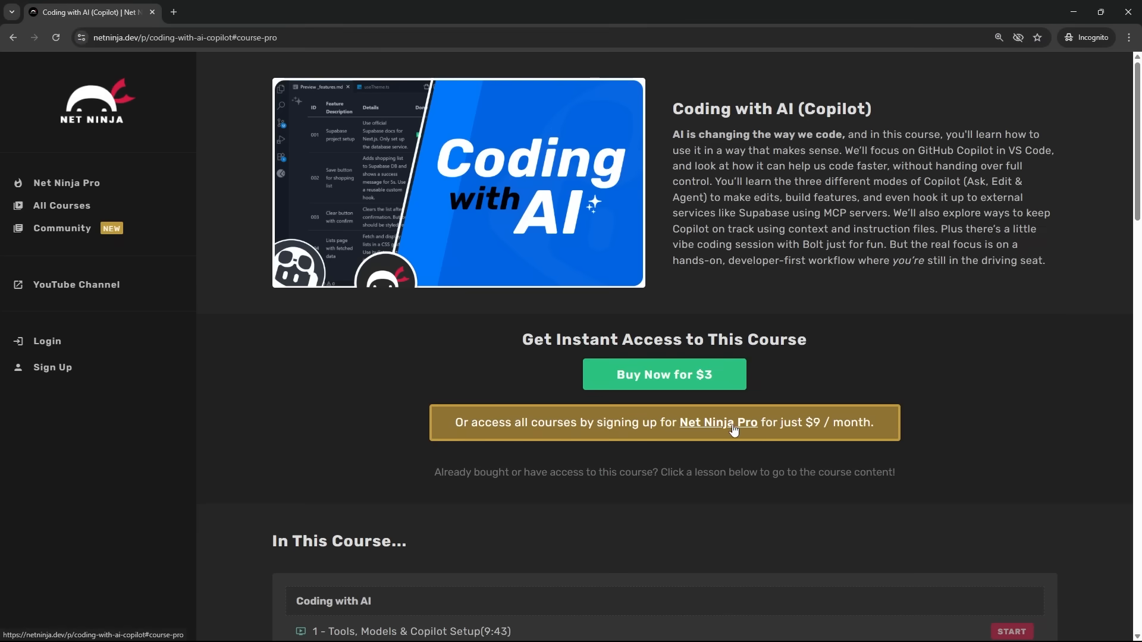
{"action": "left_click", "coordinate": [716, 422]}
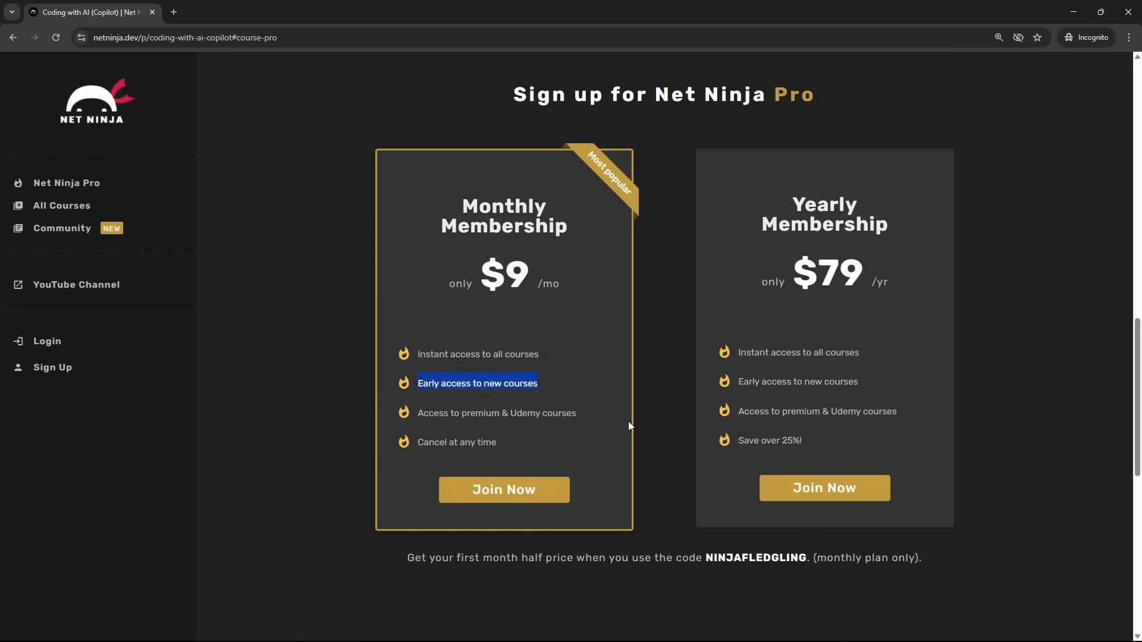
{"action": "left_click_drag", "start_coordinate": [477, 383], "coordinate": [495, 443]}
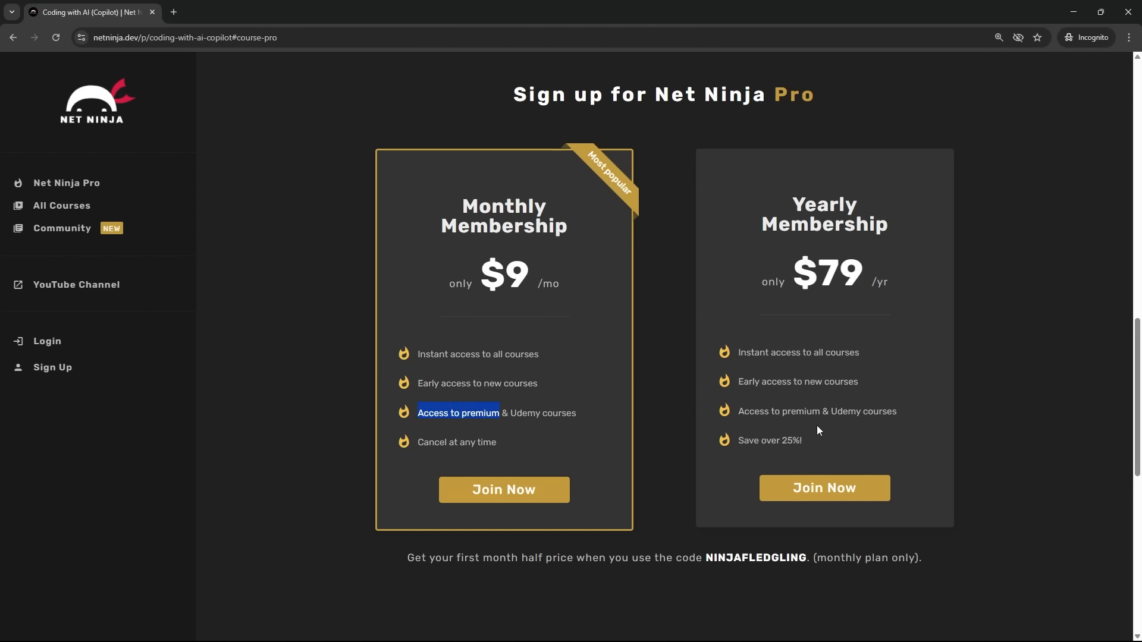
{"action": "double_click", "coordinate": [504, 275]}
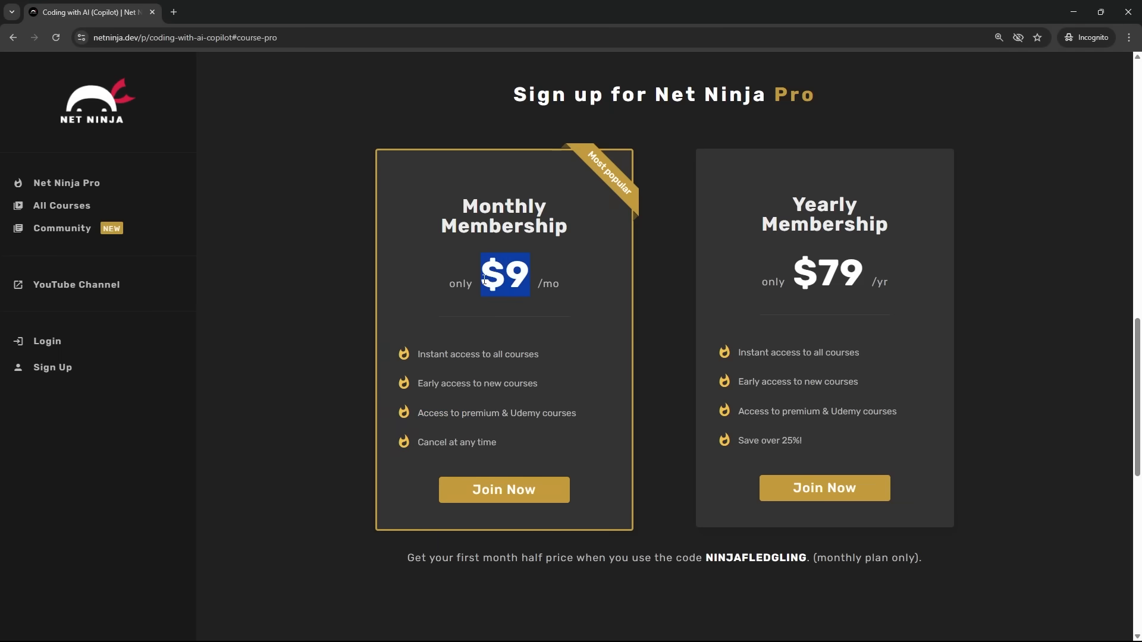